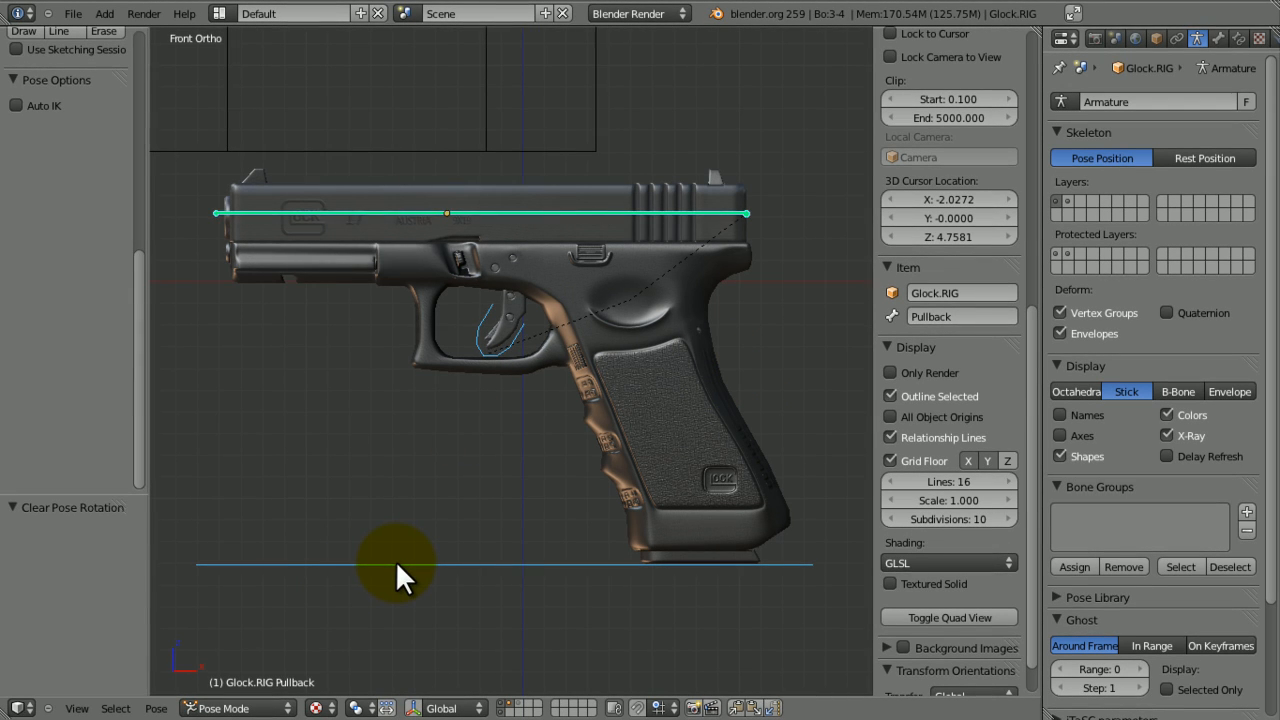
# - Test the rig by pulling the slide back and moving the control bone, then return to front view
pyautogui.click(490, 340)
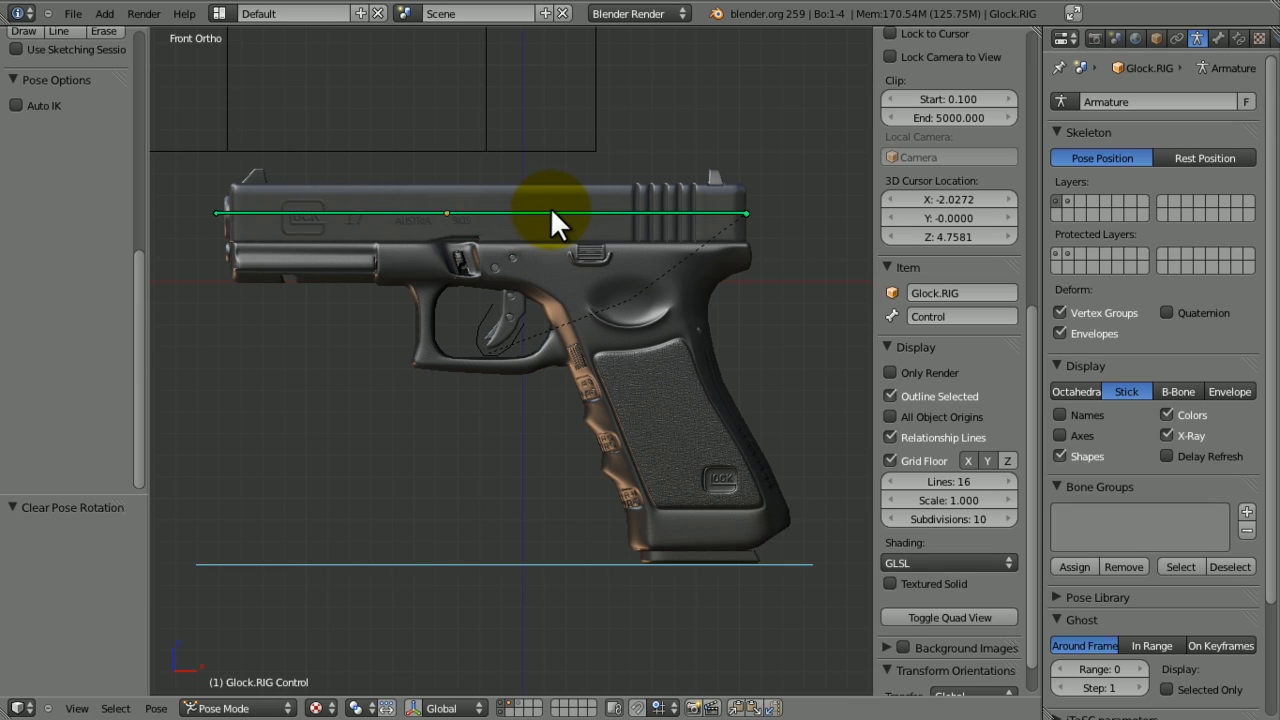
pyautogui.moveTo(590, 356)
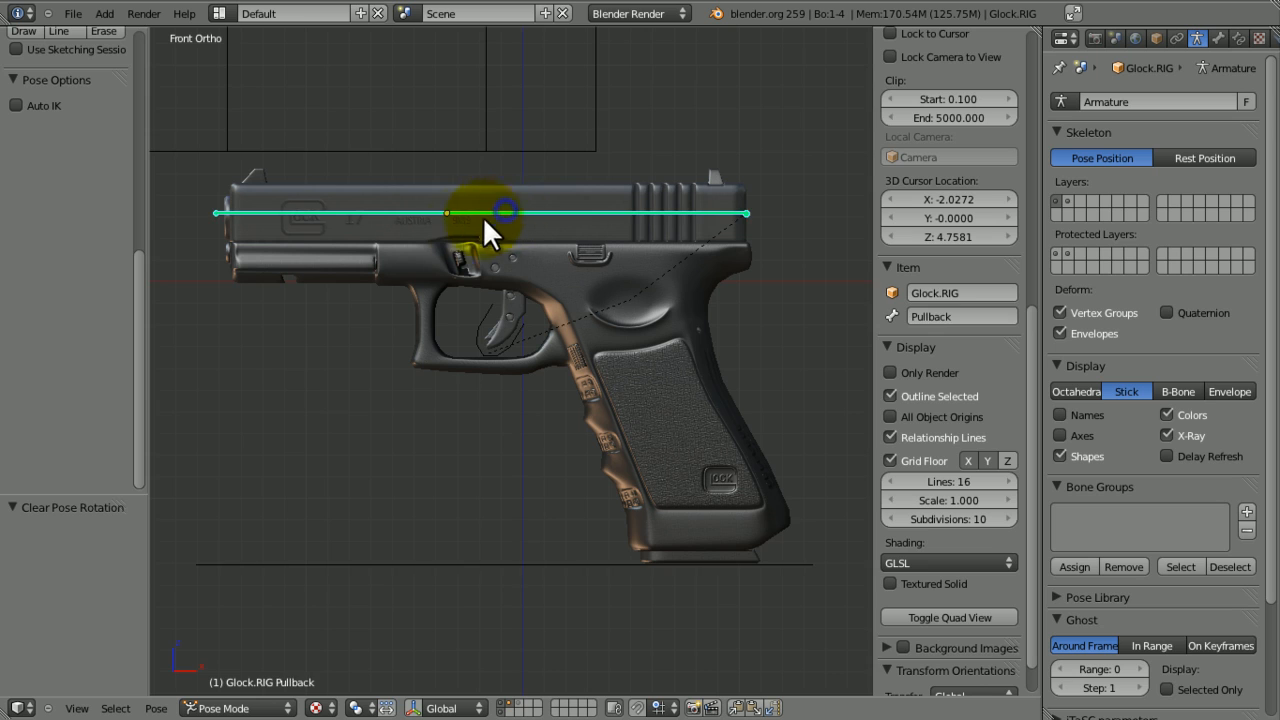
pyautogui.moveTo(500, 212); pyautogui.dragTo(820, 280)
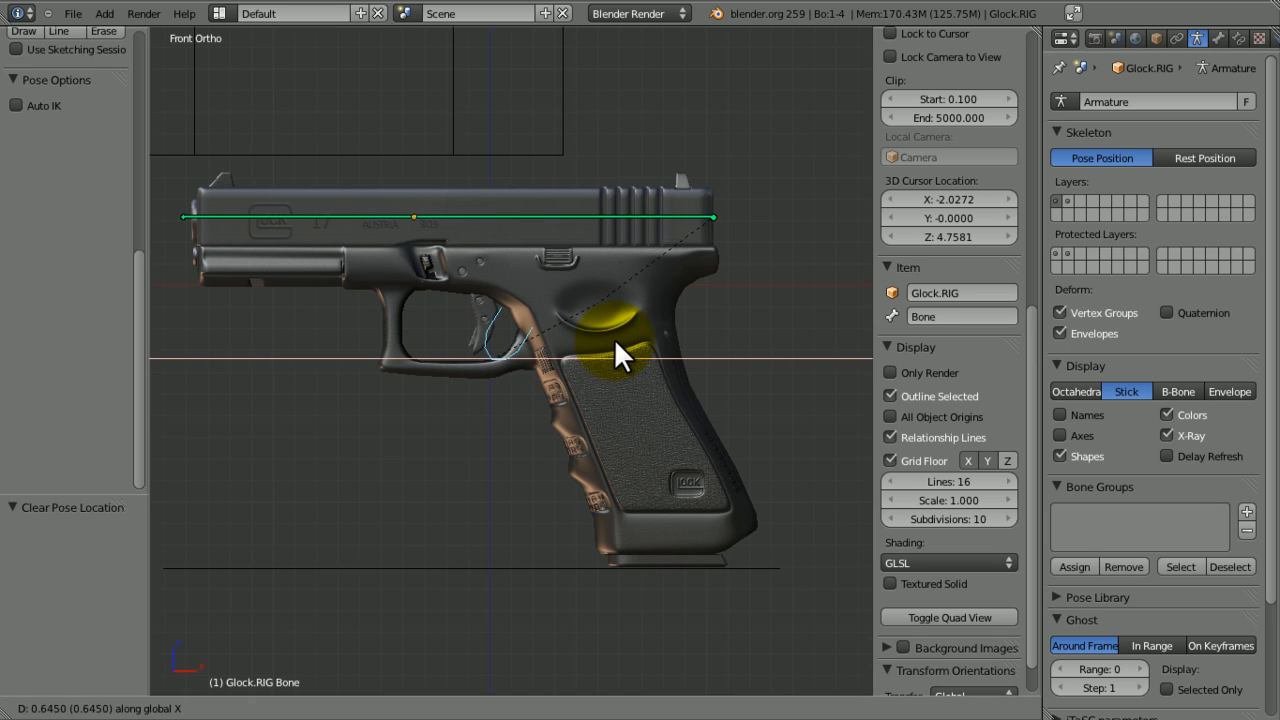
pyautogui.moveTo(620, 356); pyautogui.dragTo(544, 516)
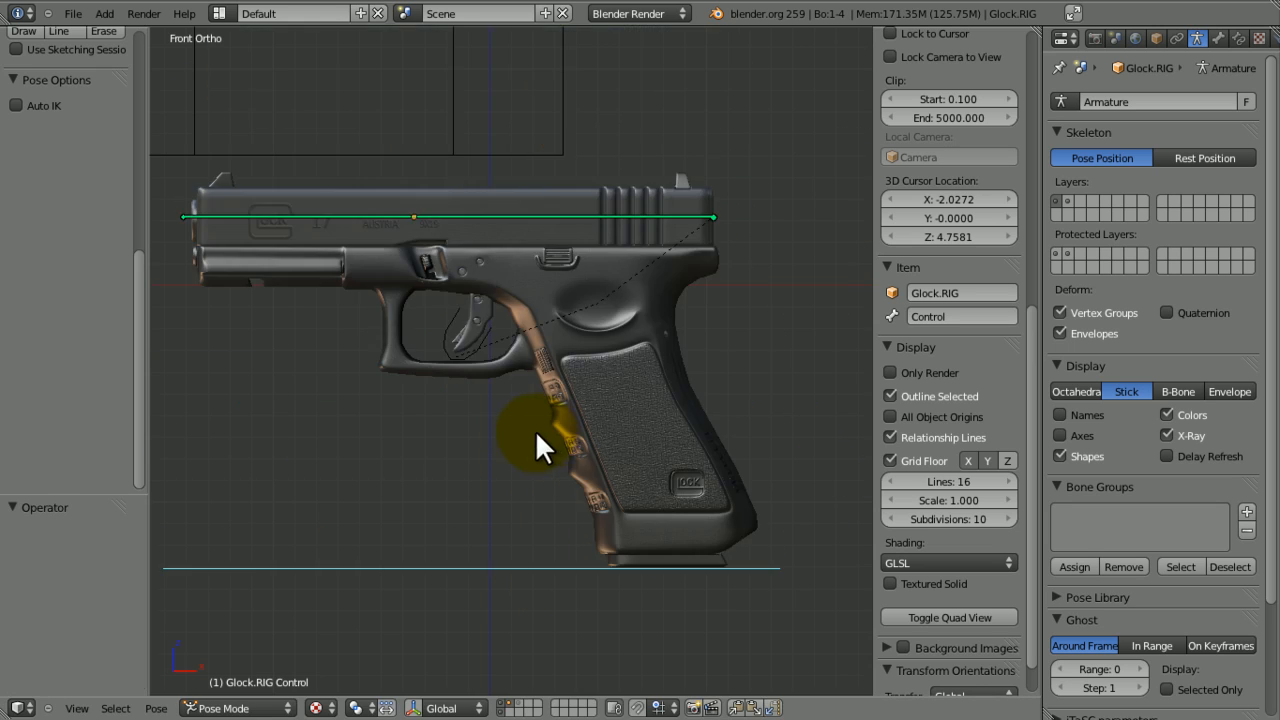
pyautogui.moveTo(540, 444); pyautogui.dragTo(520, 478)
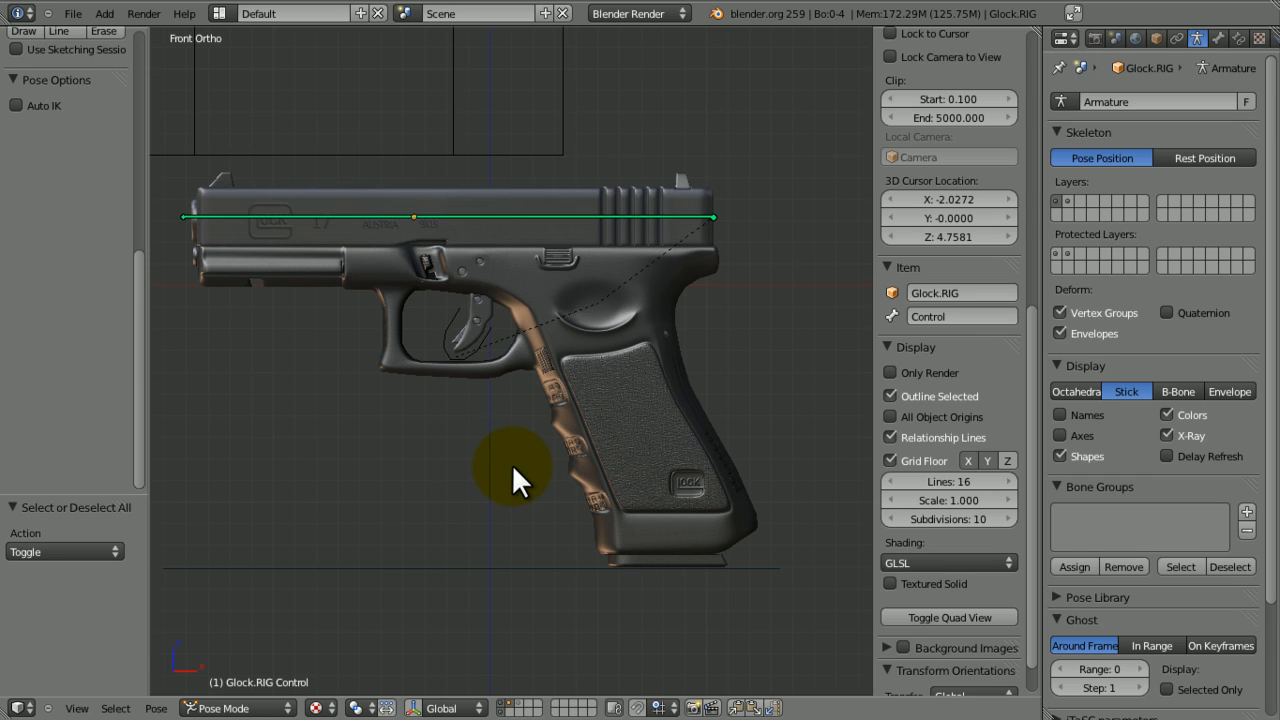
pyautogui.moveTo(362, 368)
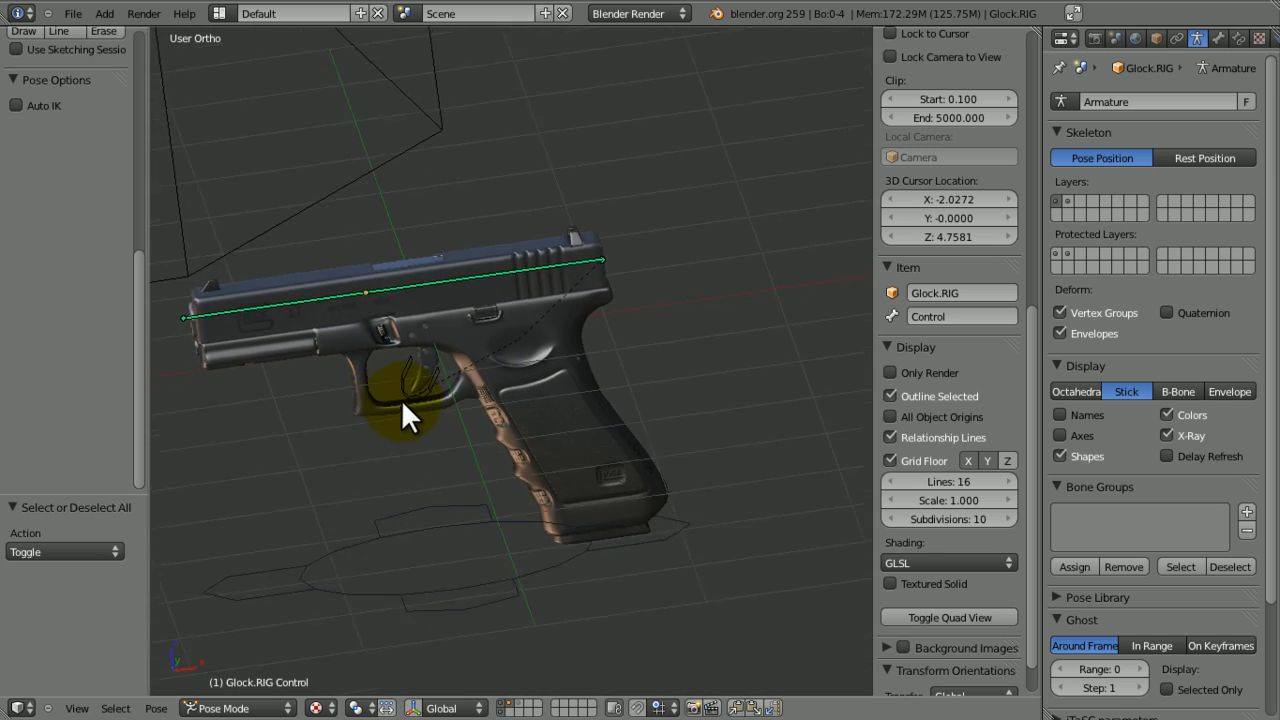
pyautogui.press('KP_1')
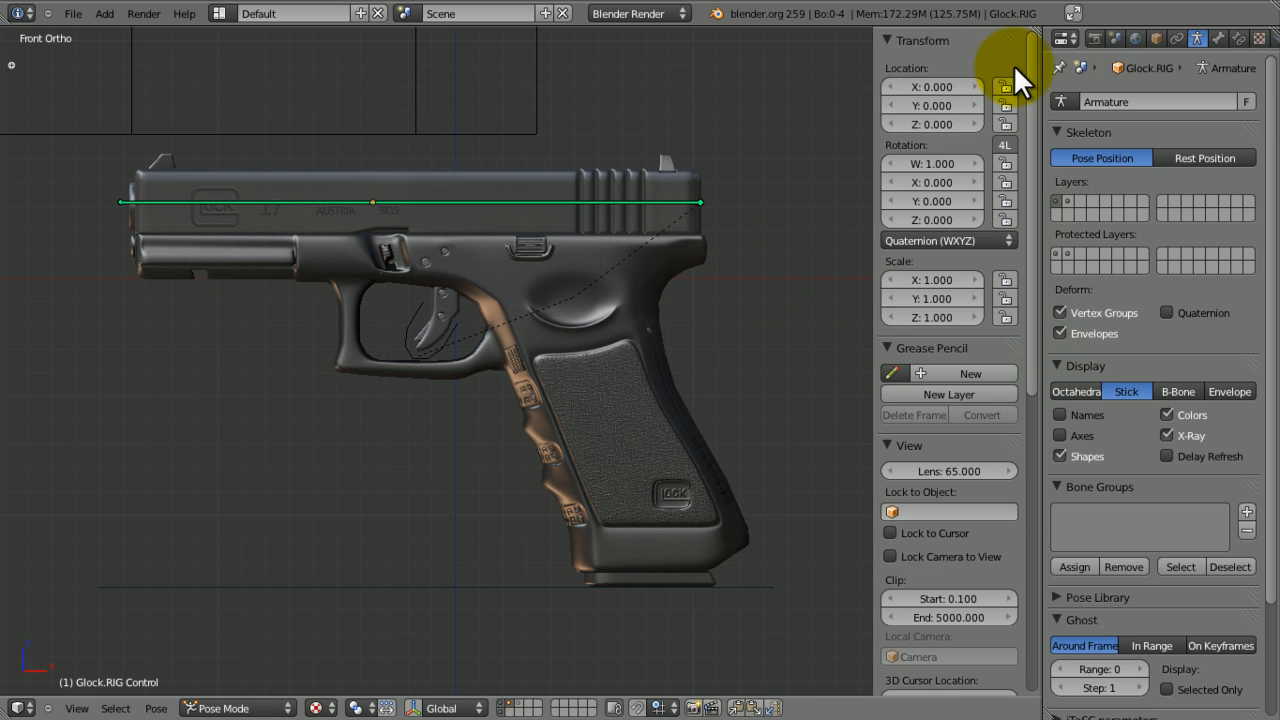
pyautogui.moveTo(790, 144)
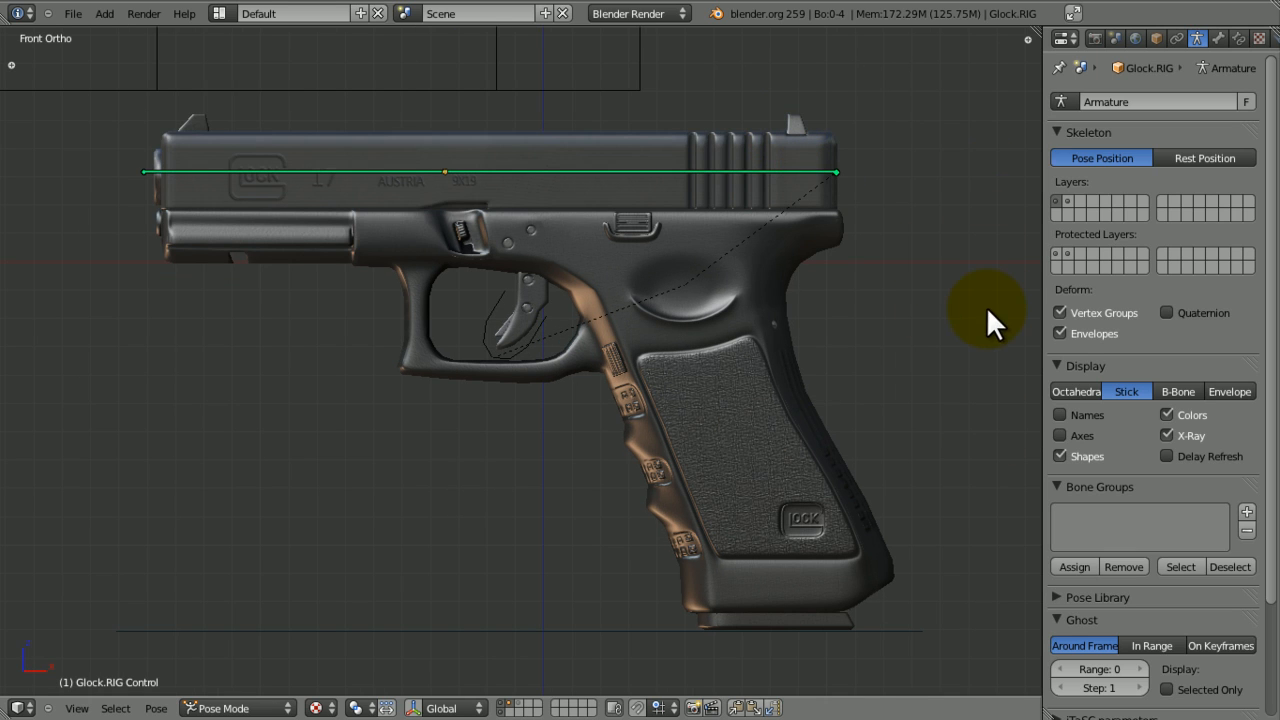
pyautogui.moveTo(1034, 40)
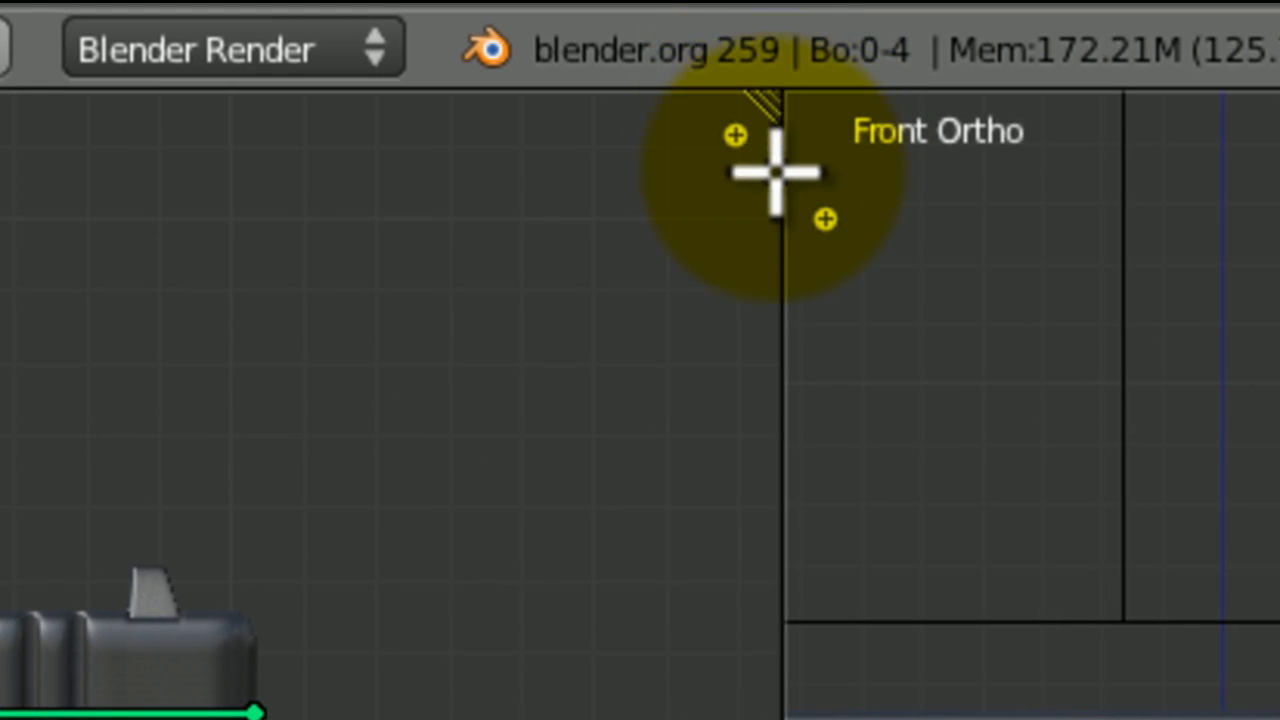
pyautogui.moveTo(864, 700)
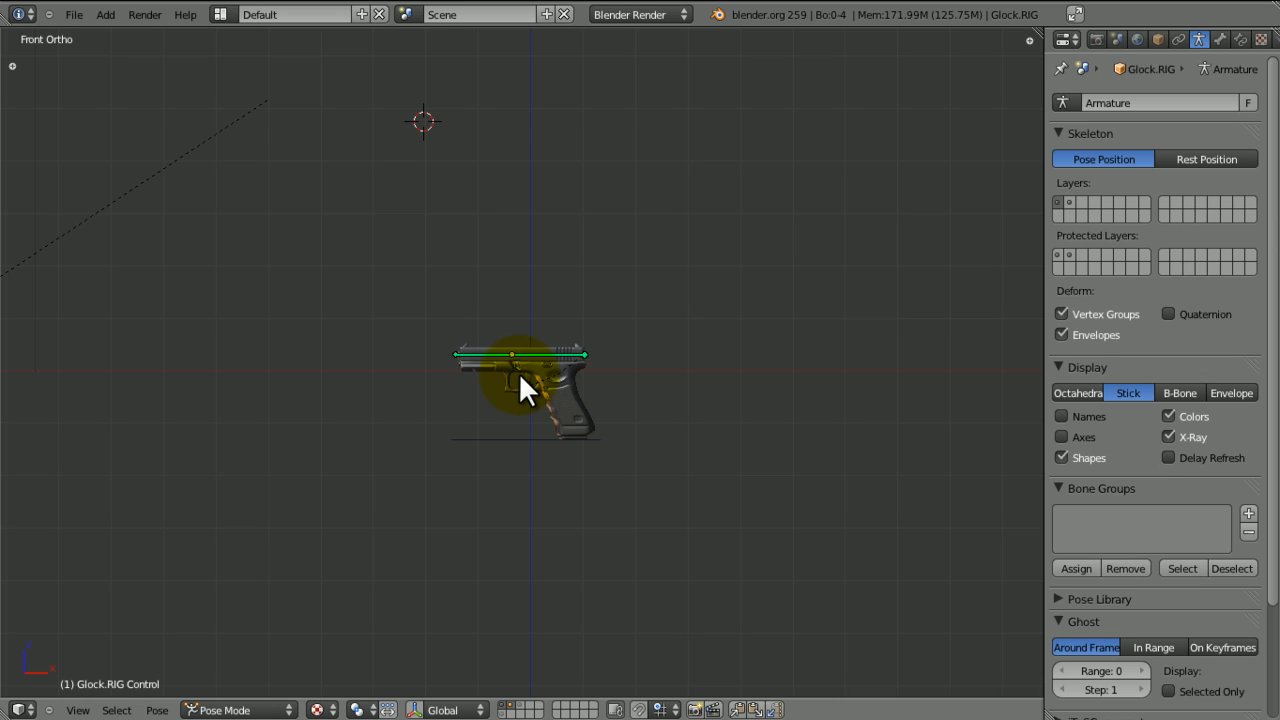
# - In Object Mode add a UV sphere and place the flattened oval against the barrel tip
pyautogui.click(230, 710)
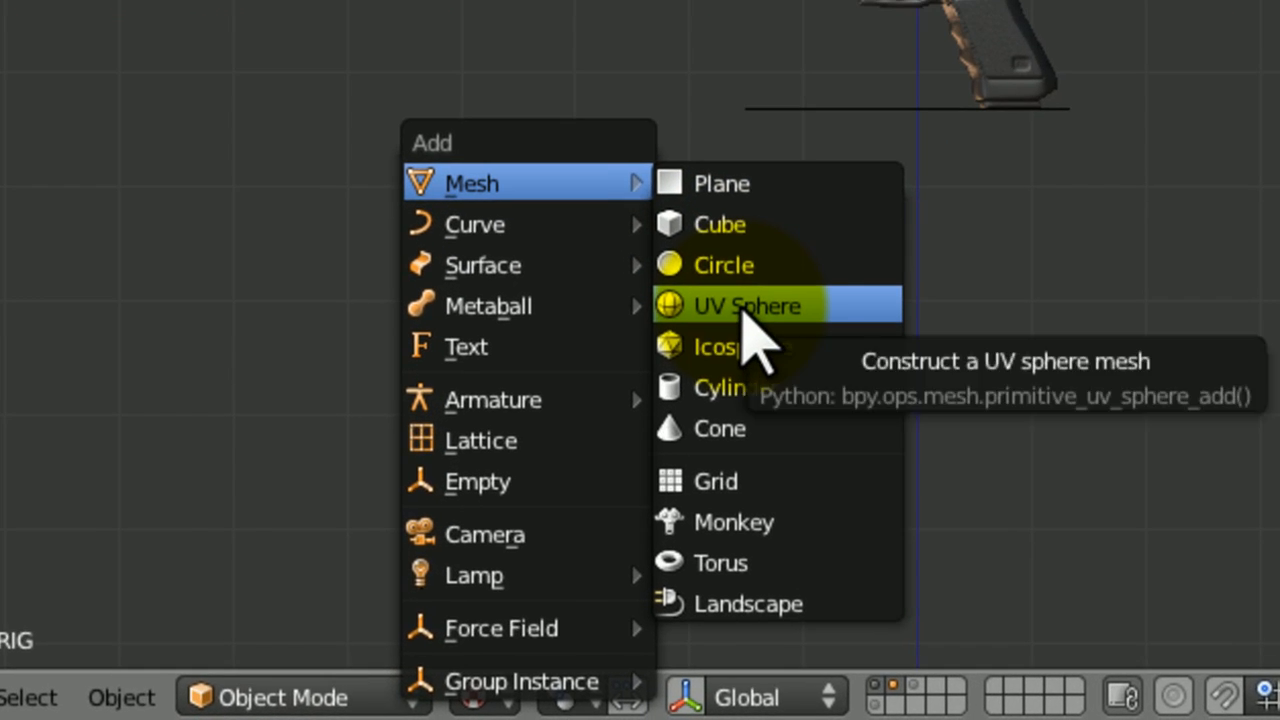
pyautogui.click(740, 304)
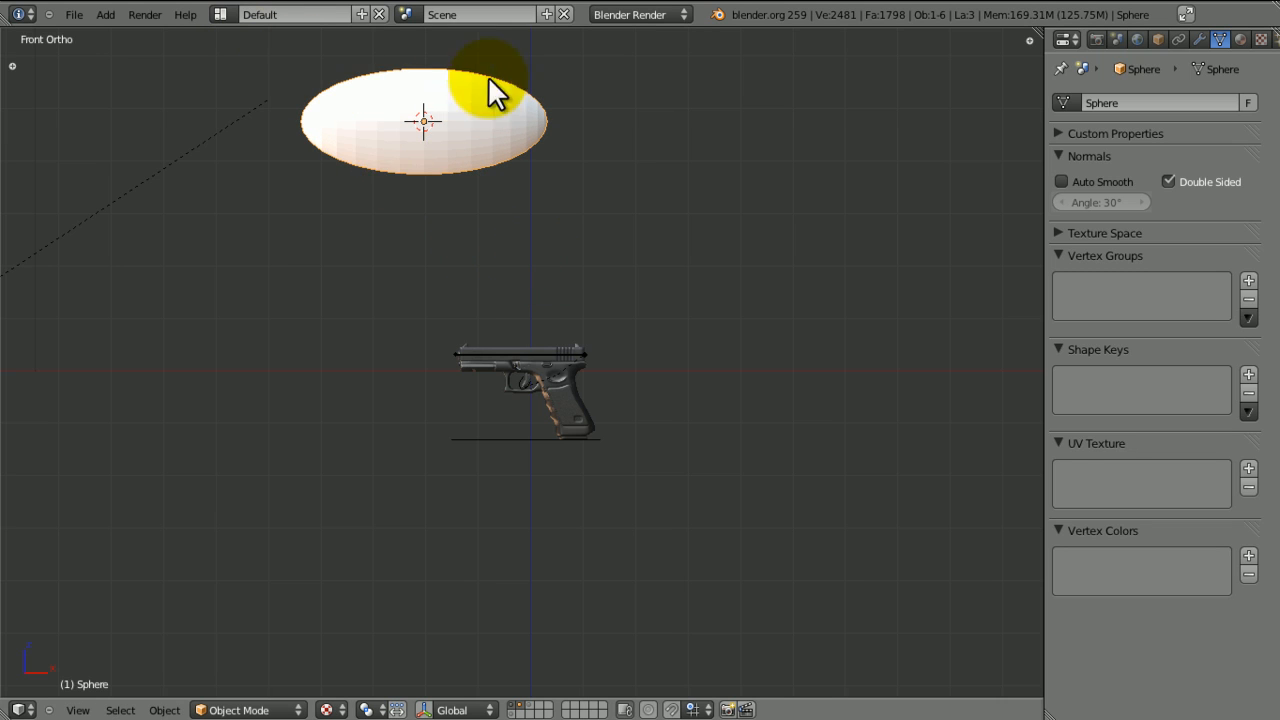
pyautogui.moveTo(530, 210)
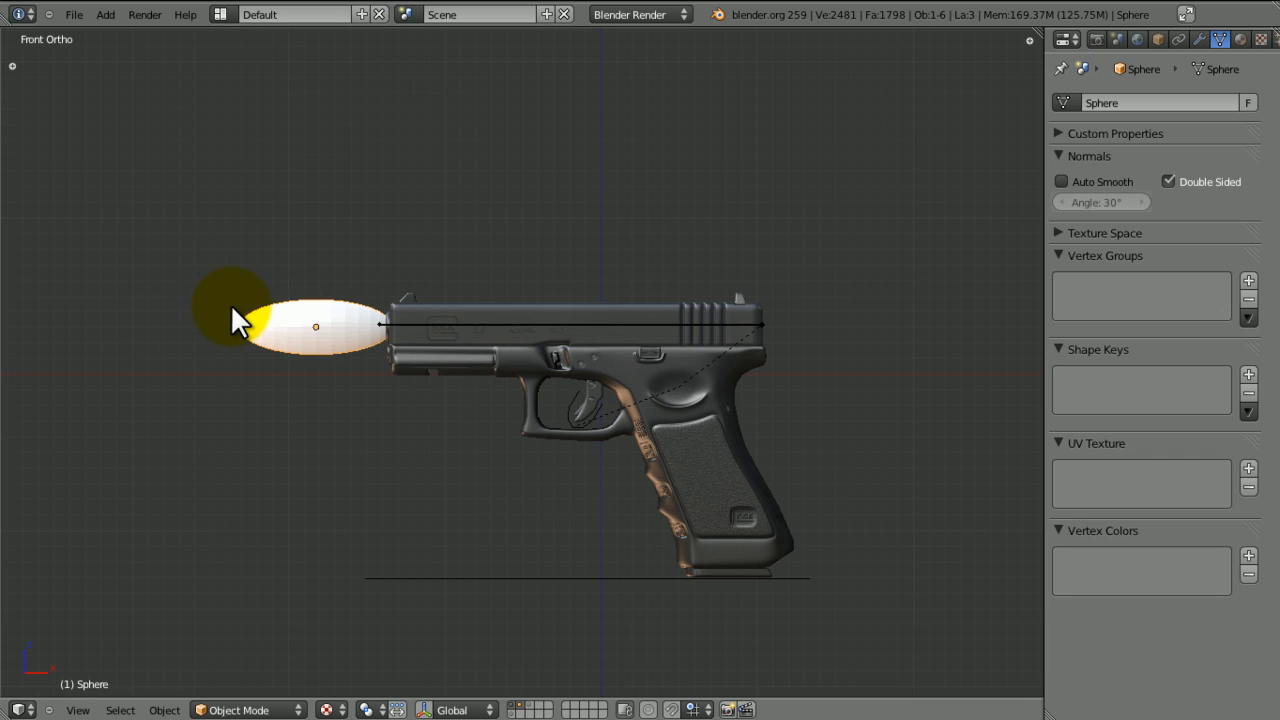
pyautogui.moveTo(240, 320); pyautogui.dragTo(520, 380)
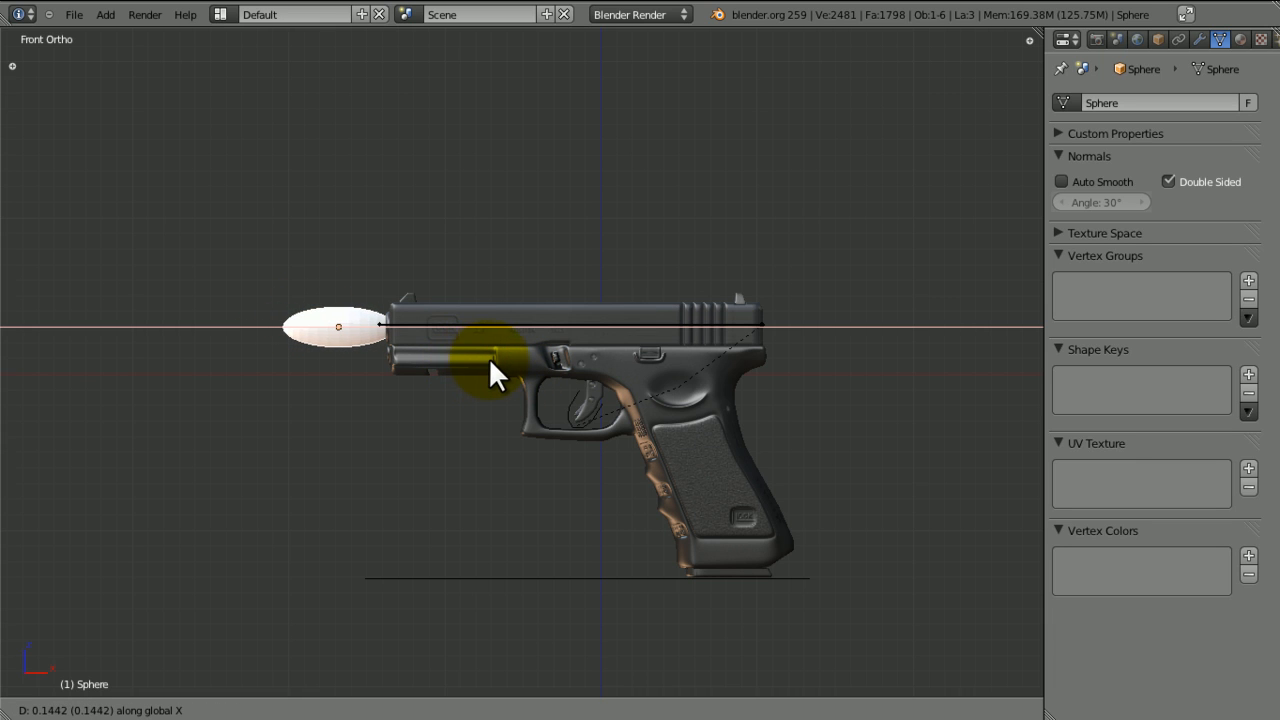
pyautogui.moveTo(500, 376); pyautogui.dragTo(624, 490)
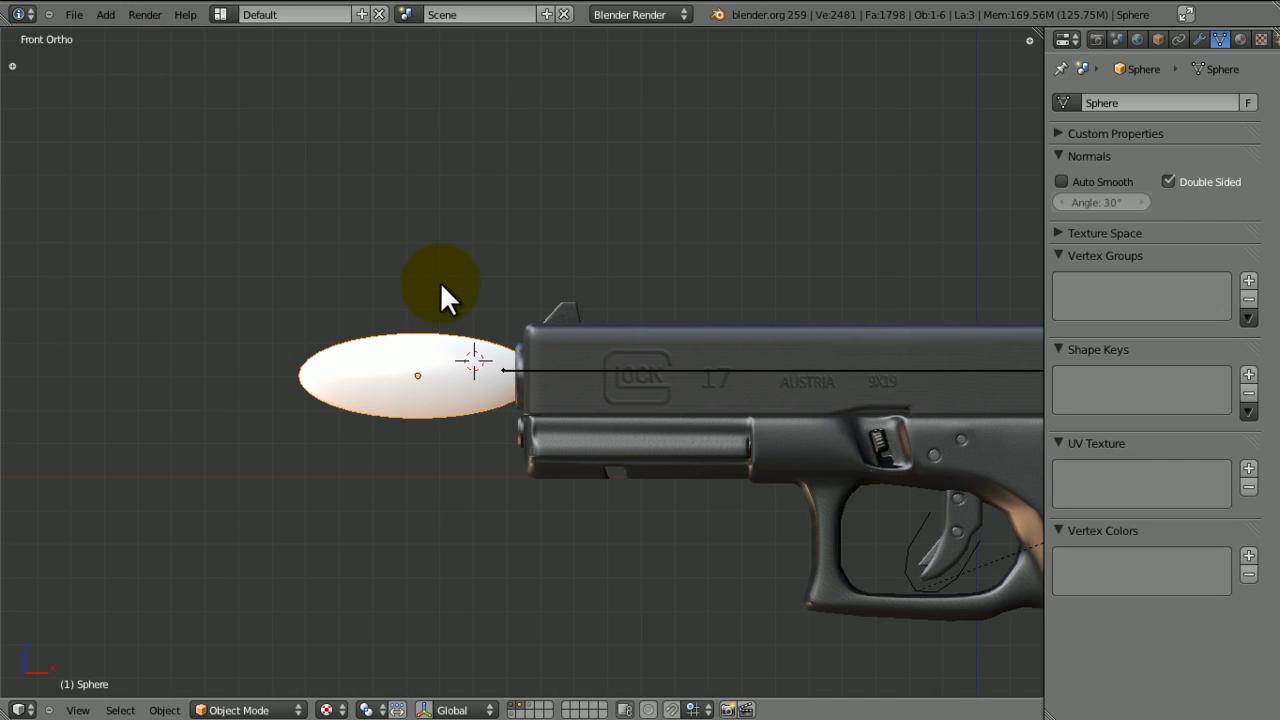
pyautogui.moveTo(724, 258)
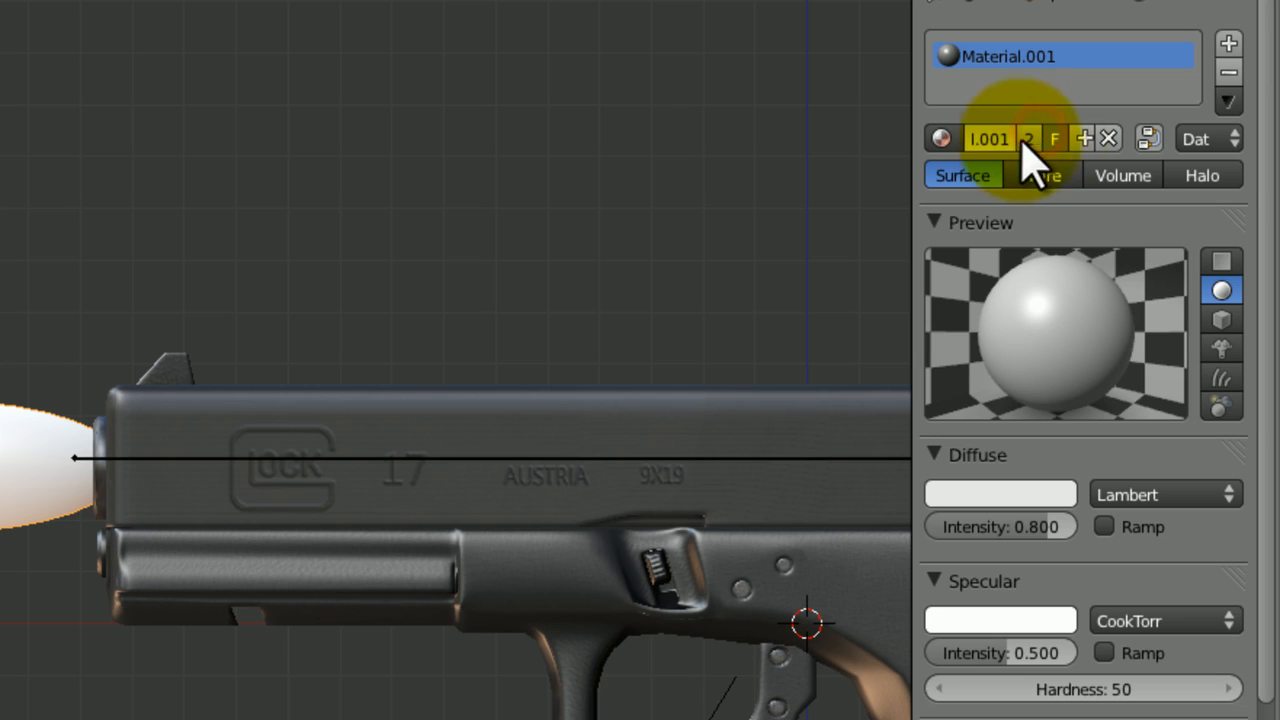
# - Name the new material Muzzle_Flare and give it a yellow diffuse colour
pyautogui.click(1000, 138)
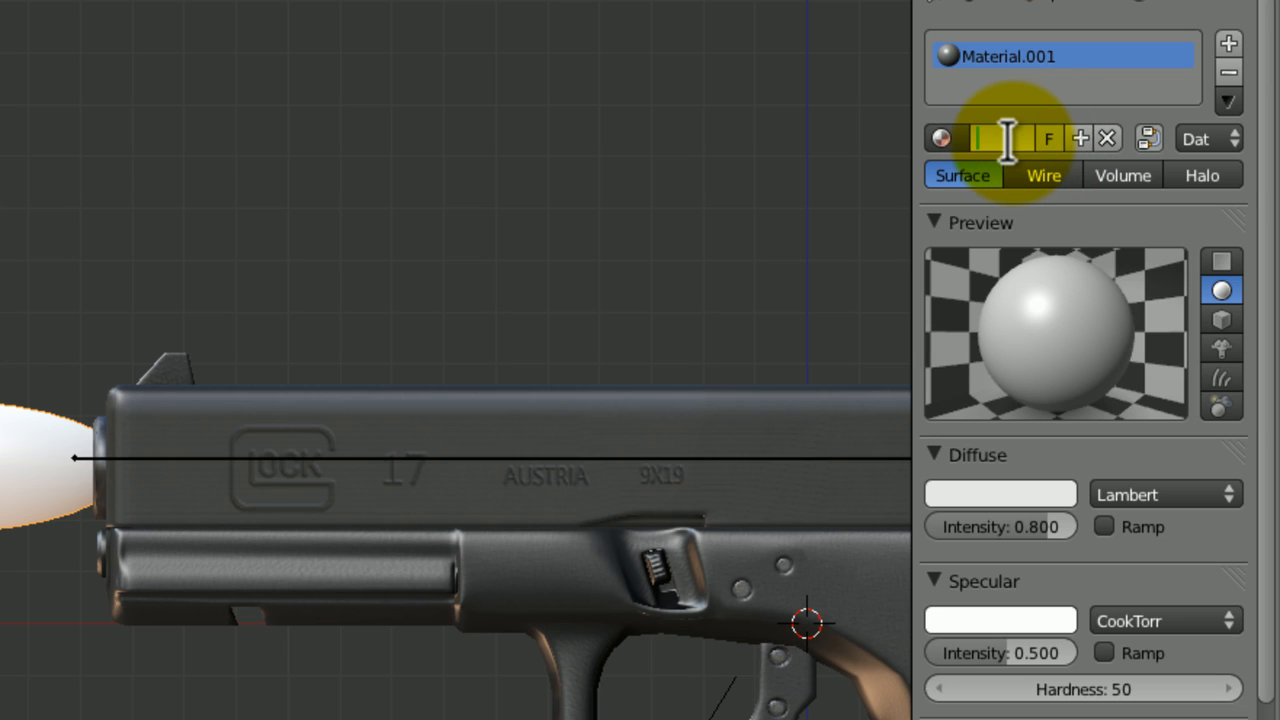
pyautogui.write('uzzle_Flare')
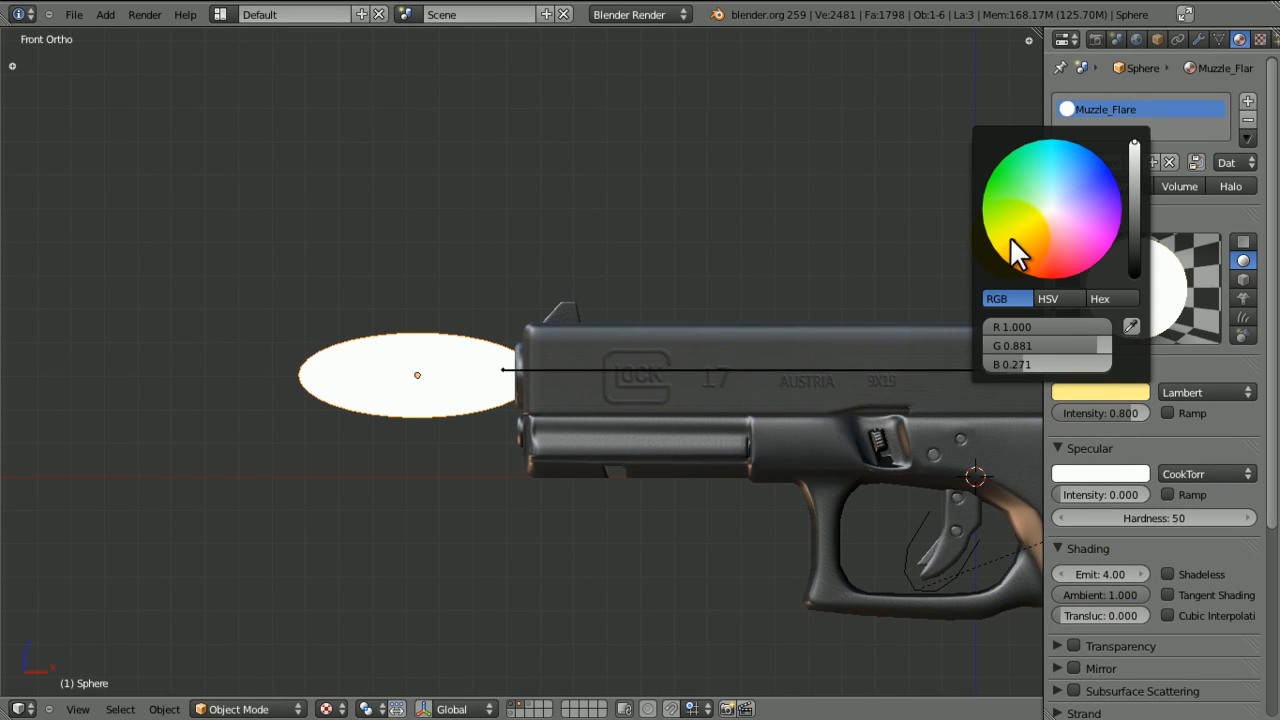
pyautogui.click(1004, 252)
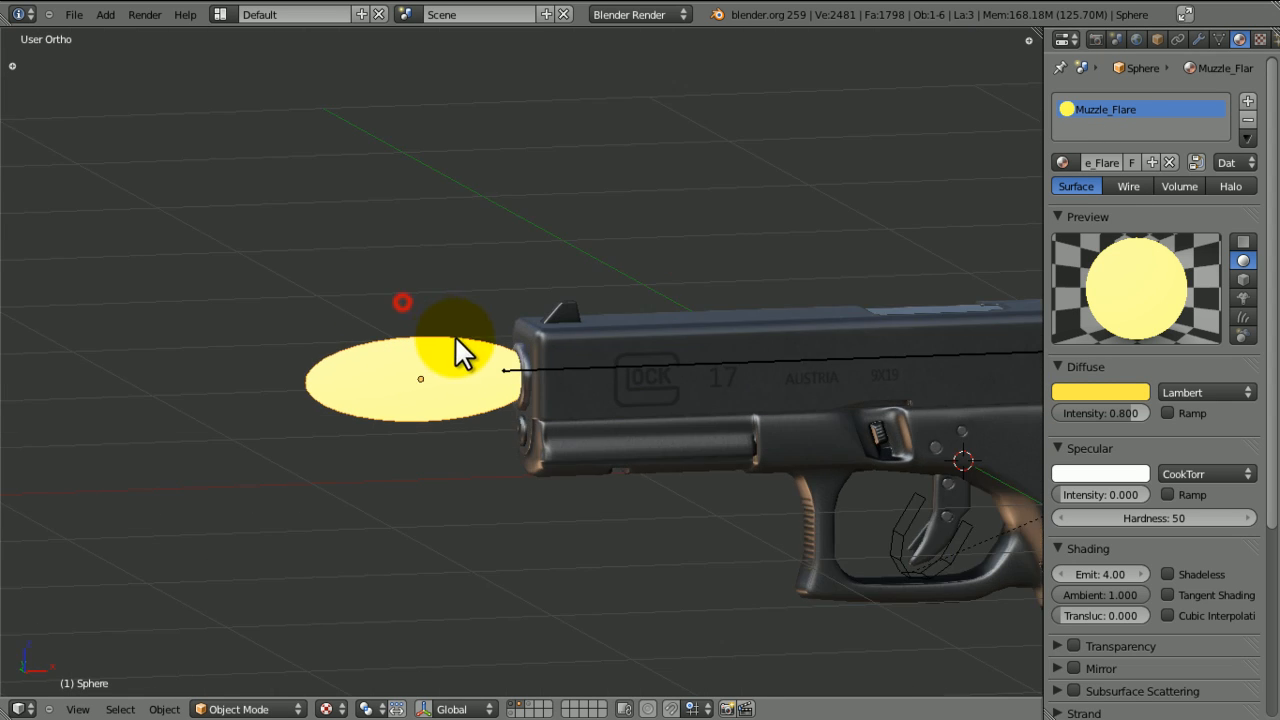
pyautogui.moveTo(460, 350); pyautogui.dragTo(424, 444)
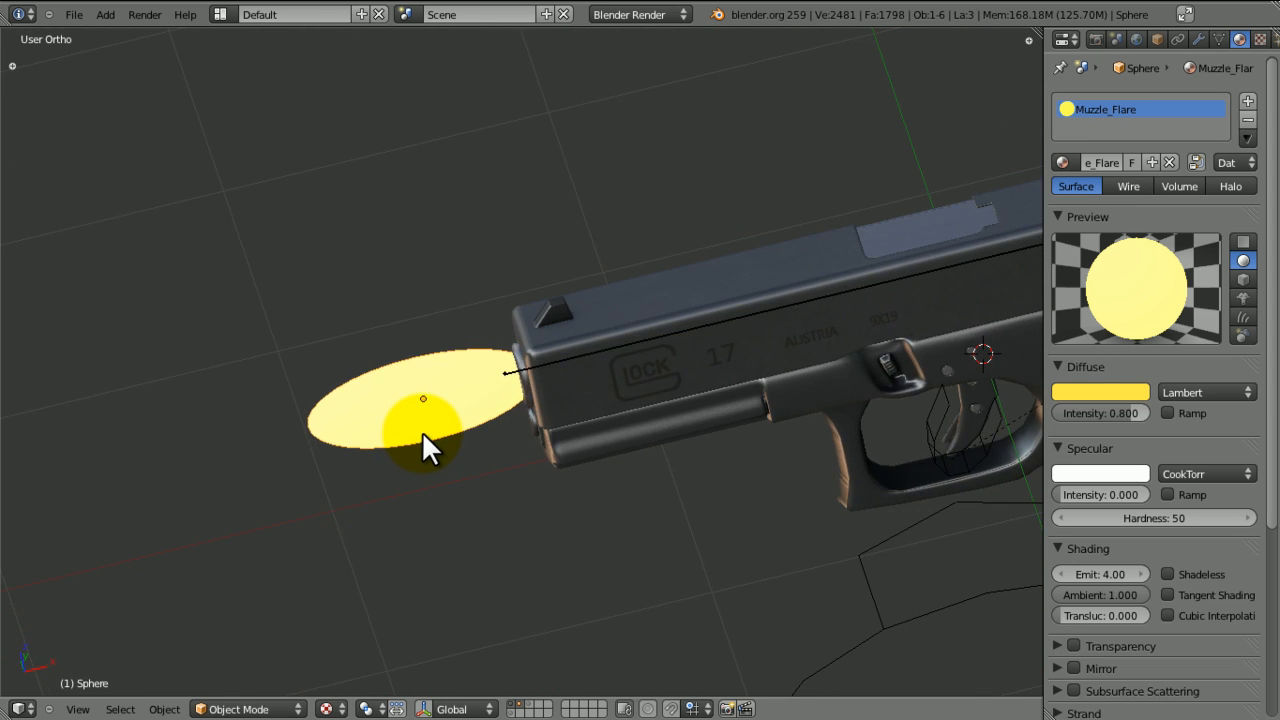
pyautogui.press('KP_1')
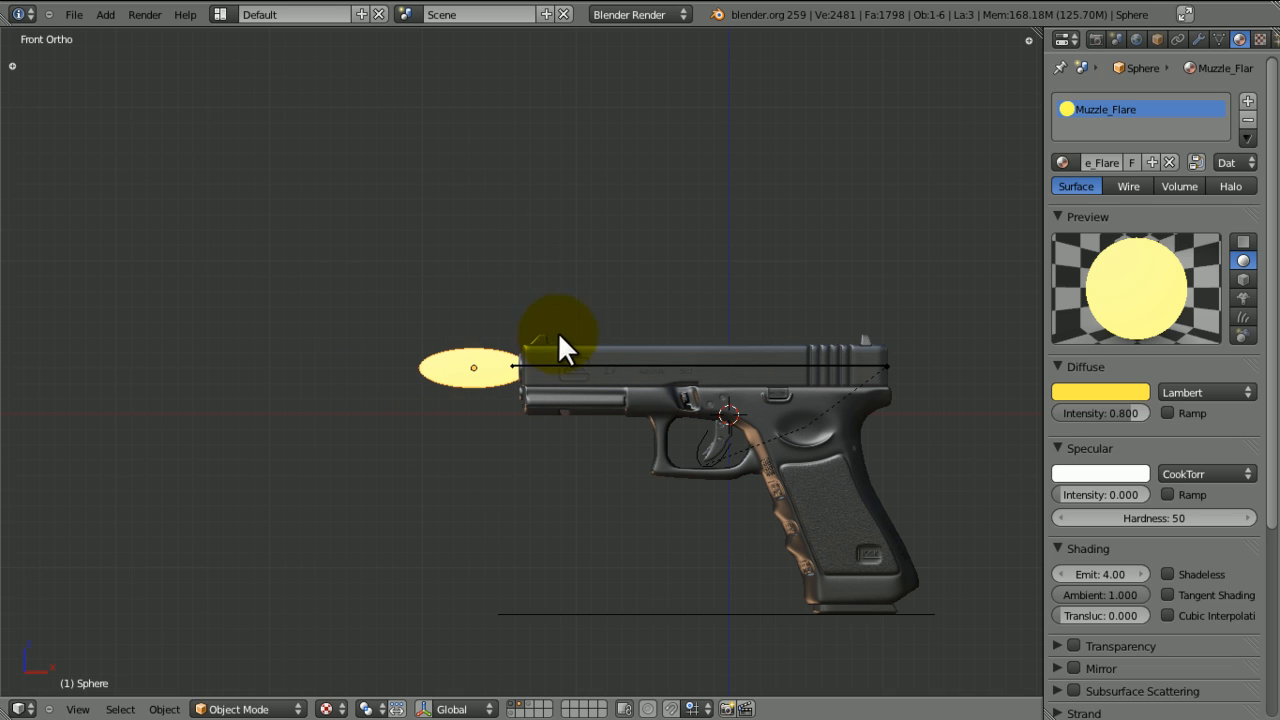
# - Create a new texture for the flare in the Texture settings
pyautogui.click(1260, 40)
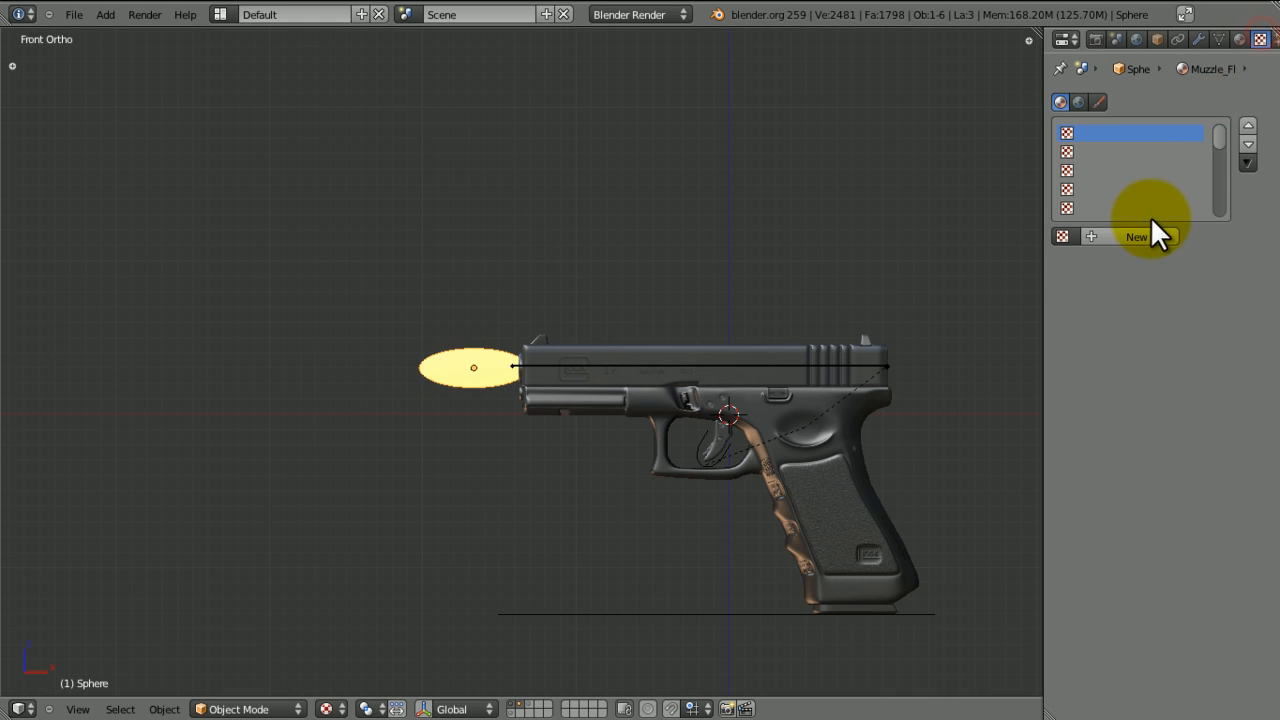
pyautogui.click(1132, 236)
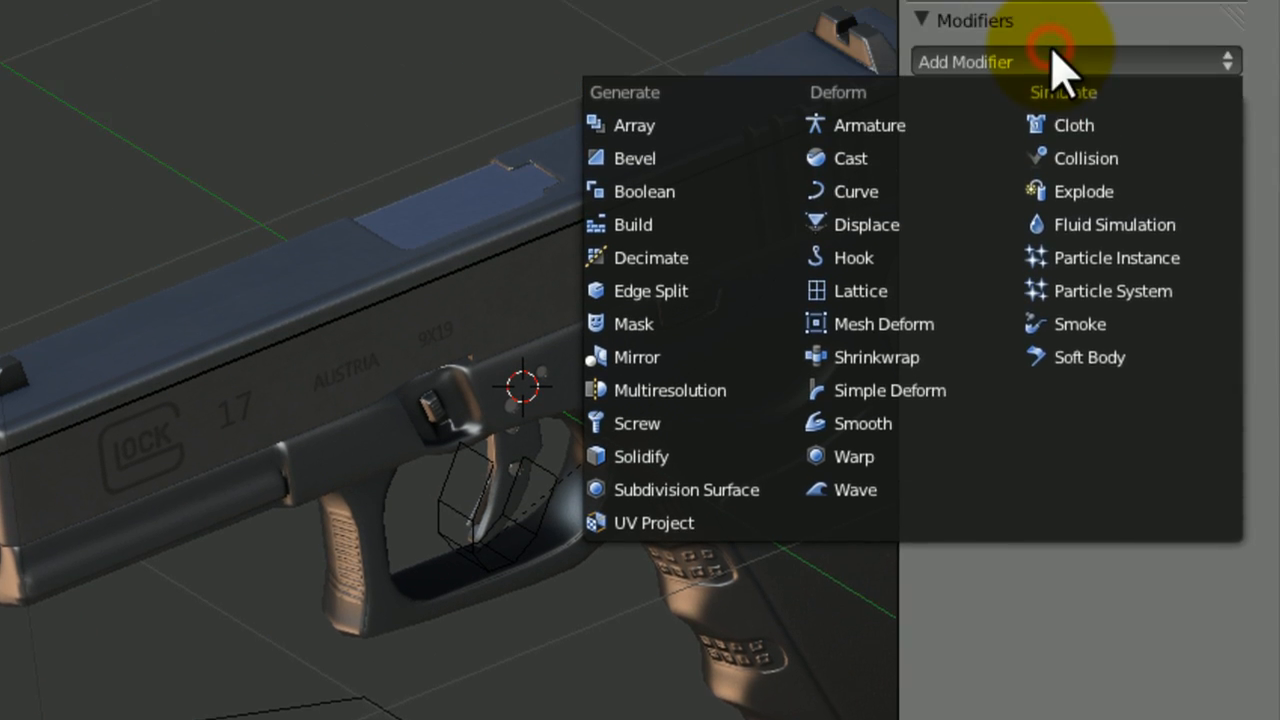
# - Add a Displace modifier to the flash sphere with Strength about 3
pyautogui.click(1216, 62)
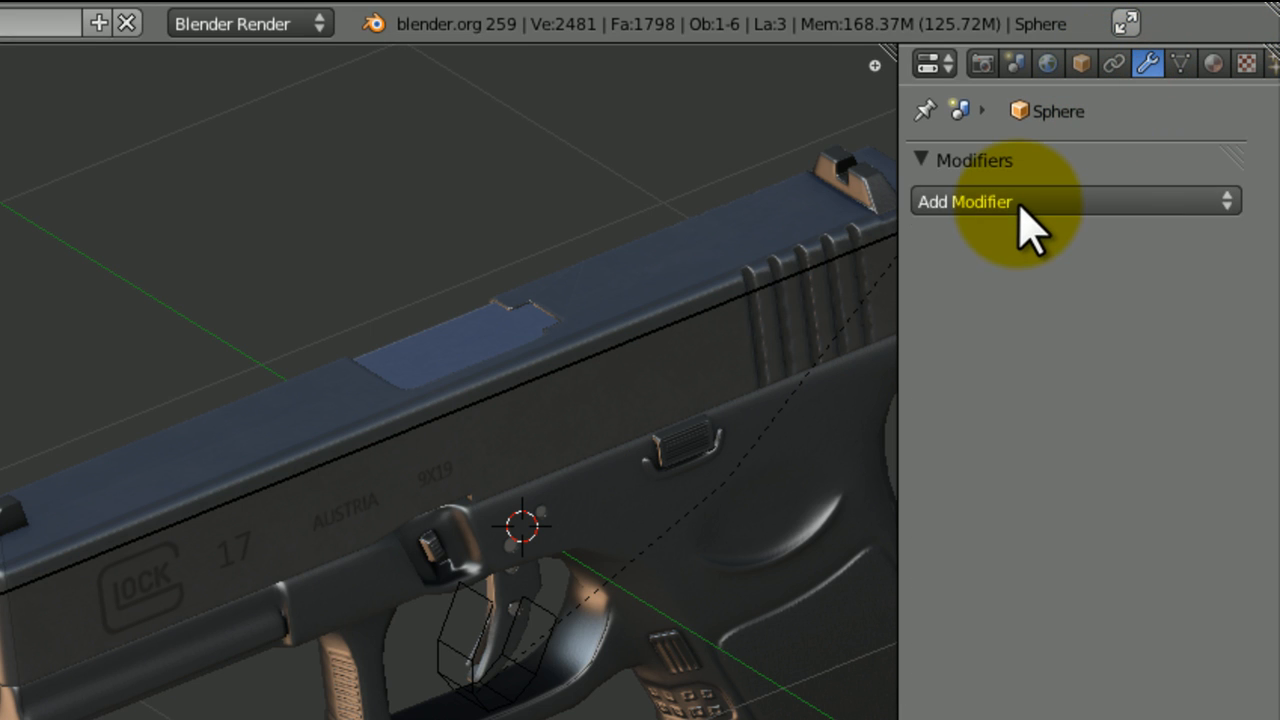
pyautogui.click(1076, 200)
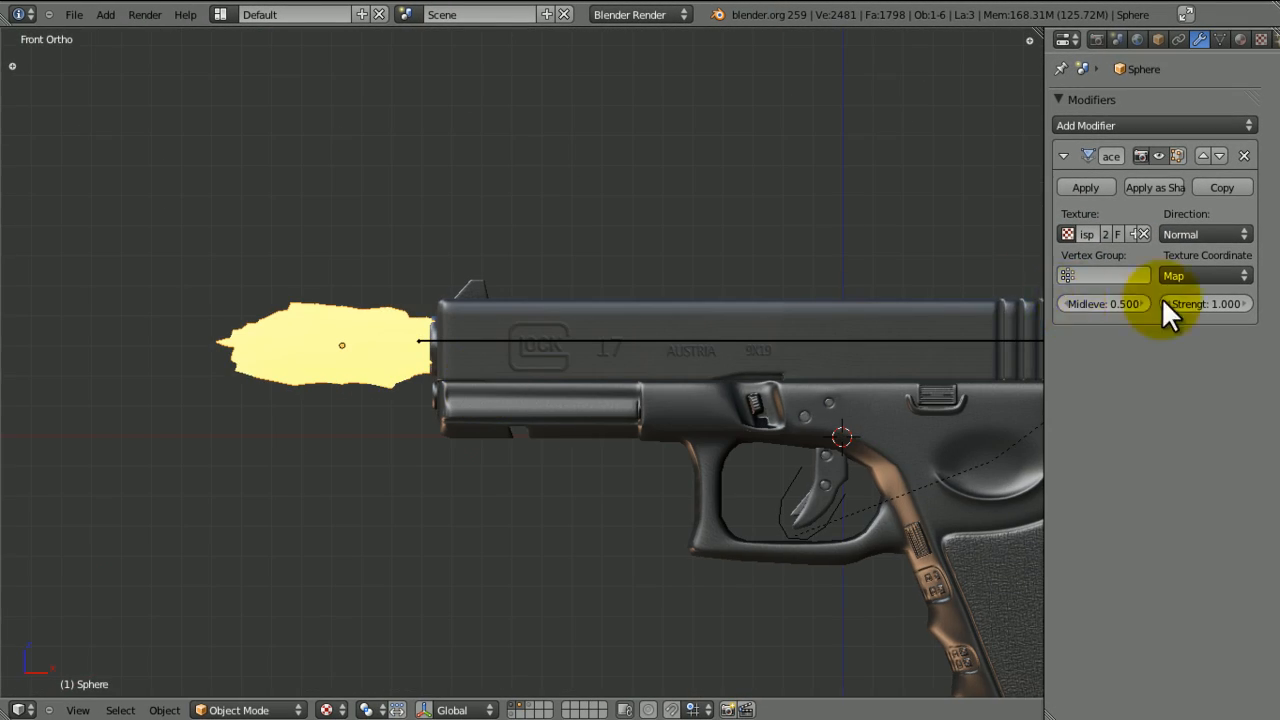
pyautogui.moveTo(1204, 304); pyautogui.dragTo(1210, 304)
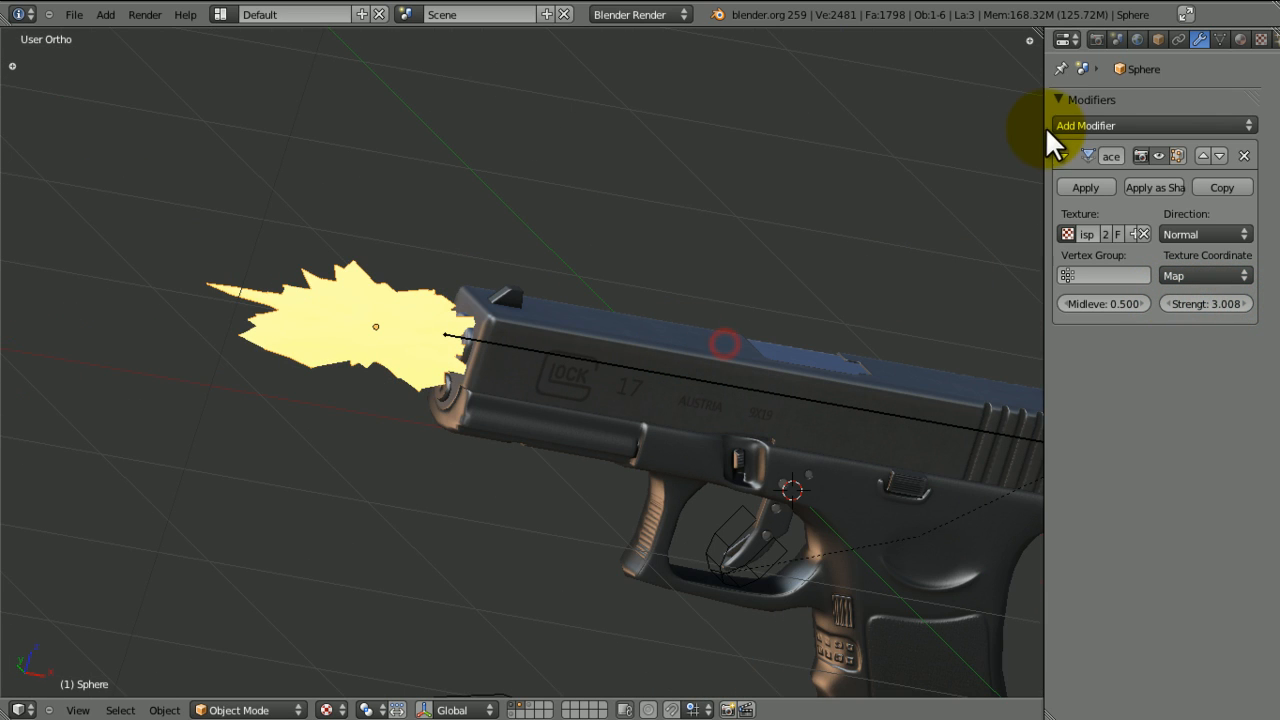
pyautogui.click(1062, 156)
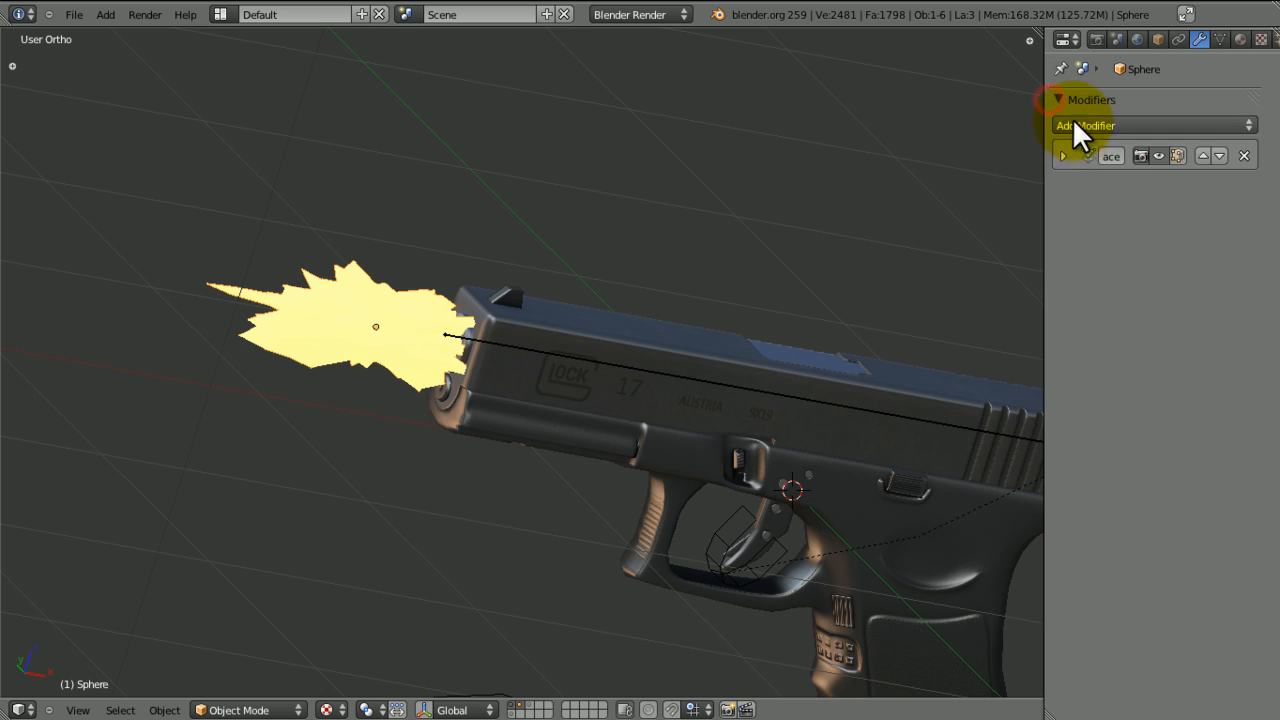
# - Add a Subdivision Surface modifier to smooth the flash
pyautogui.click(1088, 124)
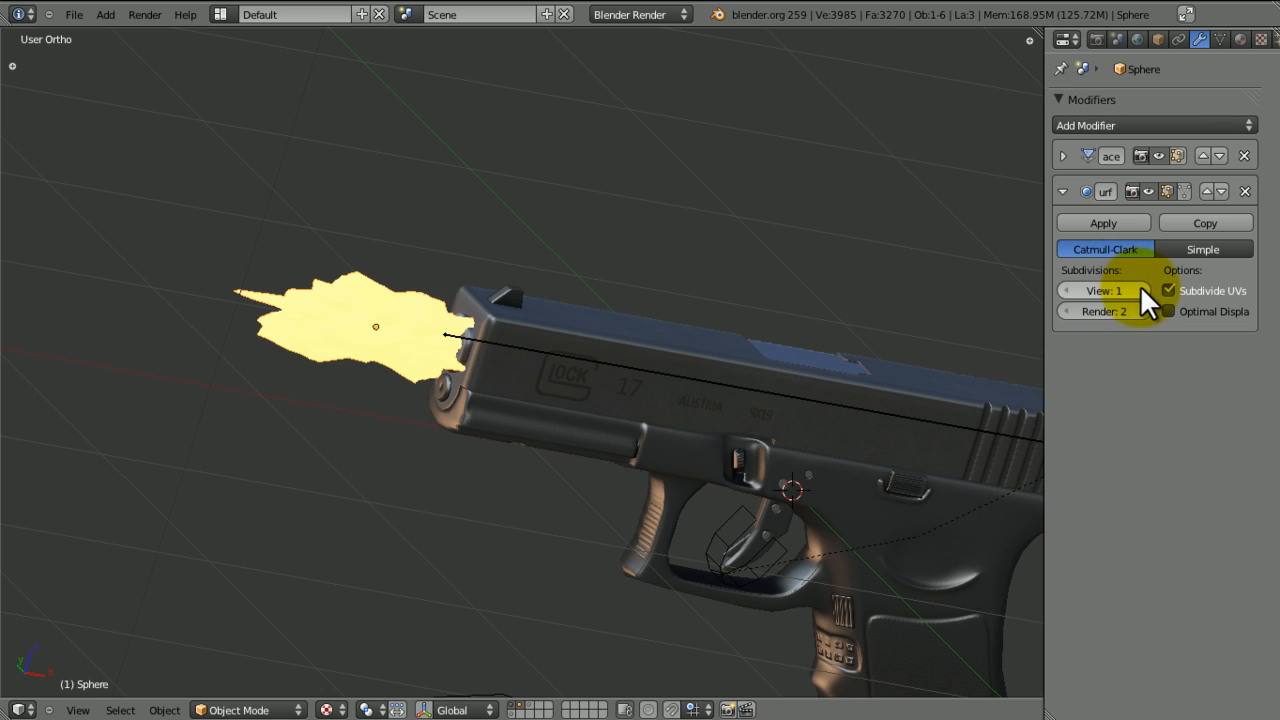
pyautogui.click(1142, 290)
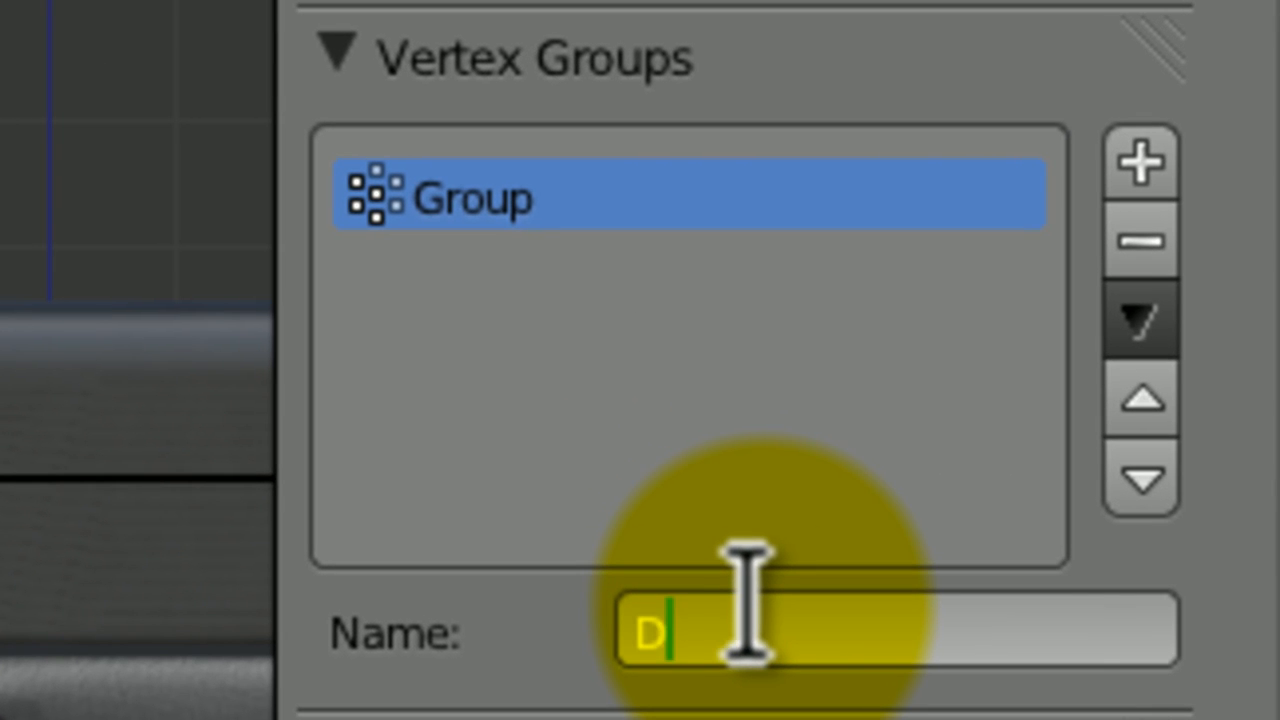
# - Rename the flash sphere's vertex group to Displacement
pyautogui.write('Displacement')
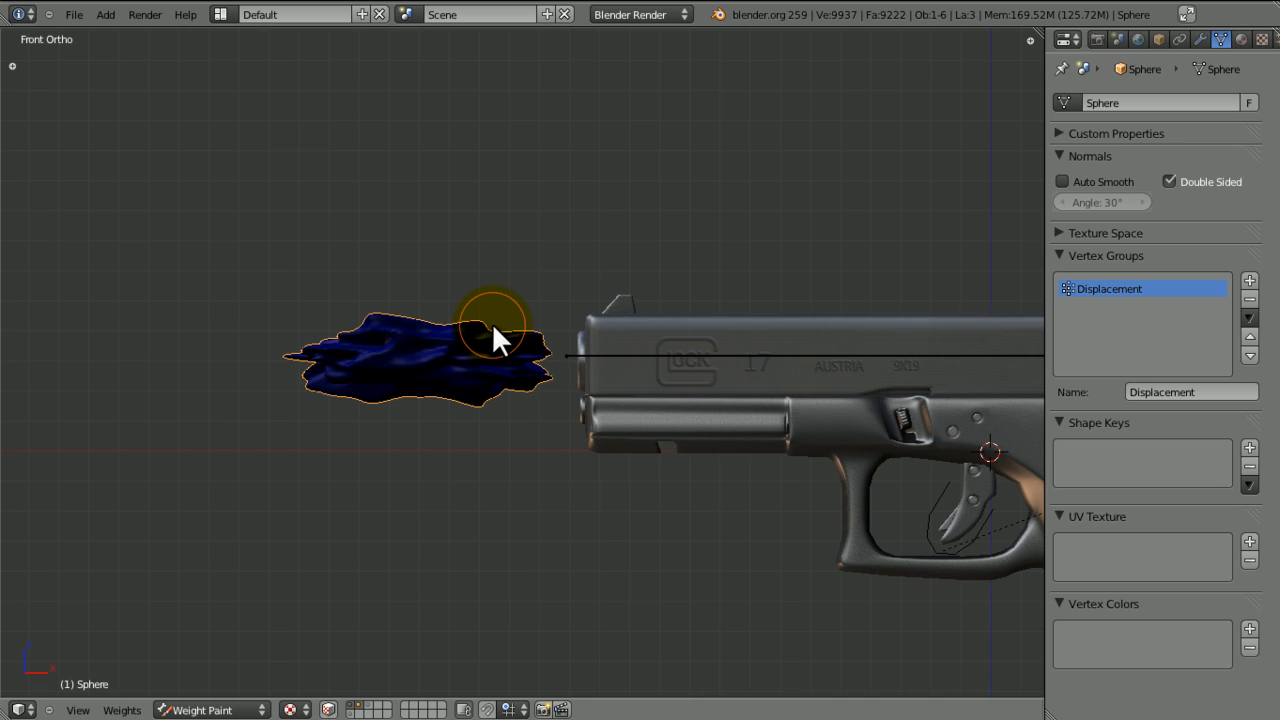
# - In Weight Paint mode start painting a strong weight band across the sphere's middle
pyautogui.press('T')
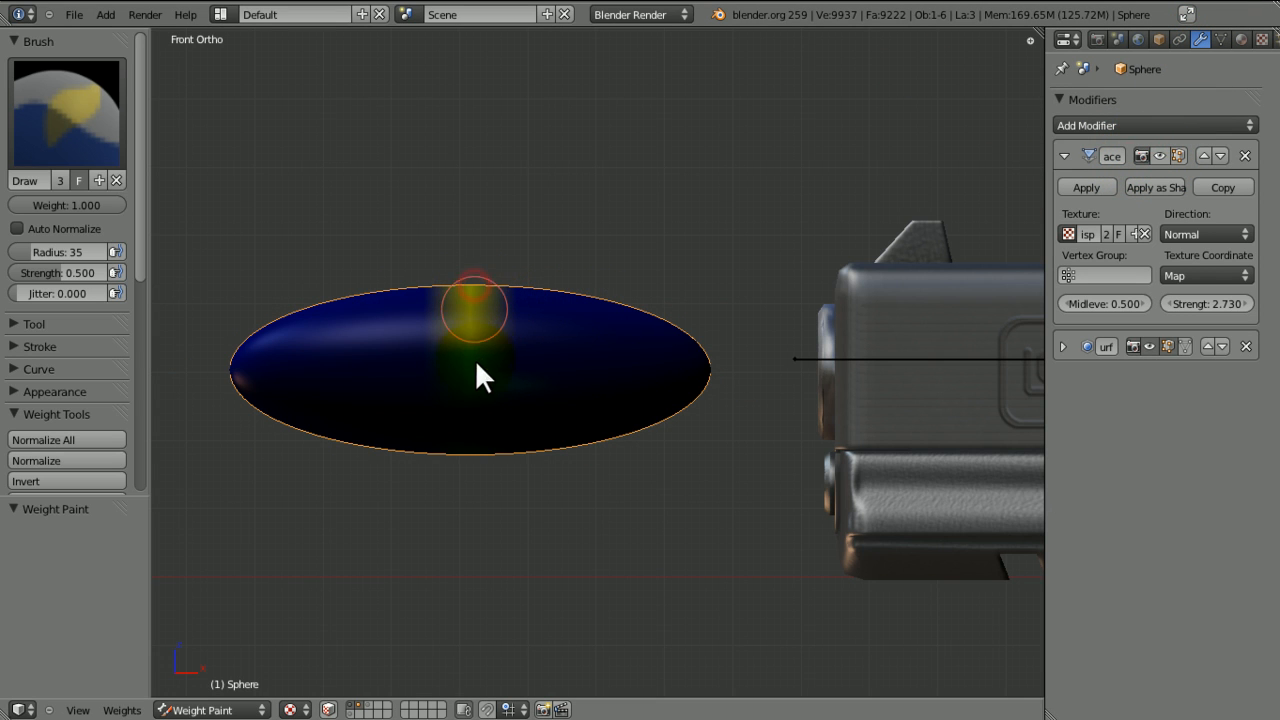
pyautogui.moveTo(480, 376); pyautogui.dragTo(716, 456)
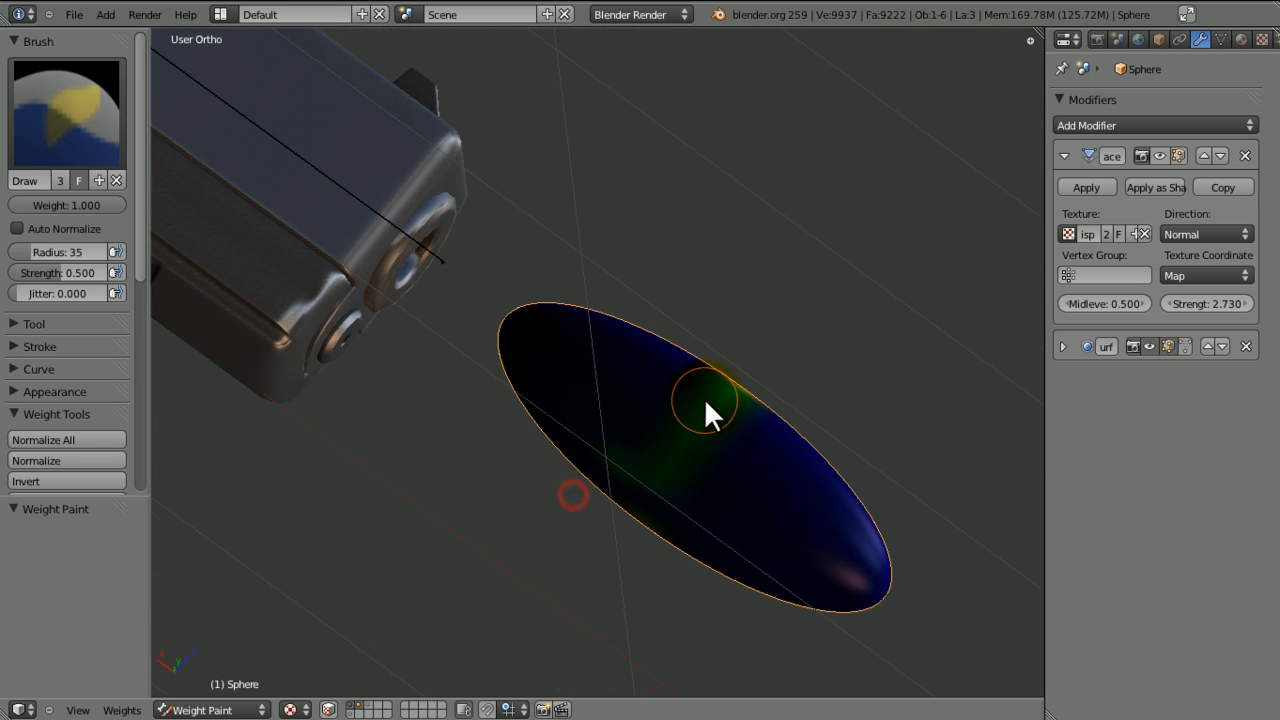
pyautogui.moveTo(704, 400); pyautogui.dragTo(744, 390)
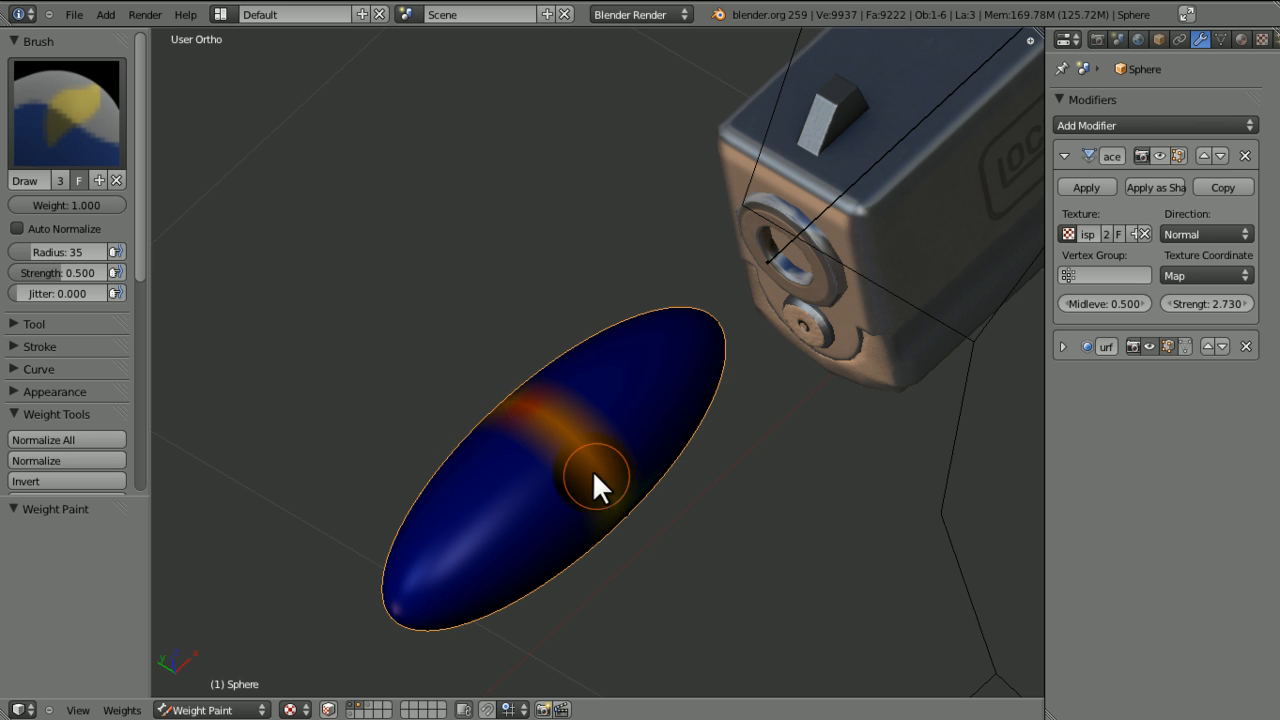
pyautogui.moveTo(600, 480); pyautogui.dragTo(490, 320)
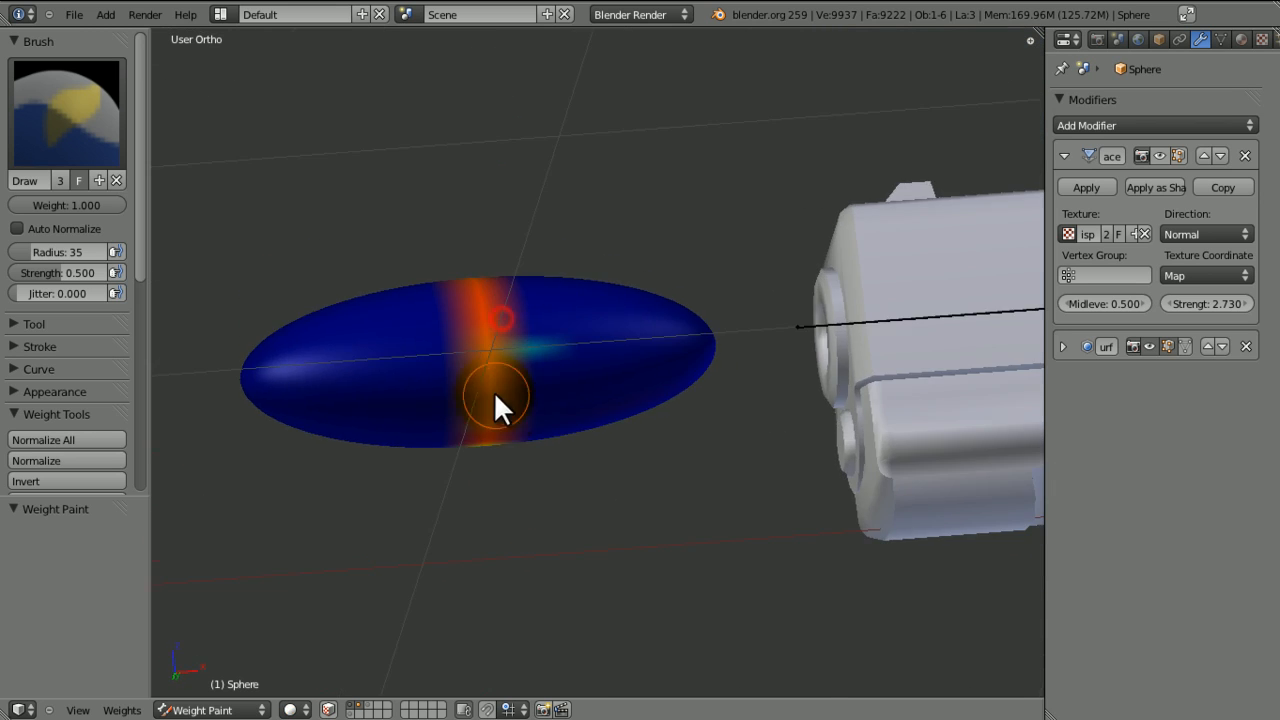
pyautogui.moveTo(500, 400); pyautogui.dragTo(480, 310)
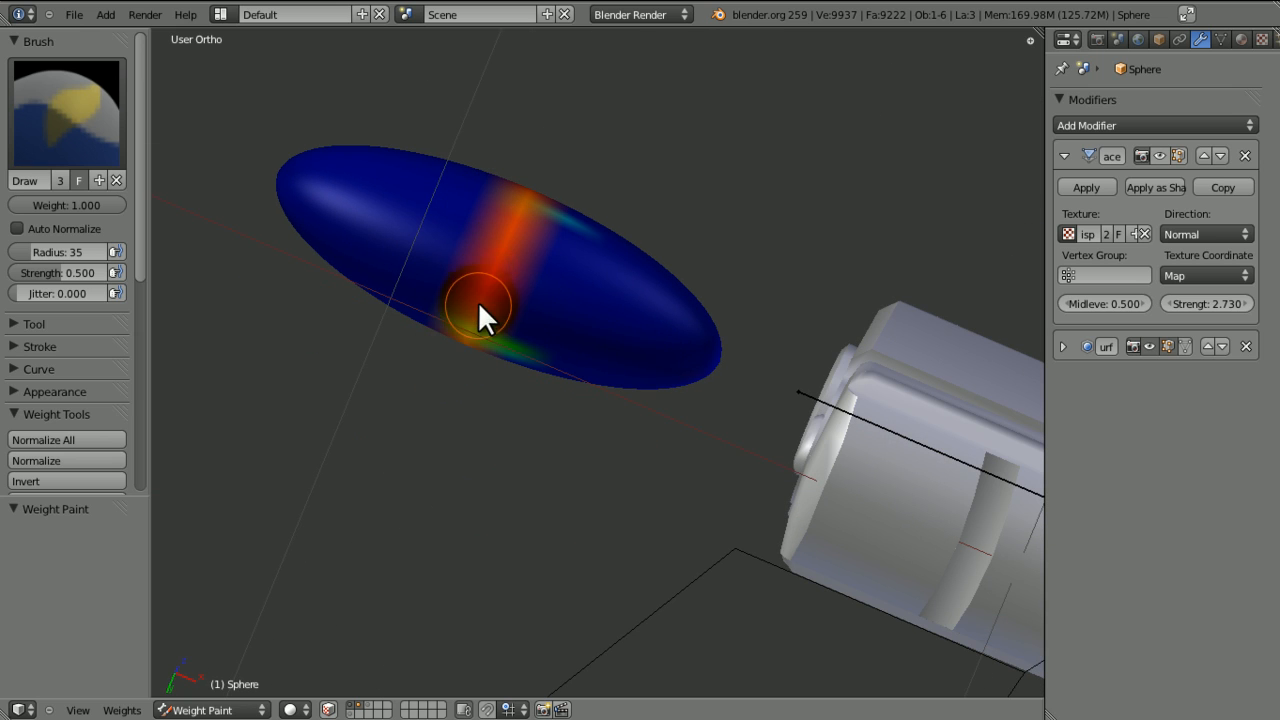
pyautogui.moveTo(480, 316); pyautogui.dragTo(710, 410)
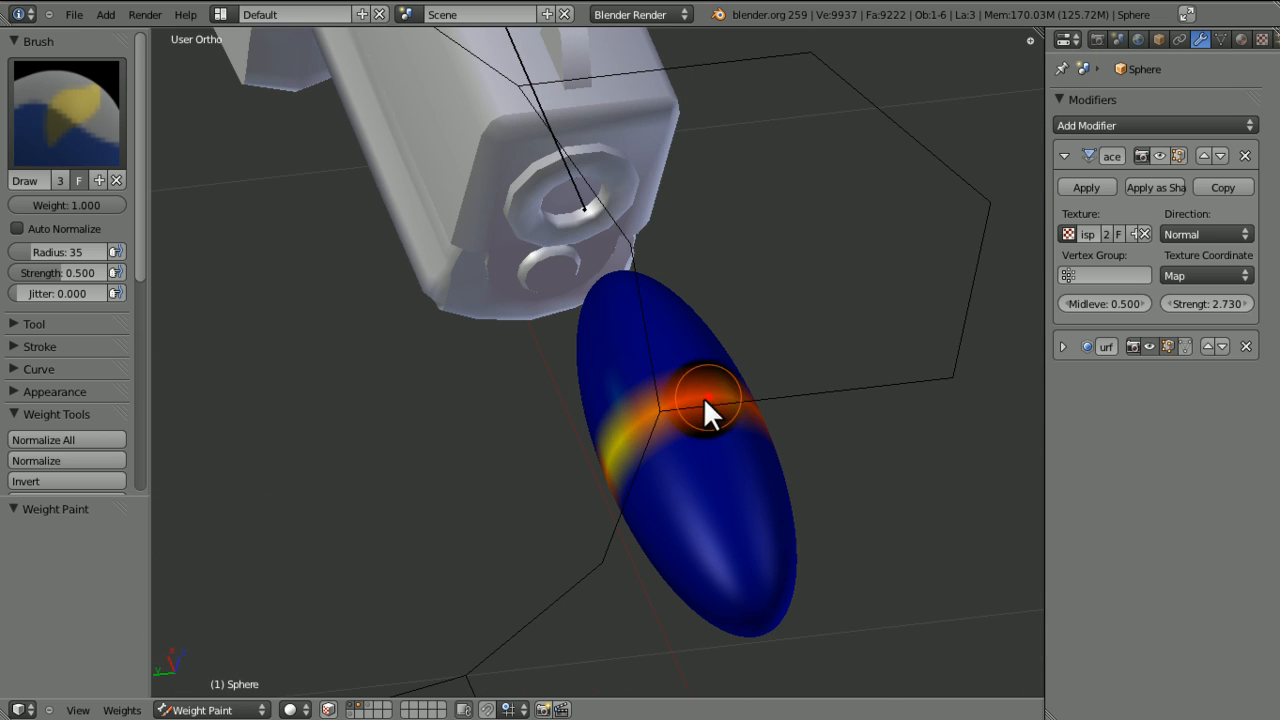
# - Widen and strengthen the painted middle band from all sides of the sphere
pyautogui.moveTo(710, 410); pyautogui.dragTo(700, 444)
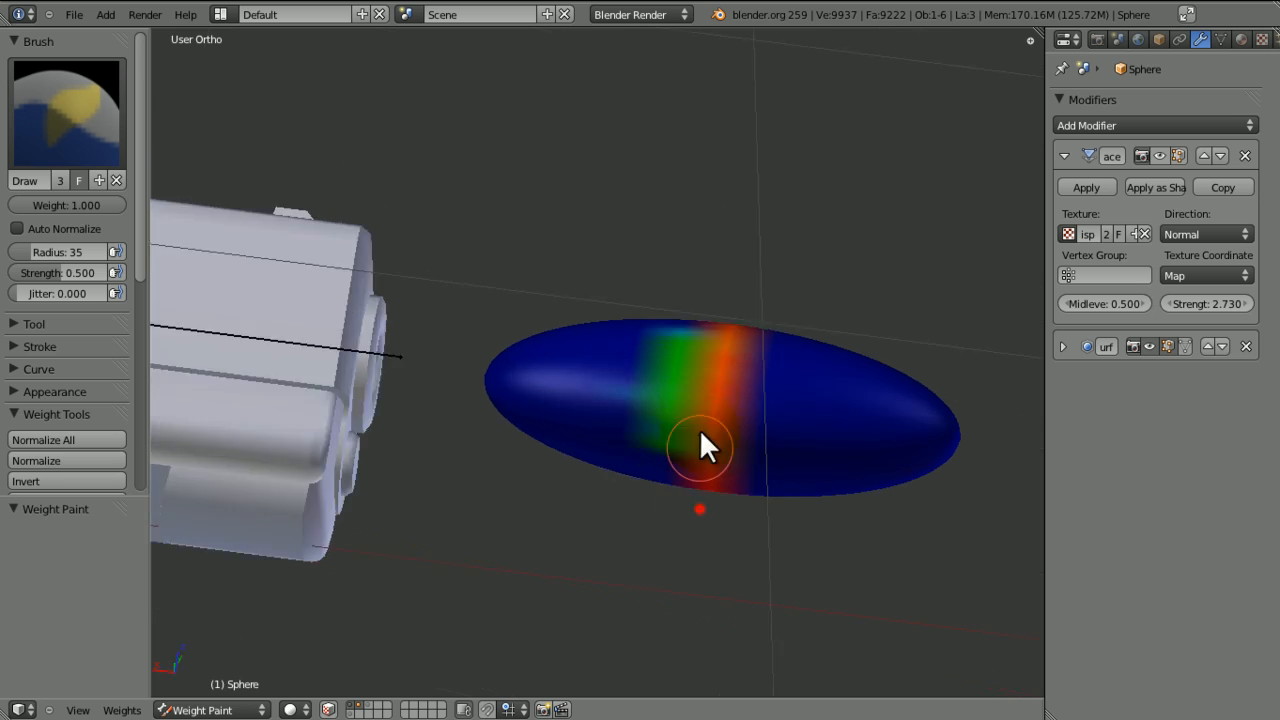
pyautogui.moveTo(700, 444); pyautogui.dragTo(744, 470)
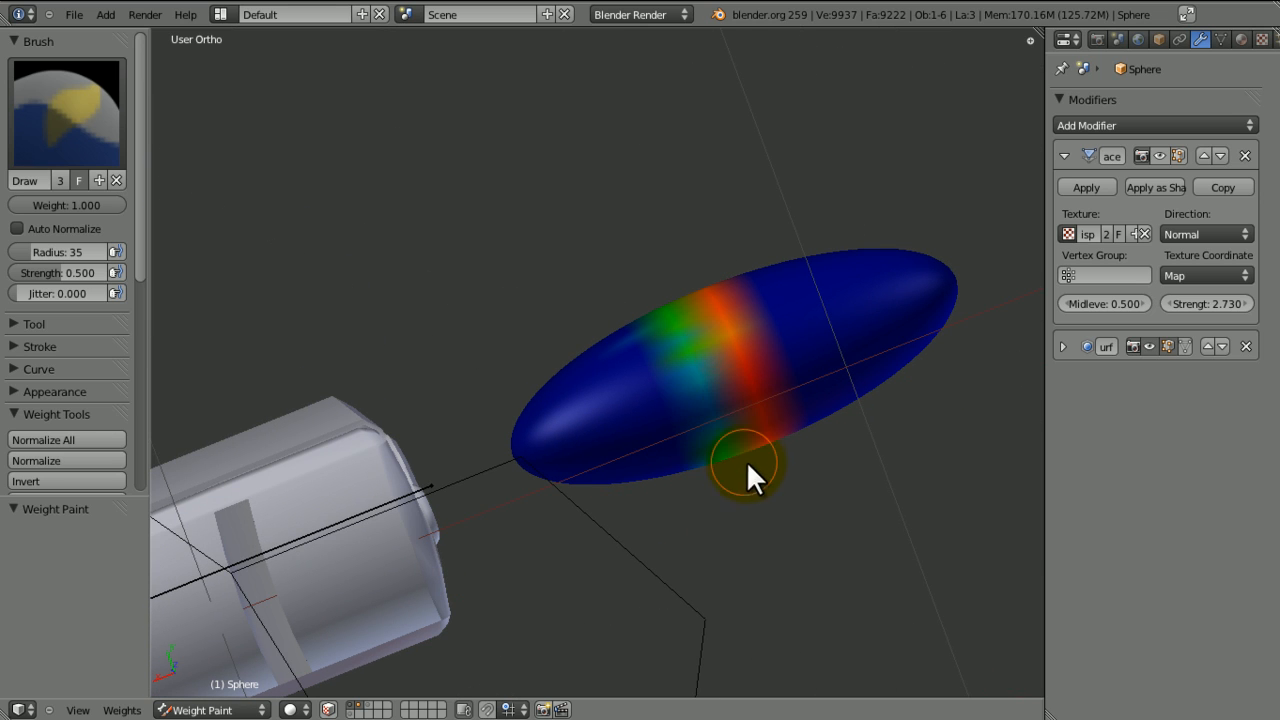
pyautogui.moveTo(750, 470); pyautogui.dragTo(476, 310)
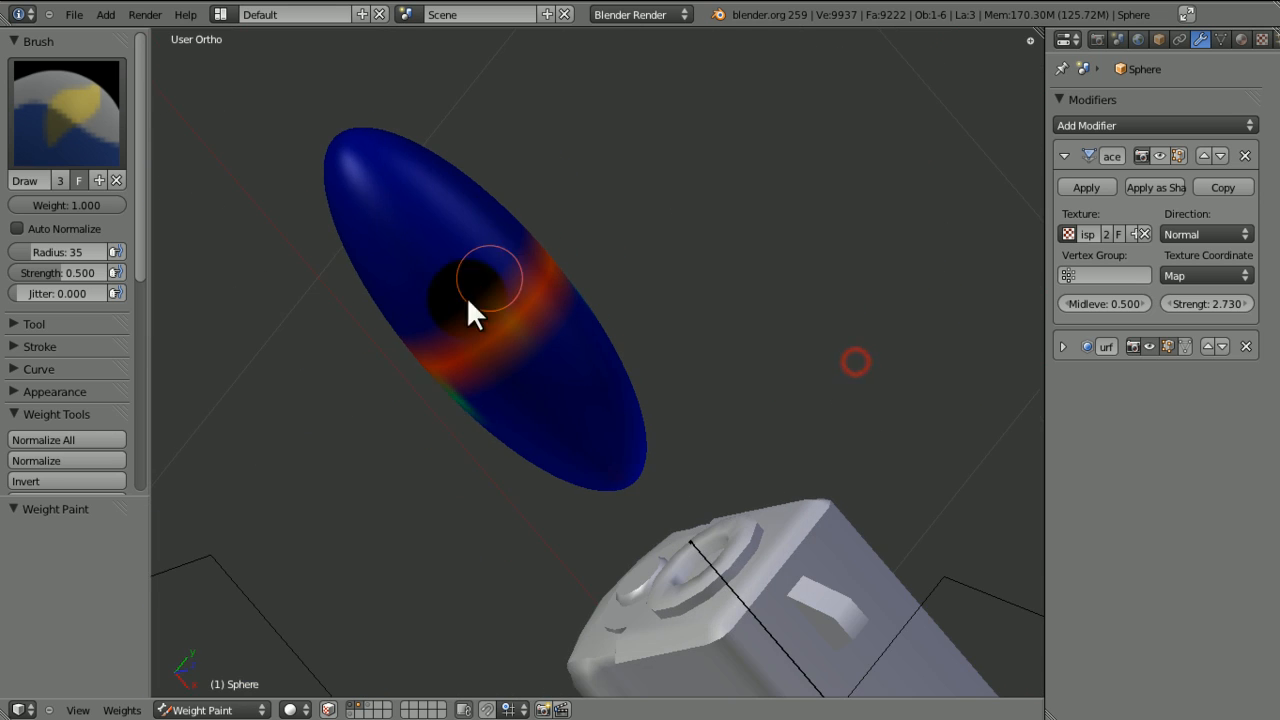
pyautogui.moveTo(500, 300); pyautogui.dragTo(430, 480)
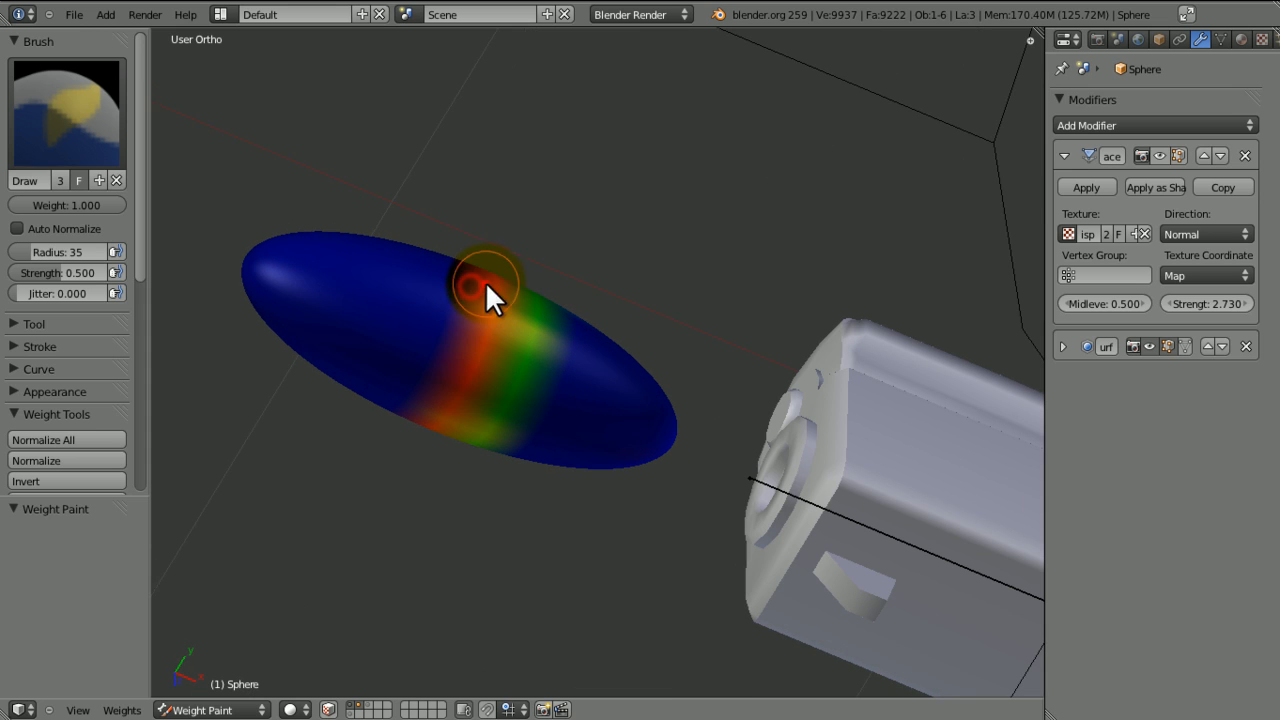
pyautogui.moveTo(490, 280); pyautogui.dragTo(476, 360)
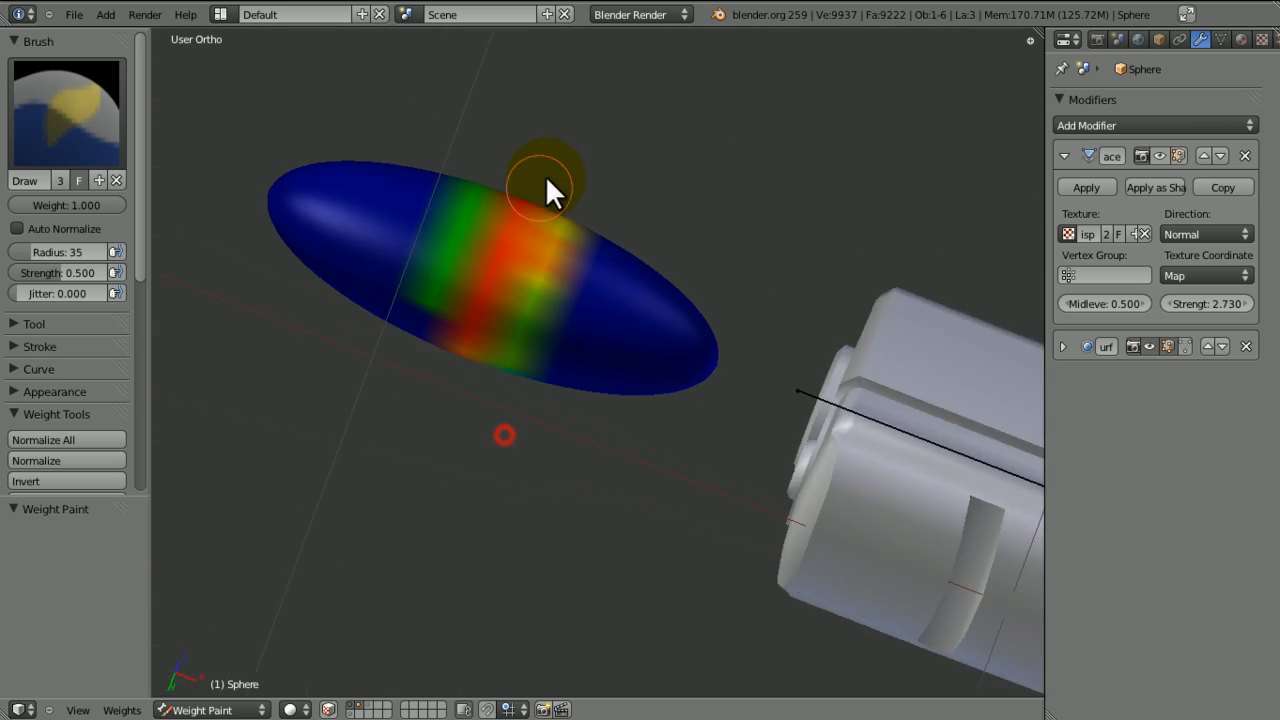
pyautogui.moveTo(544, 190); pyautogui.dragTo(760, 270)
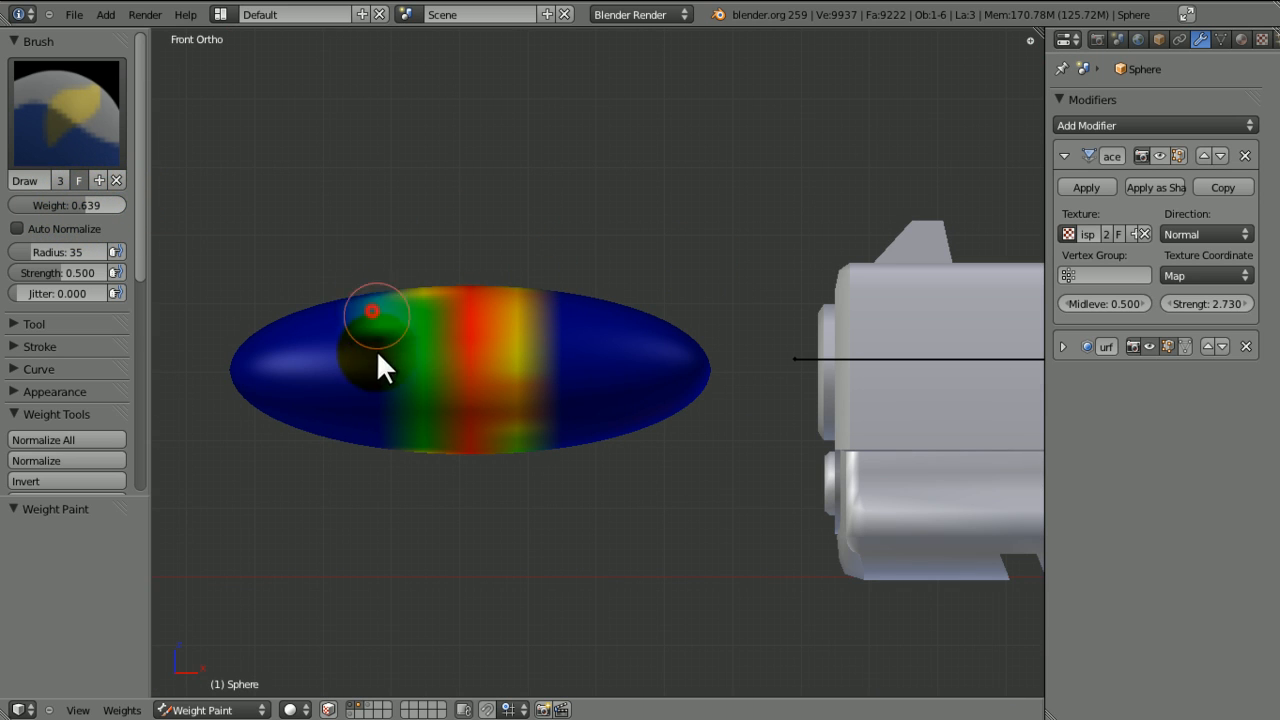
# - Paint lighter weight along the sphere and around the band's edges
pyautogui.moveTo(376, 312); pyautogui.dragTo(590, 440)
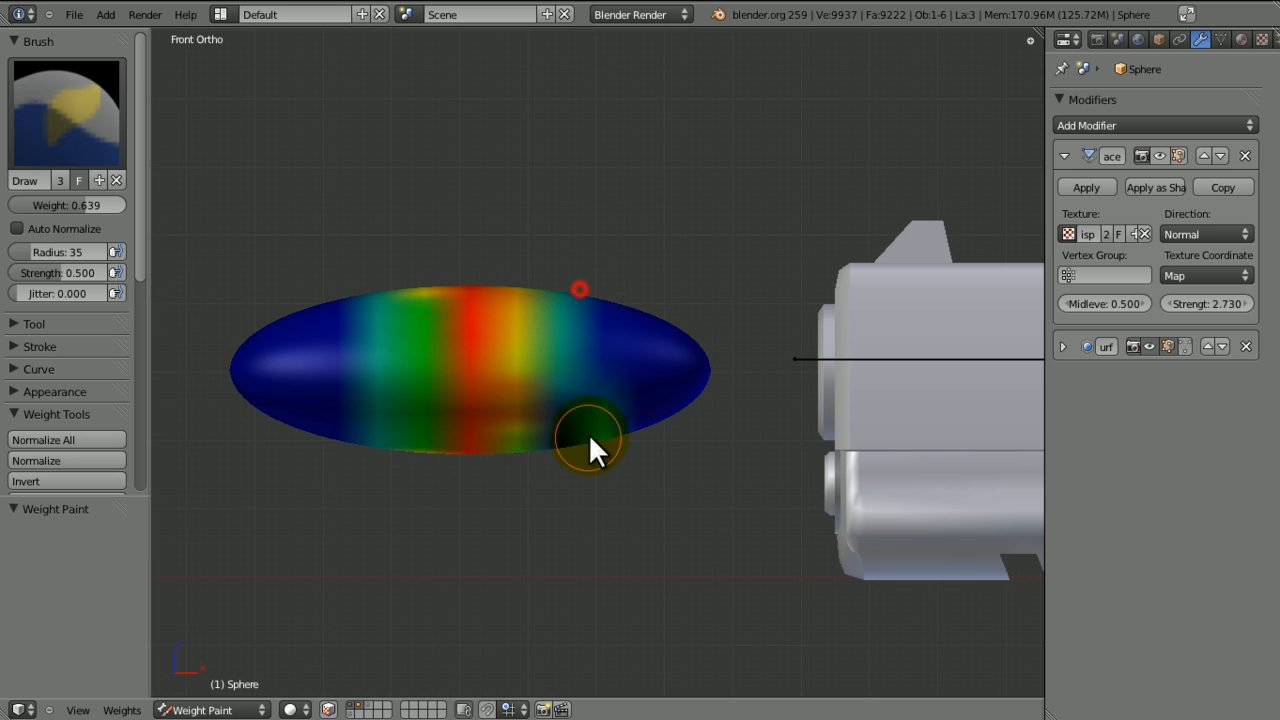
pyautogui.moveTo(590, 440); pyautogui.dragTo(490, 440)
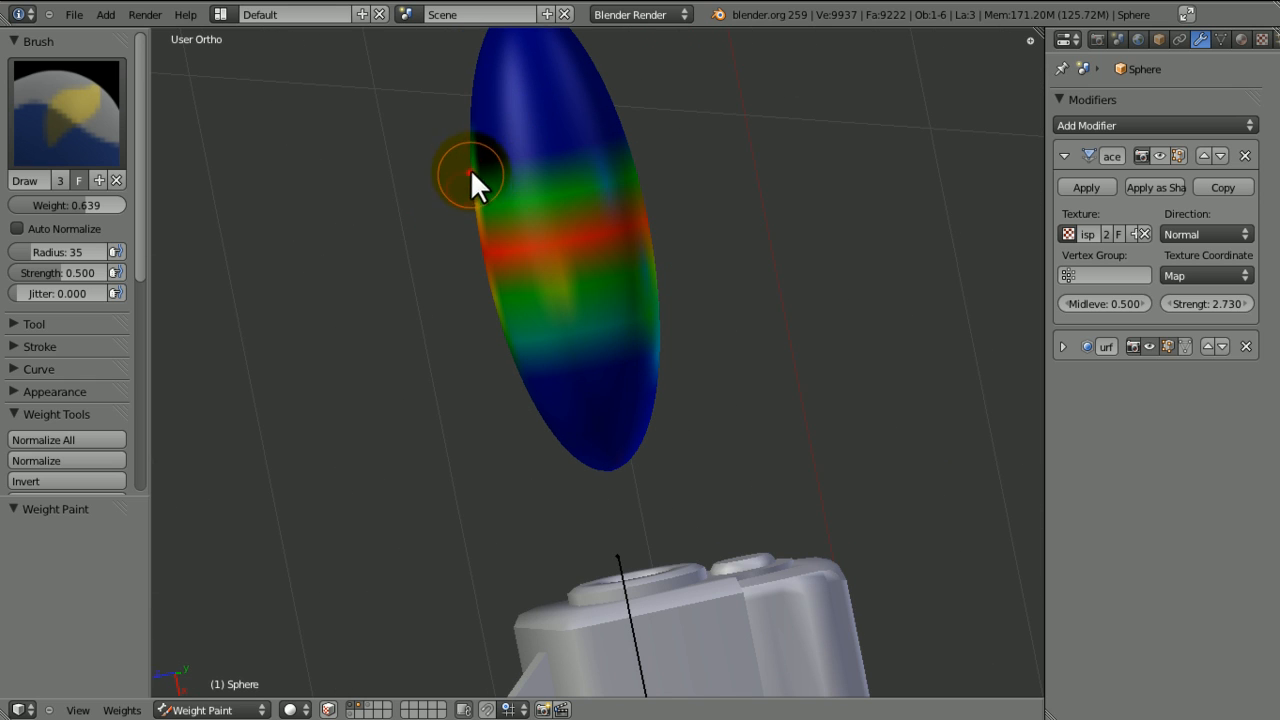
pyautogui.moveTo(480, 184); pyautogui.dragTo(576, 156)
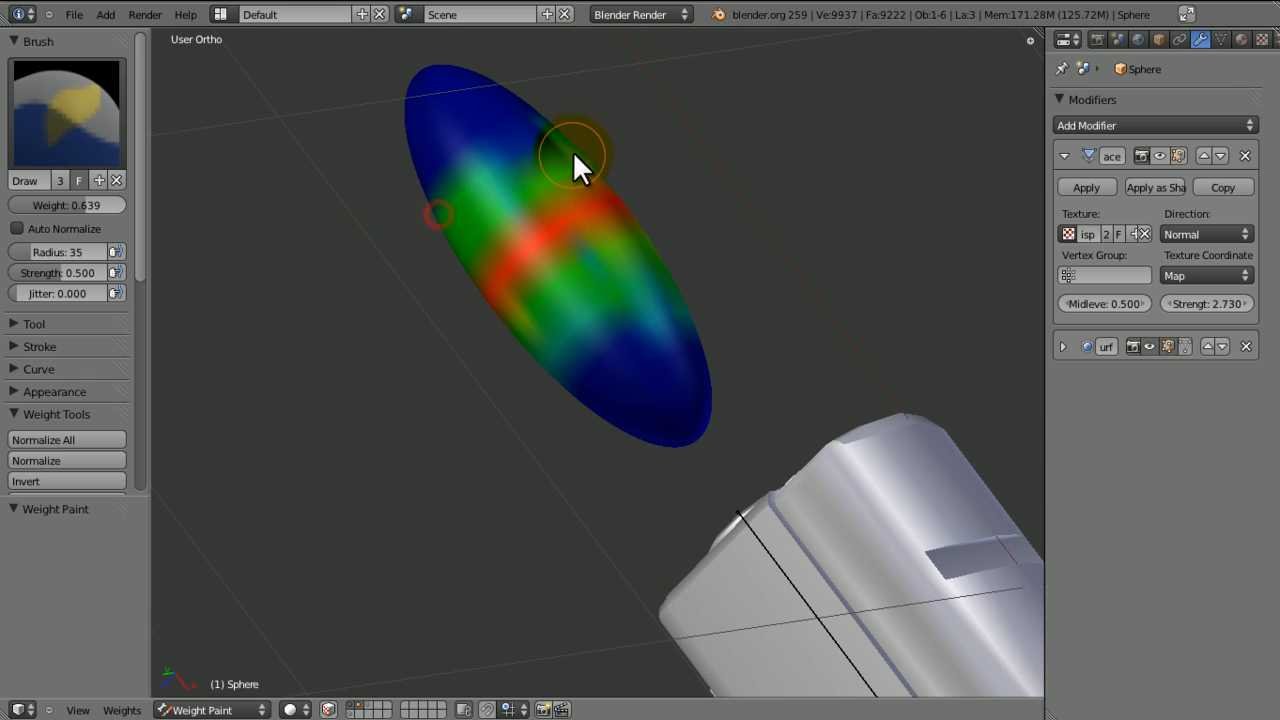
pyautogui.press('KP_1')
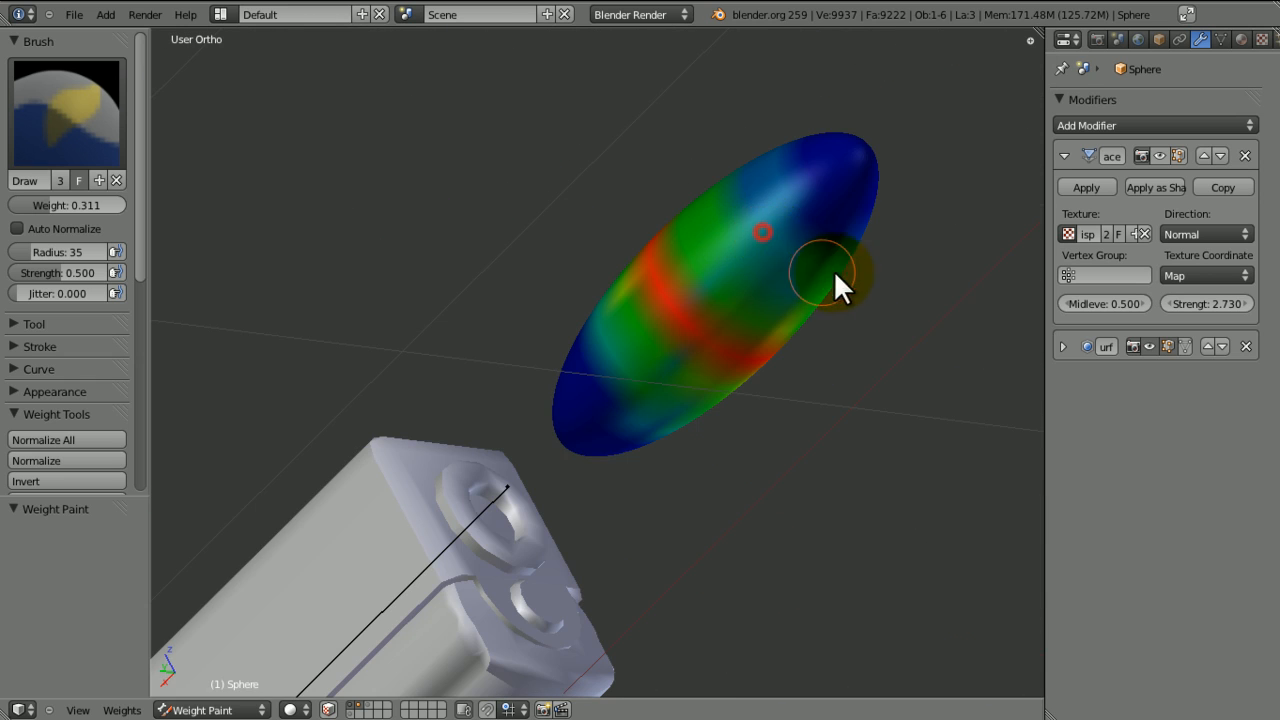
pyautogui.moveTo(840, 284); pyautogui.dragTo(600, 430)
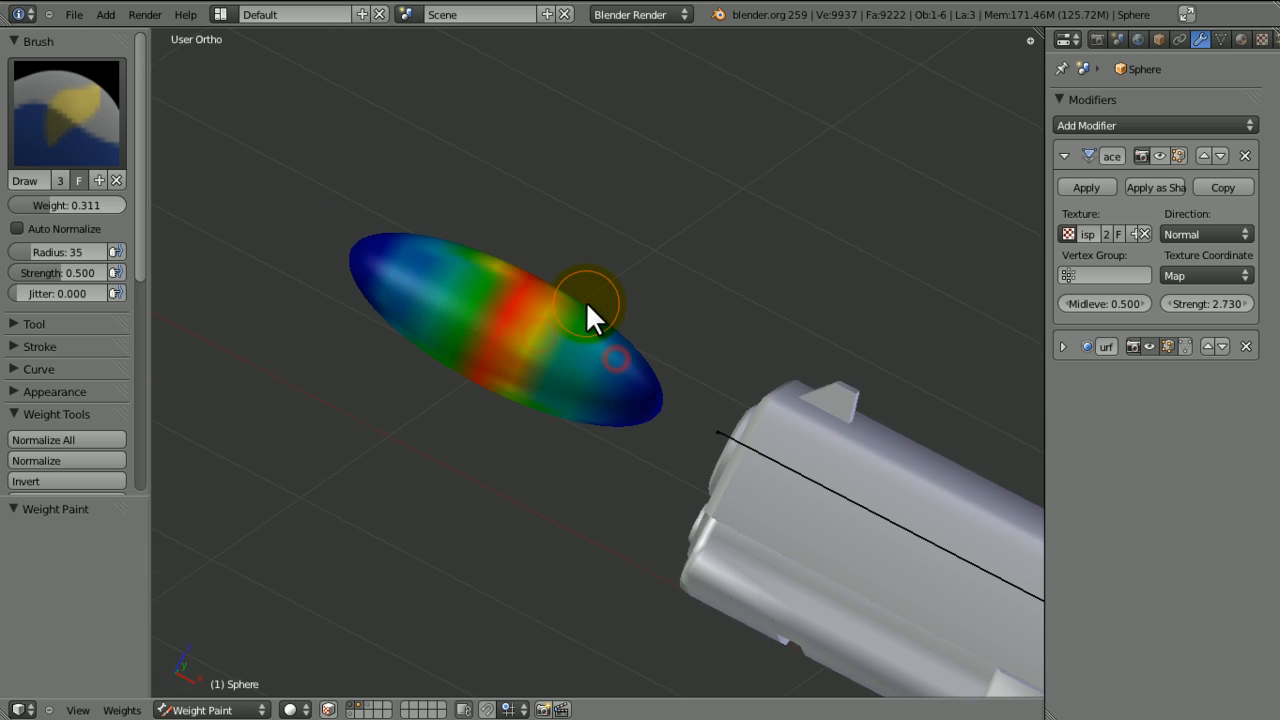
pyautogui.press('KP_1')
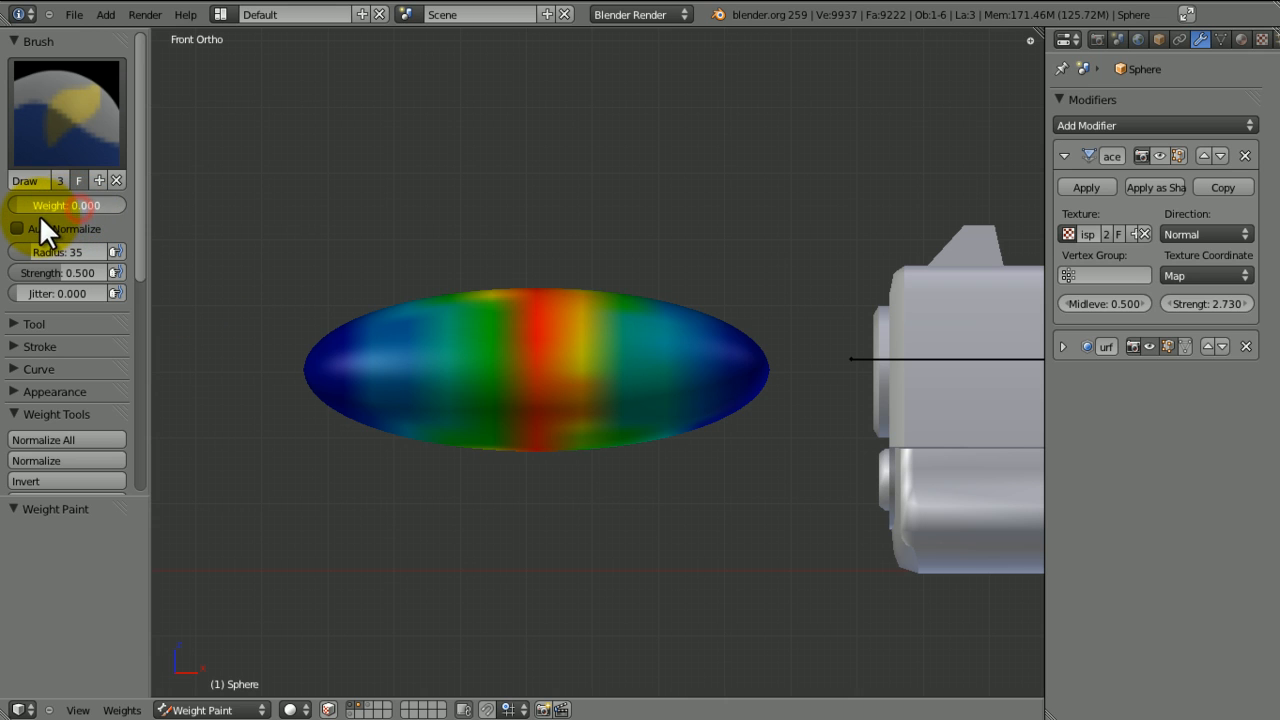
# - With a very low brush weight, paint the sphere's rear end near the barrel
pyautogui.click(340, 436)
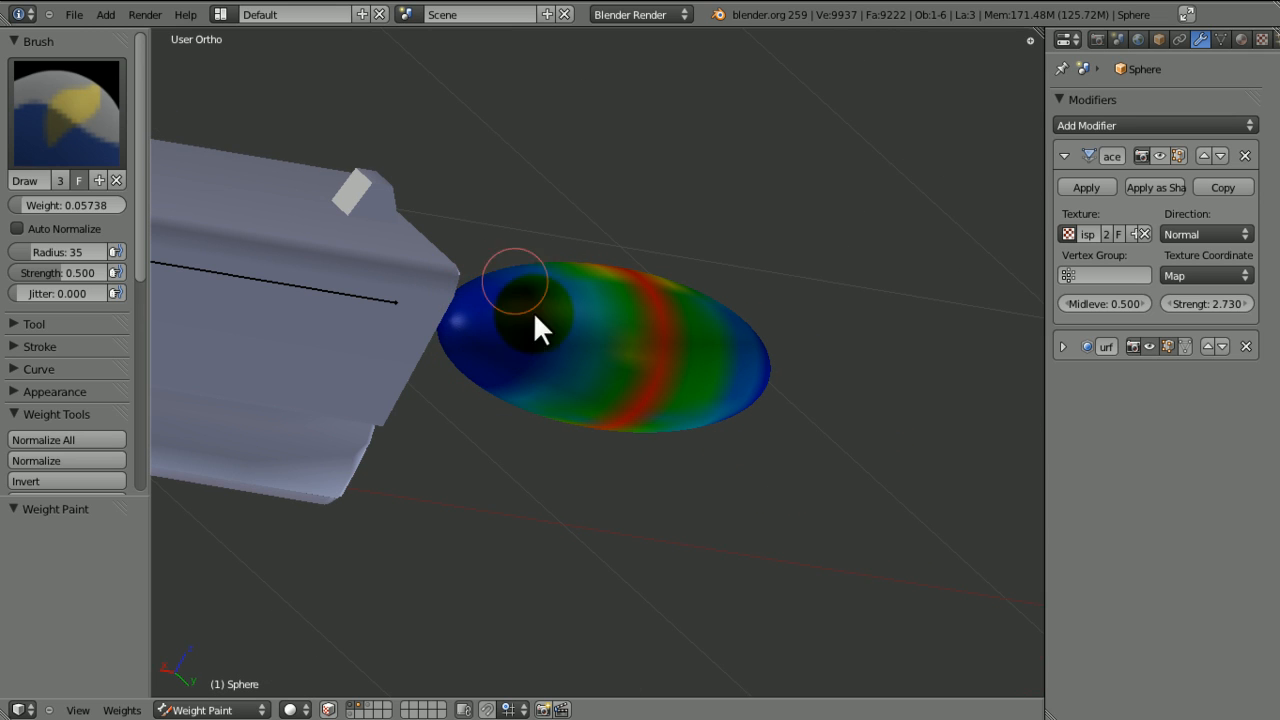
pyautogui.moveTo(540, 330); pyautogui.dragTo(704, 440)
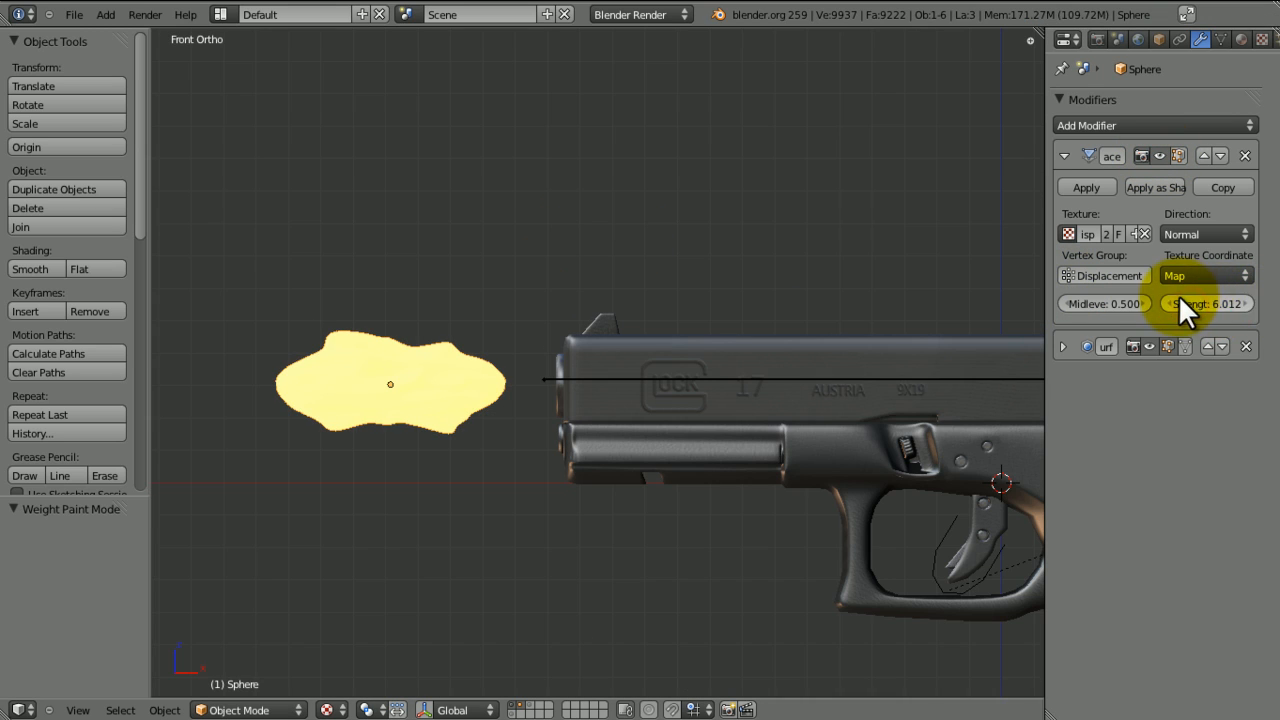
# - Raise the Displace modifier Strength to about 9.07 for a spikier flash
pyautogui.moveTo(1204, 304); pyautogui.dragTo(576, 430)
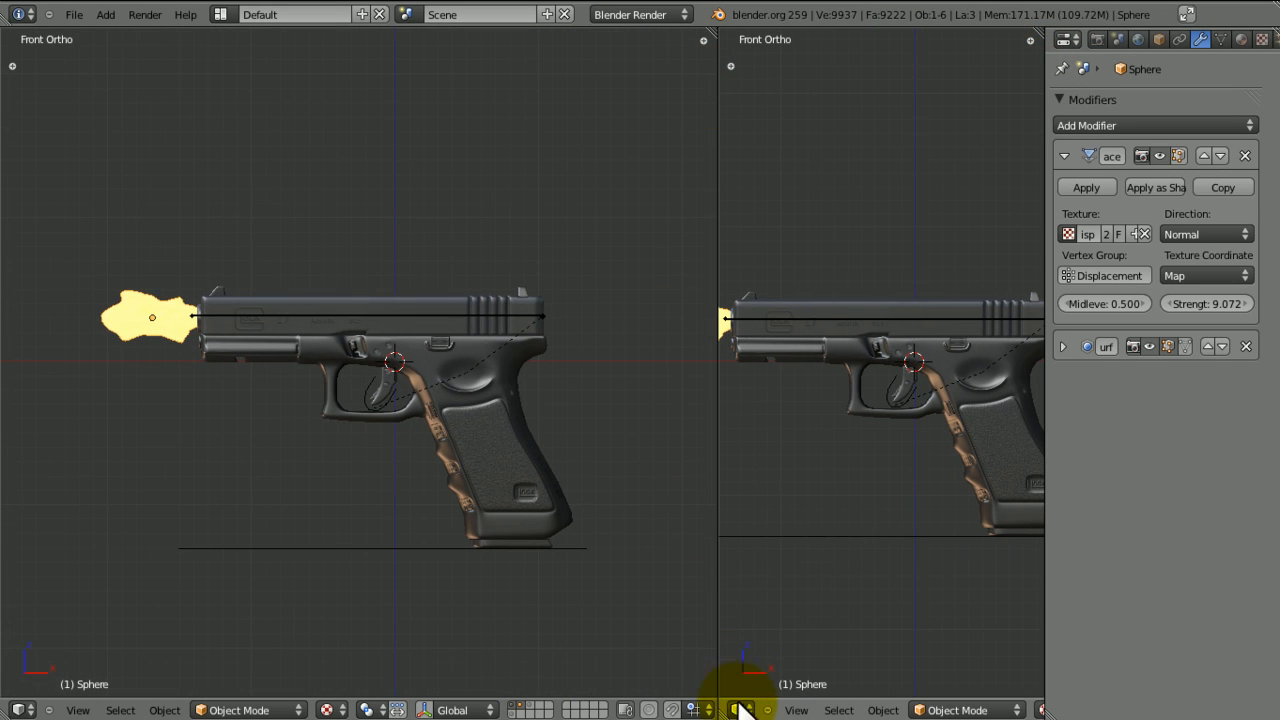
# - Turn the right view and its lower area into animation editors
pyautogui.click(740, 710)
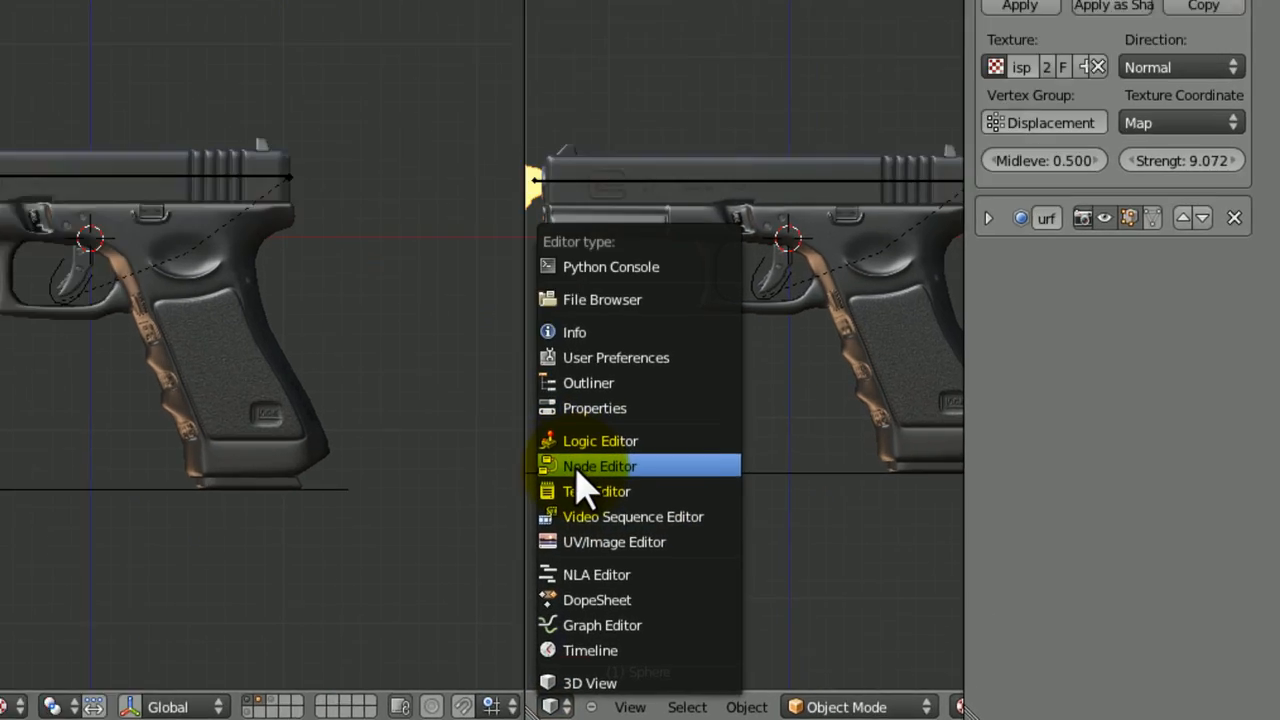
pyautogui.click(598, 600)
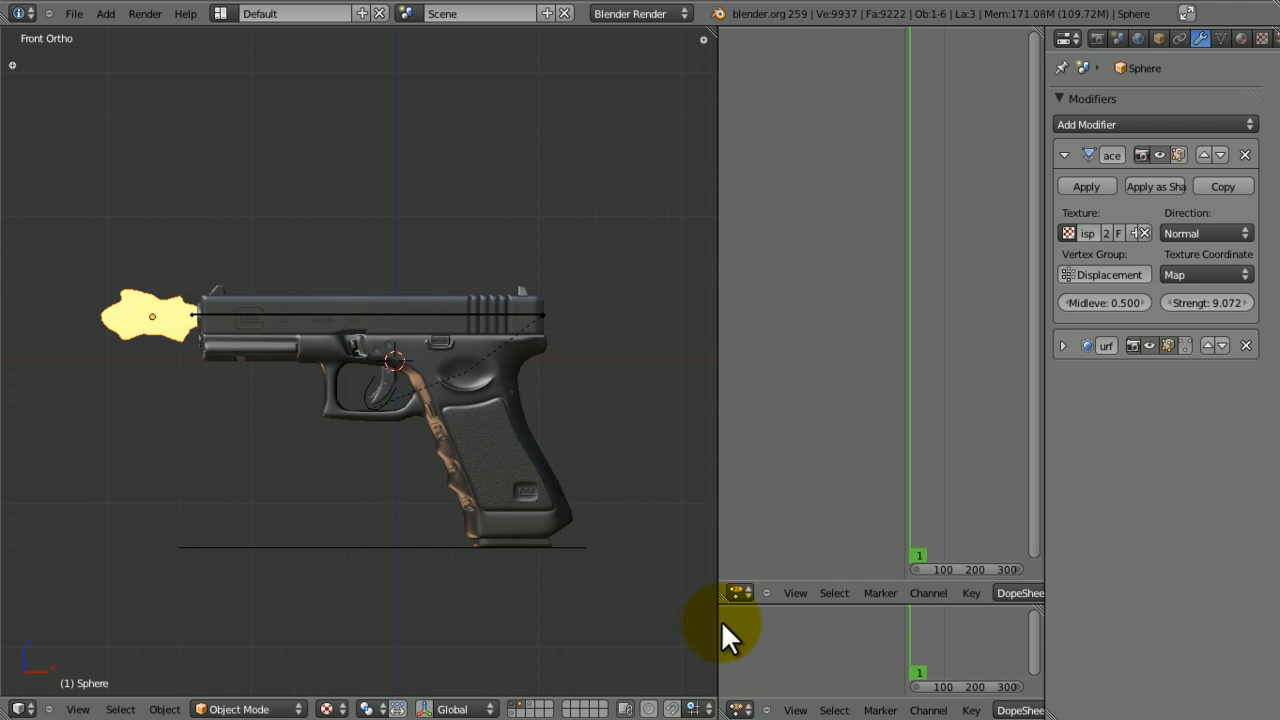
pyautogui.click(734, 592)
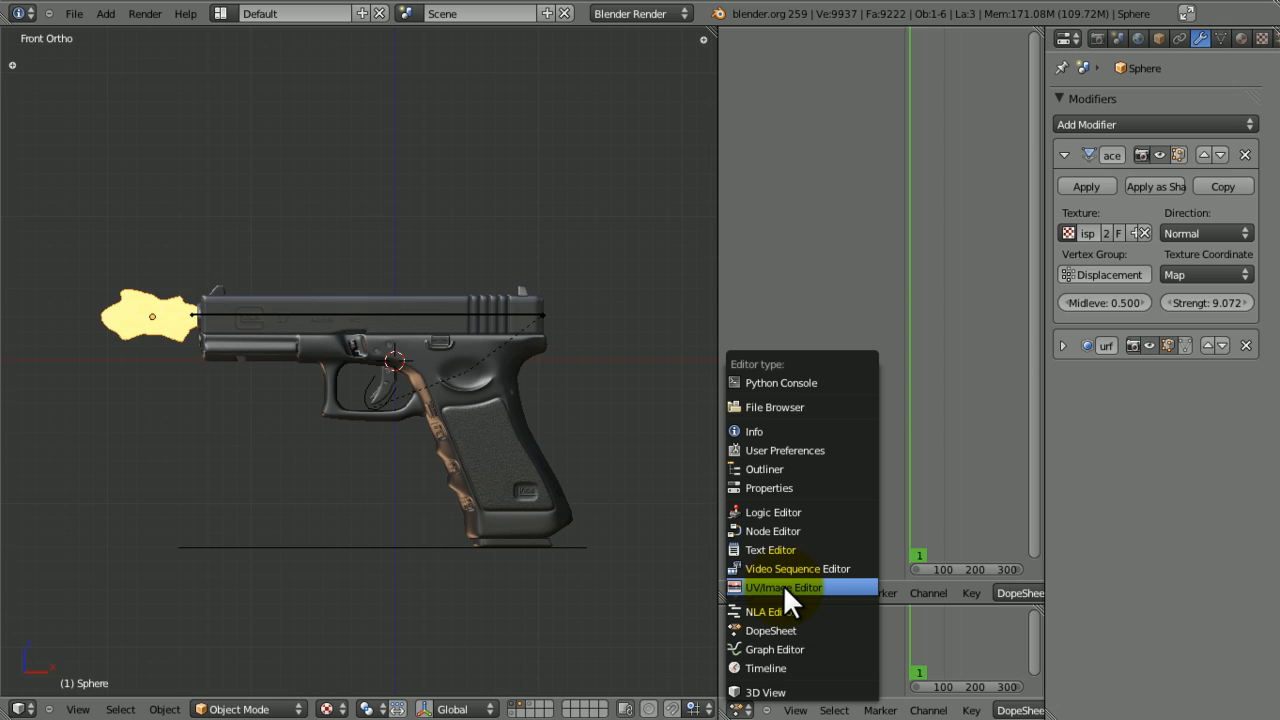
pyautogui.moveTo(784, 512)
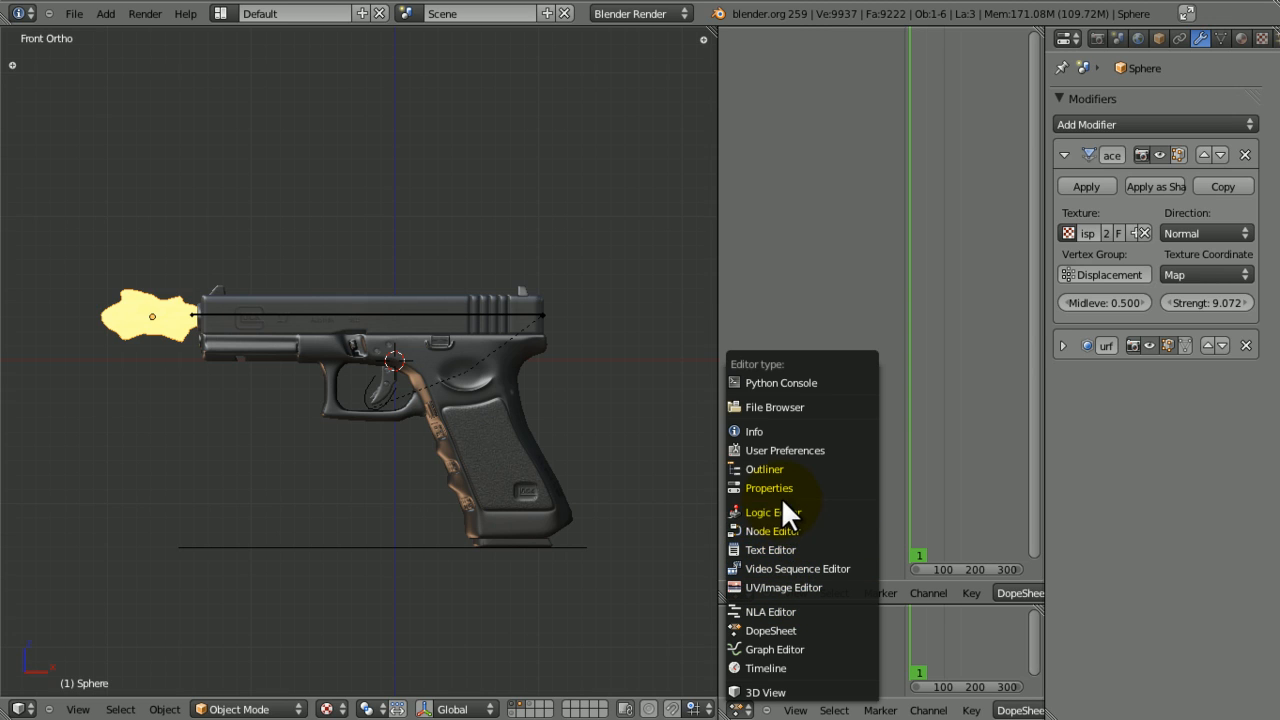
pyautogui.moveTo(792, 692)
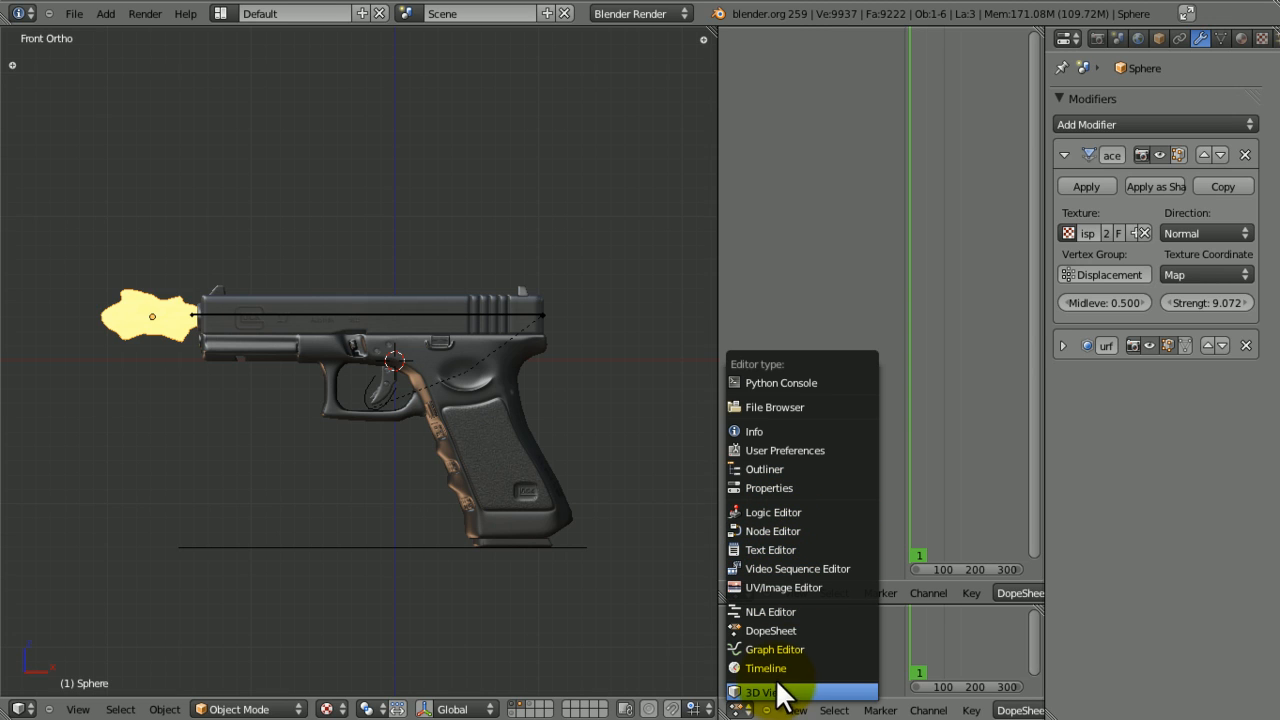
pyautogui.moveTo(780, 668)
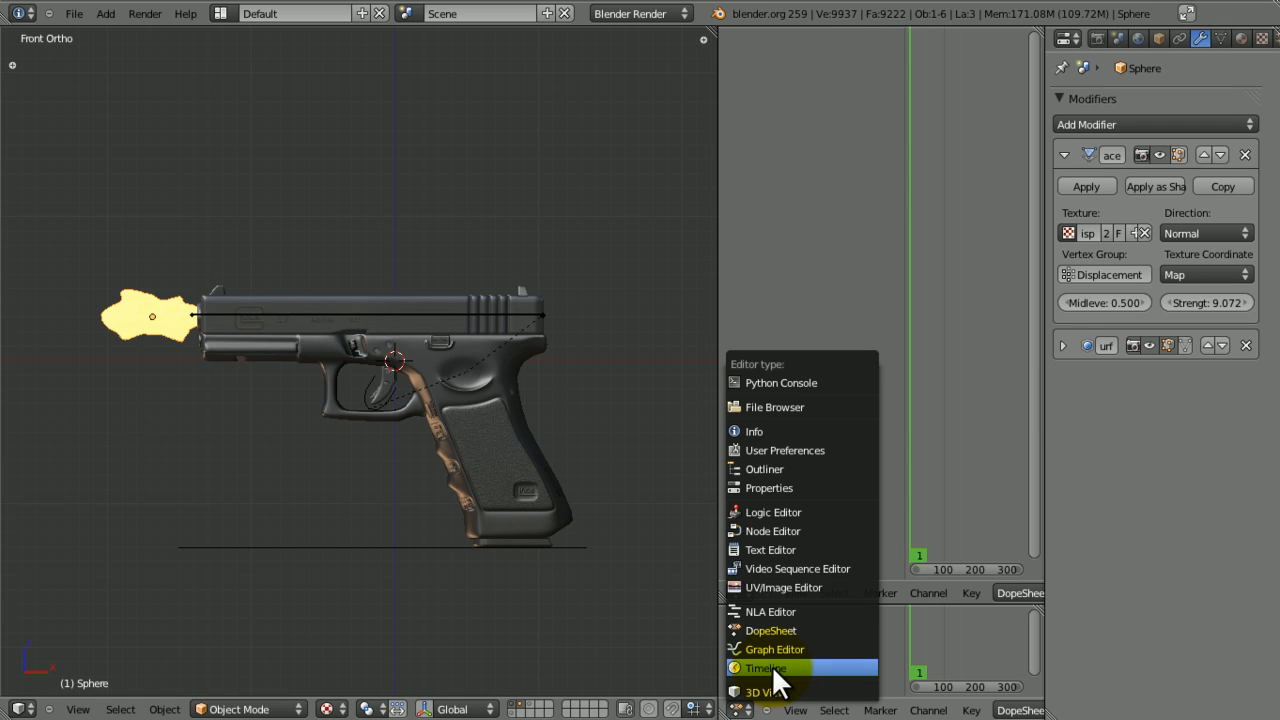
pyautogui.click(764, 666)
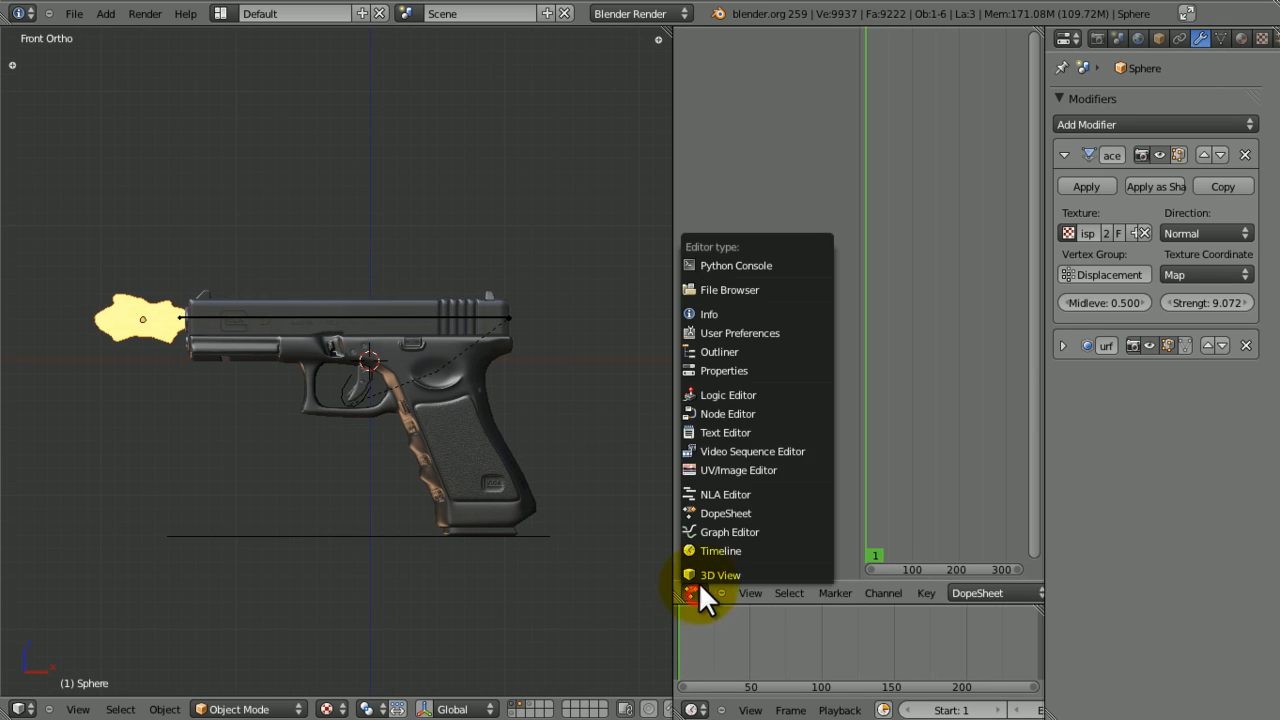
pyautogui.moveTo(698, 470)
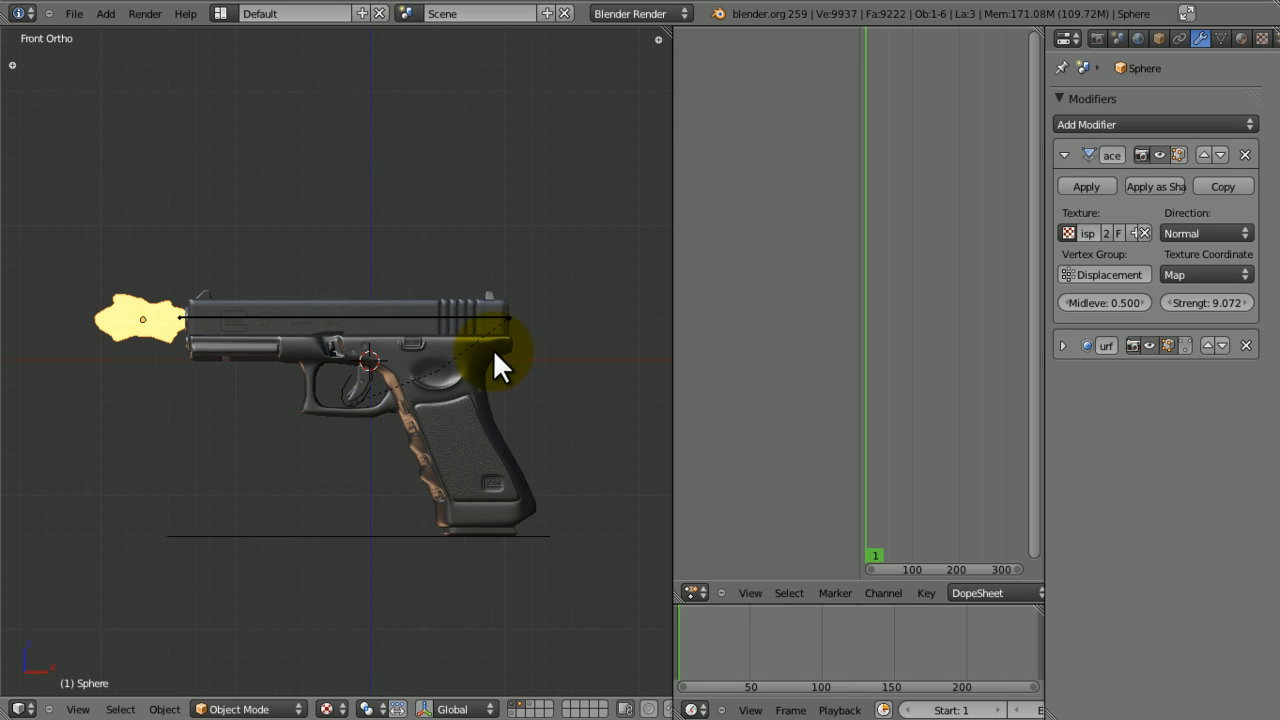
pyautogui.moveTo(676, 404)
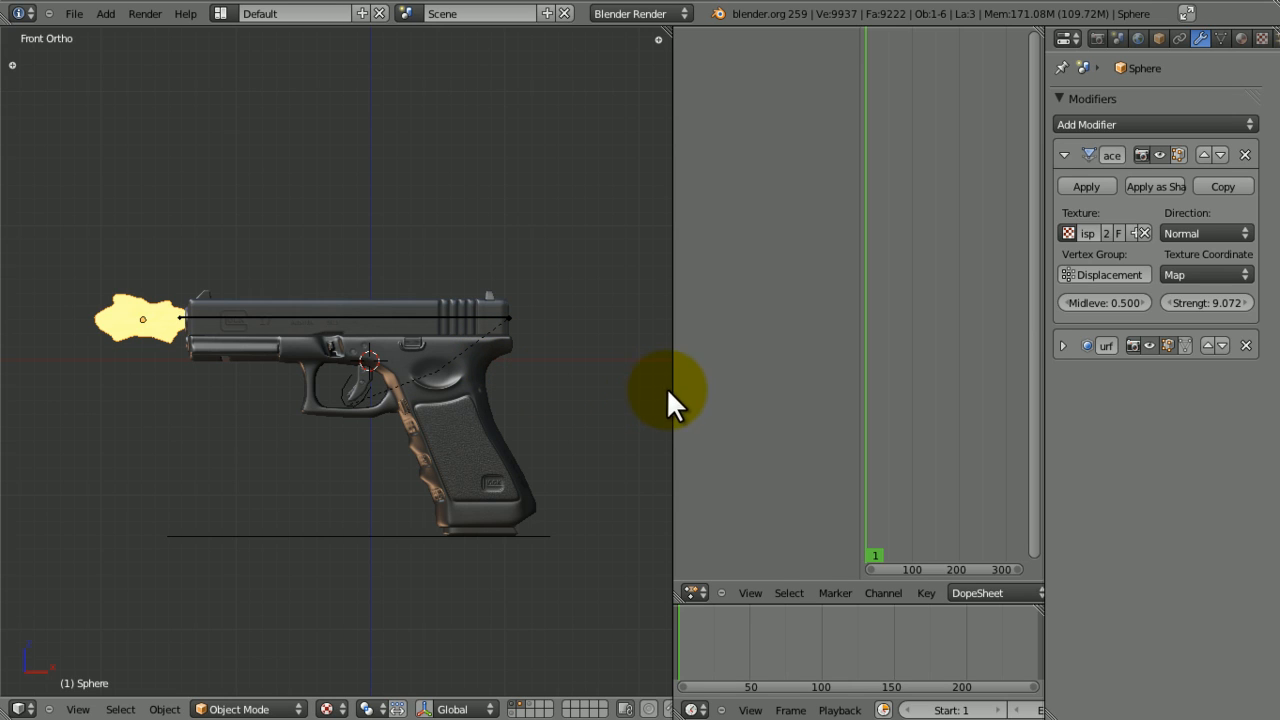
# - Widen the animation editor and switch the Dope Sheet to Action Editor mode
pyautogui.moveTo(672, 390); pyautogui.dragTo(592, 396)
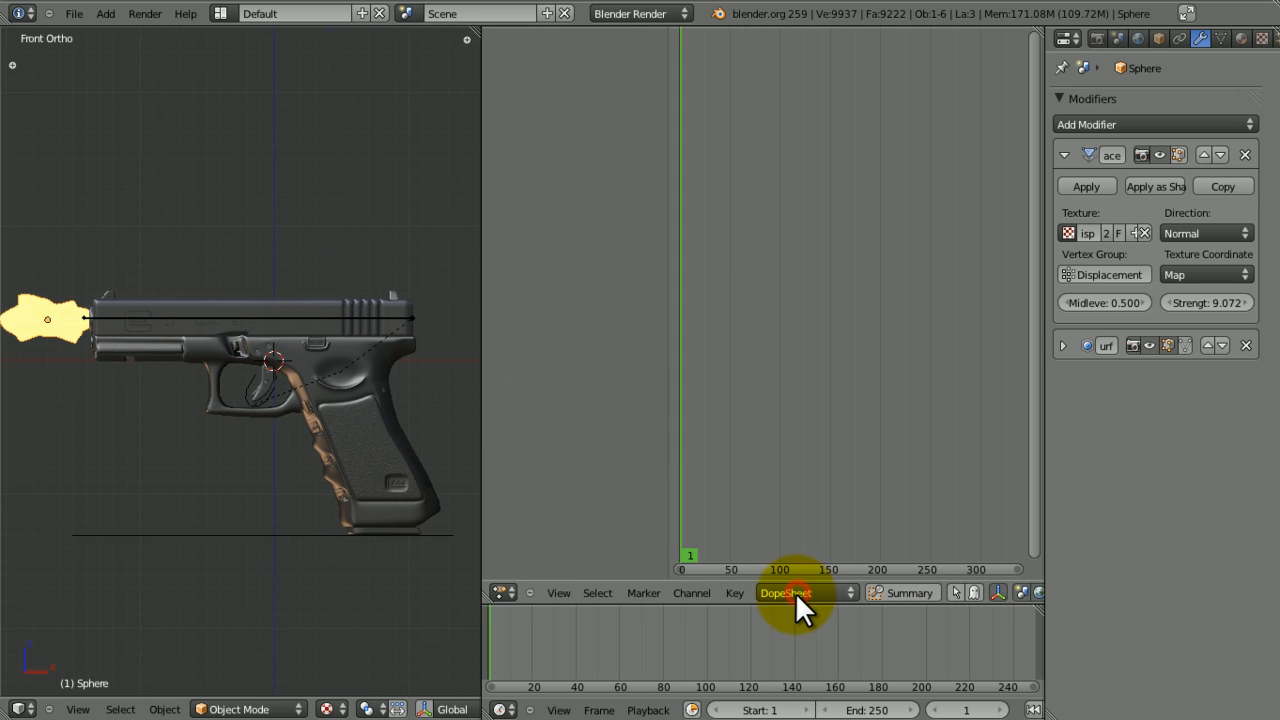
pyautogui.click(796, 592)
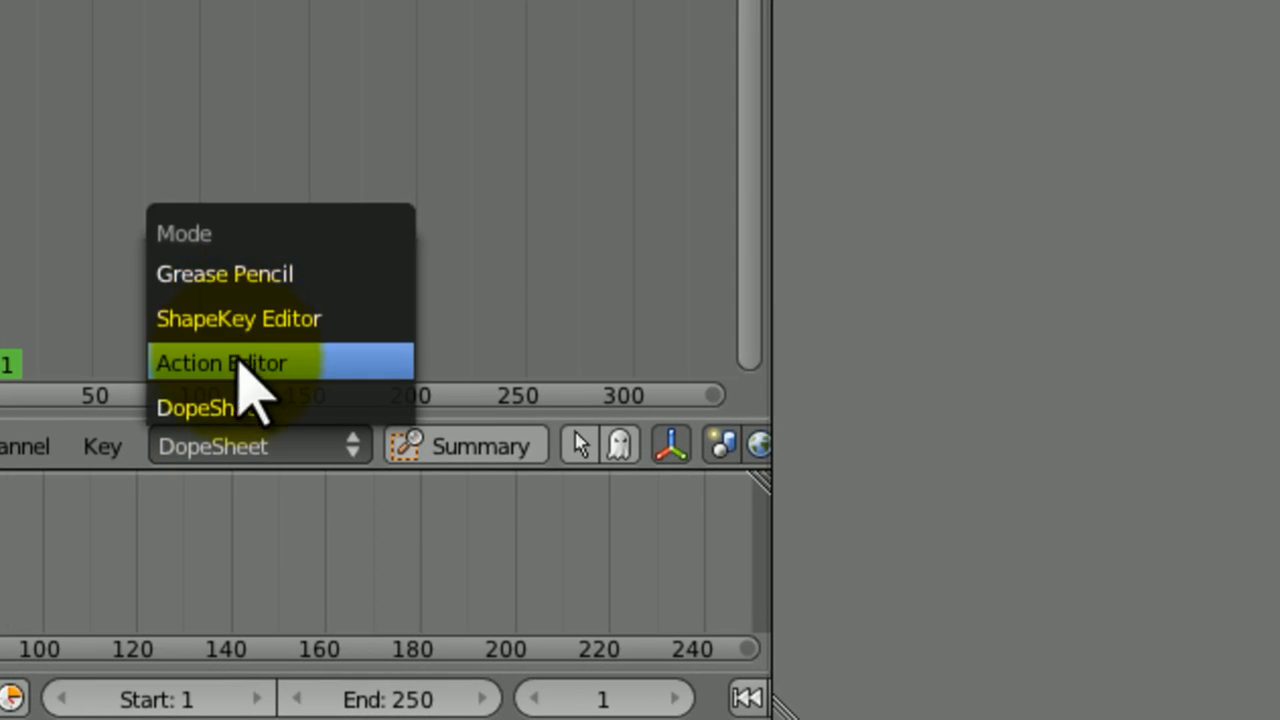
pyautogui.click(236, 364)
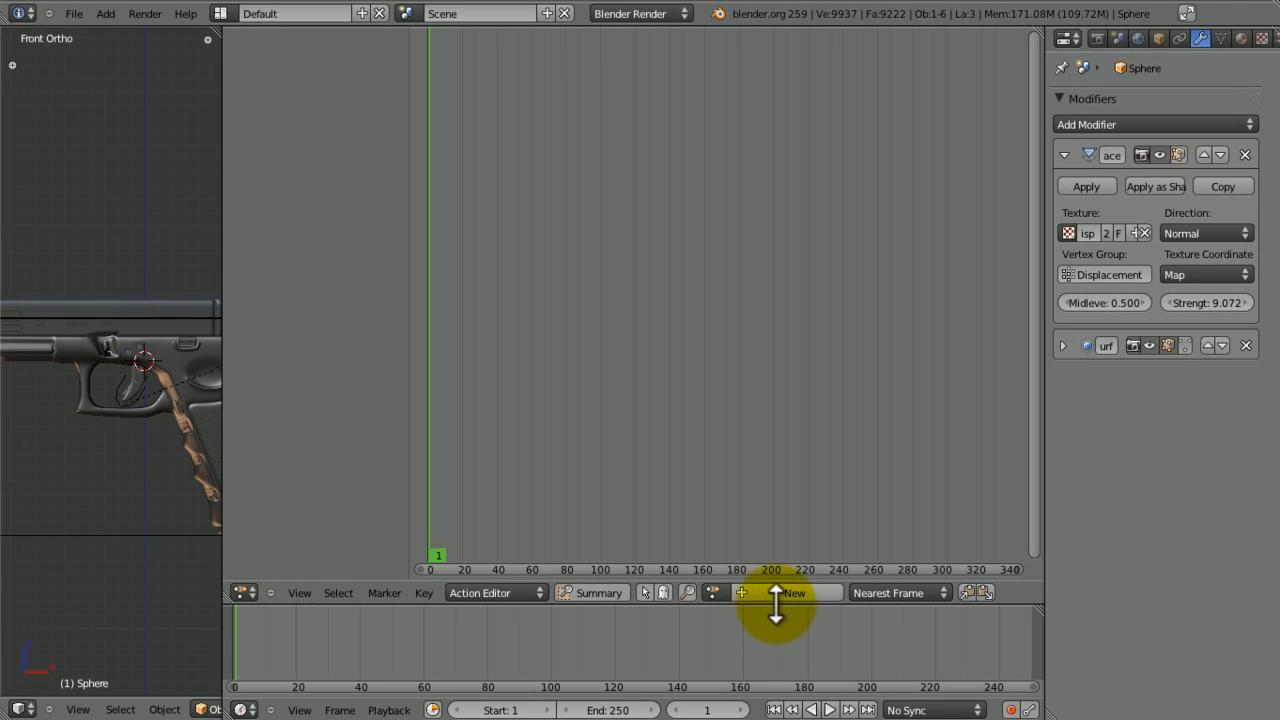
pyautogui.click(794, 592)
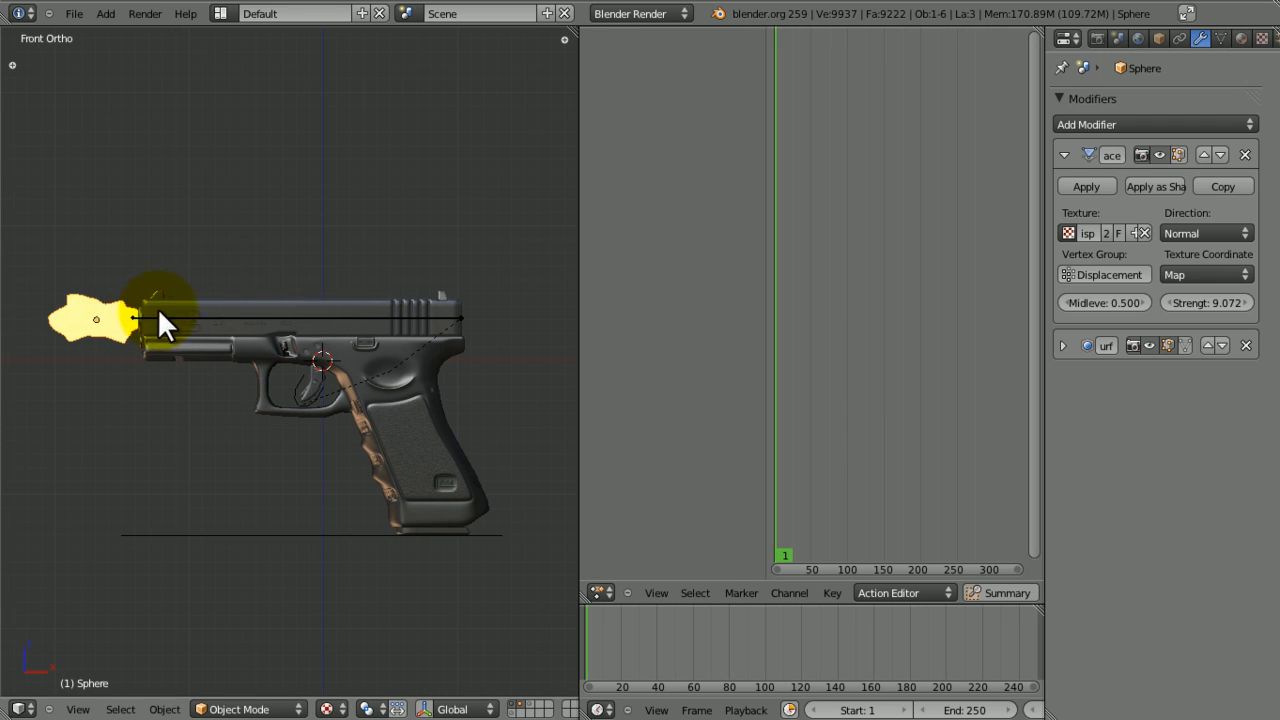
pyautogui.moveTo(668, 358)
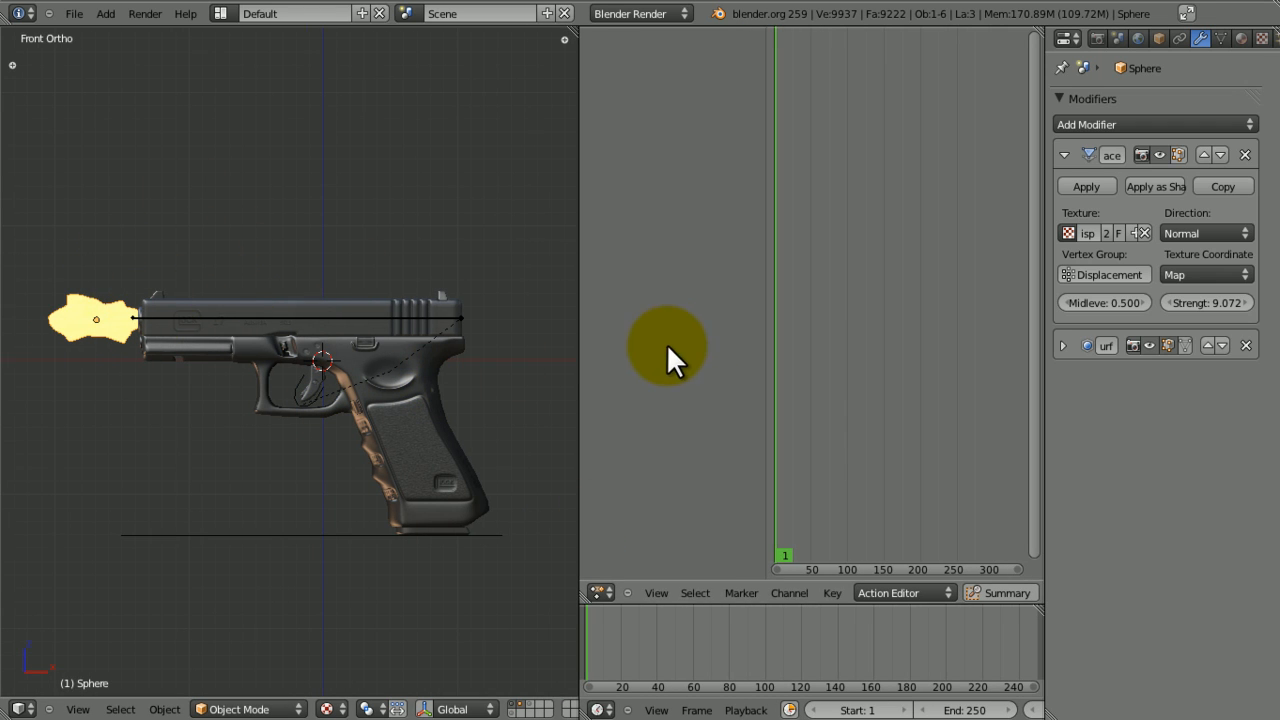
pyautogui.moveTo(370, 540)
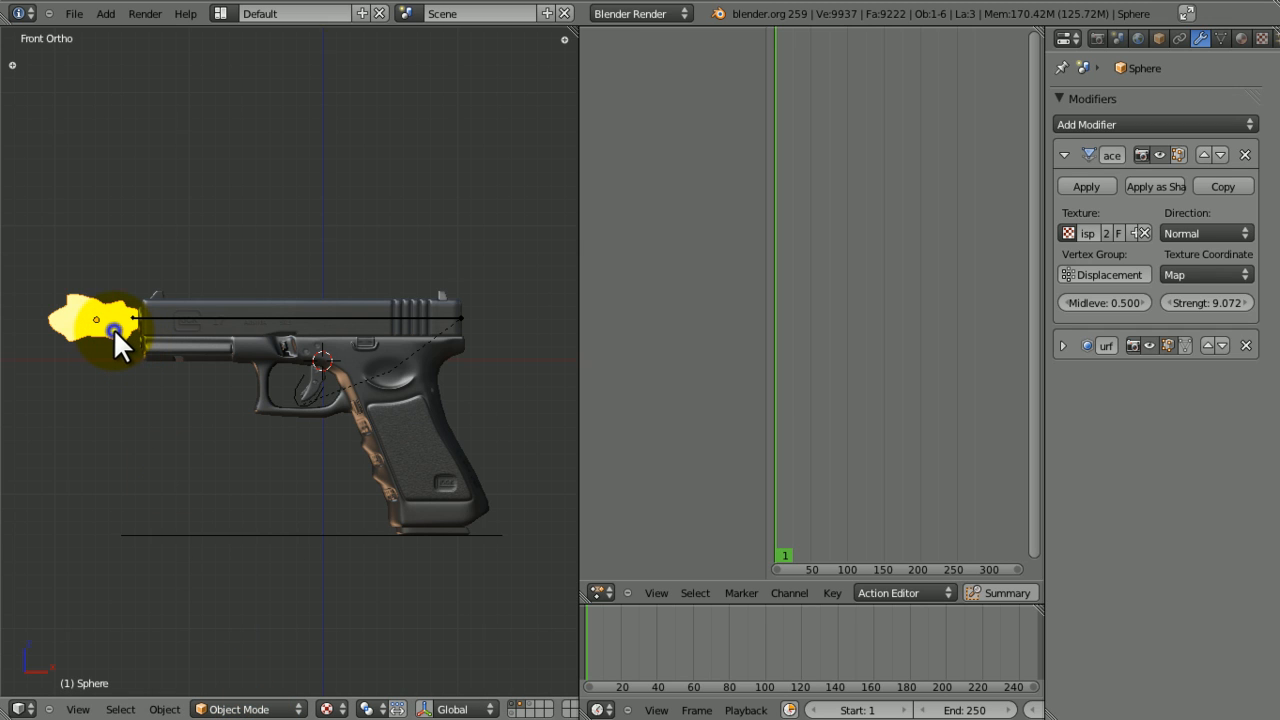
pyautogui.moveTo(204, 532)
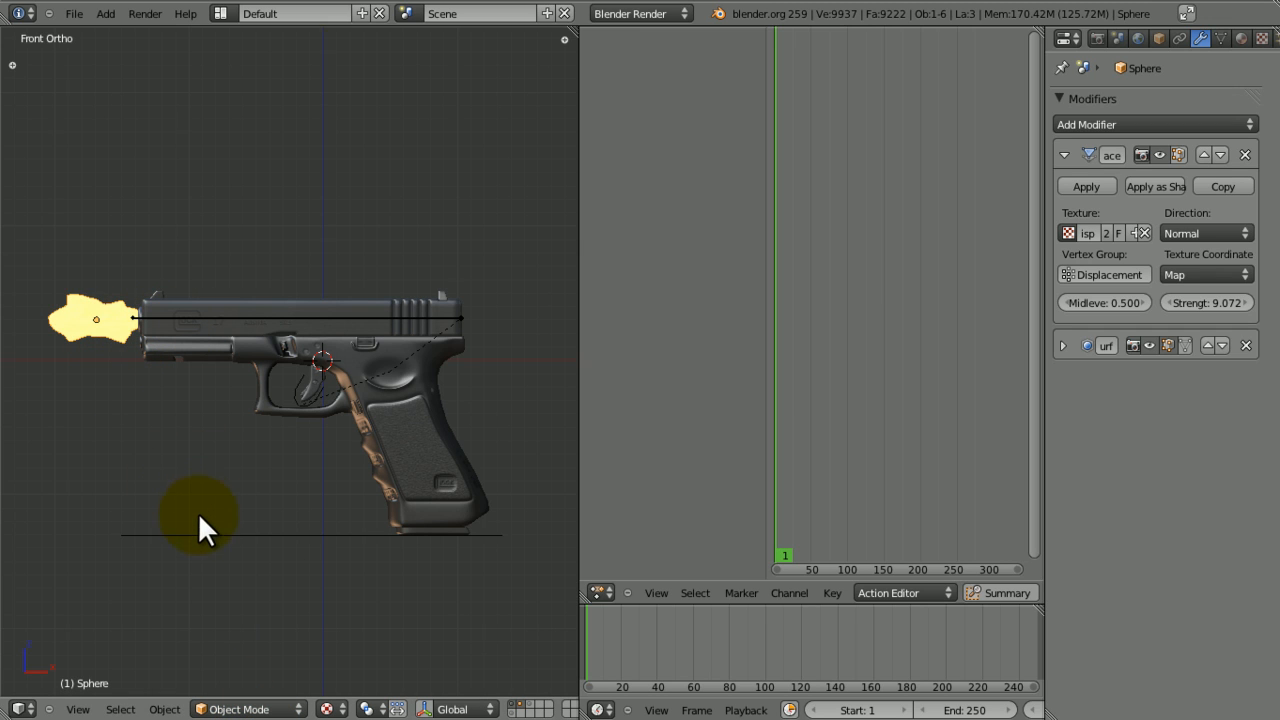
# - Parent the flash sphere to Glock.RIG using Armature Deform With Empty Groups
pyautogui.click(240, 708)
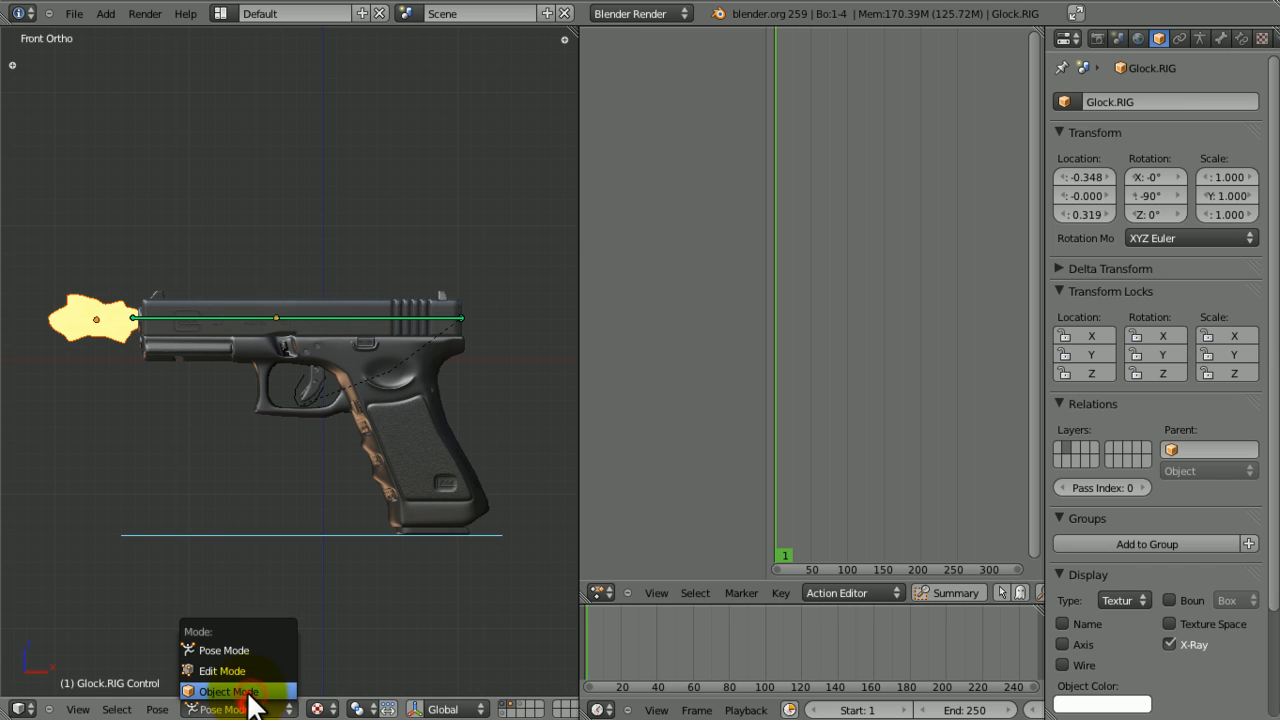
pyautogui.click(228, 692)
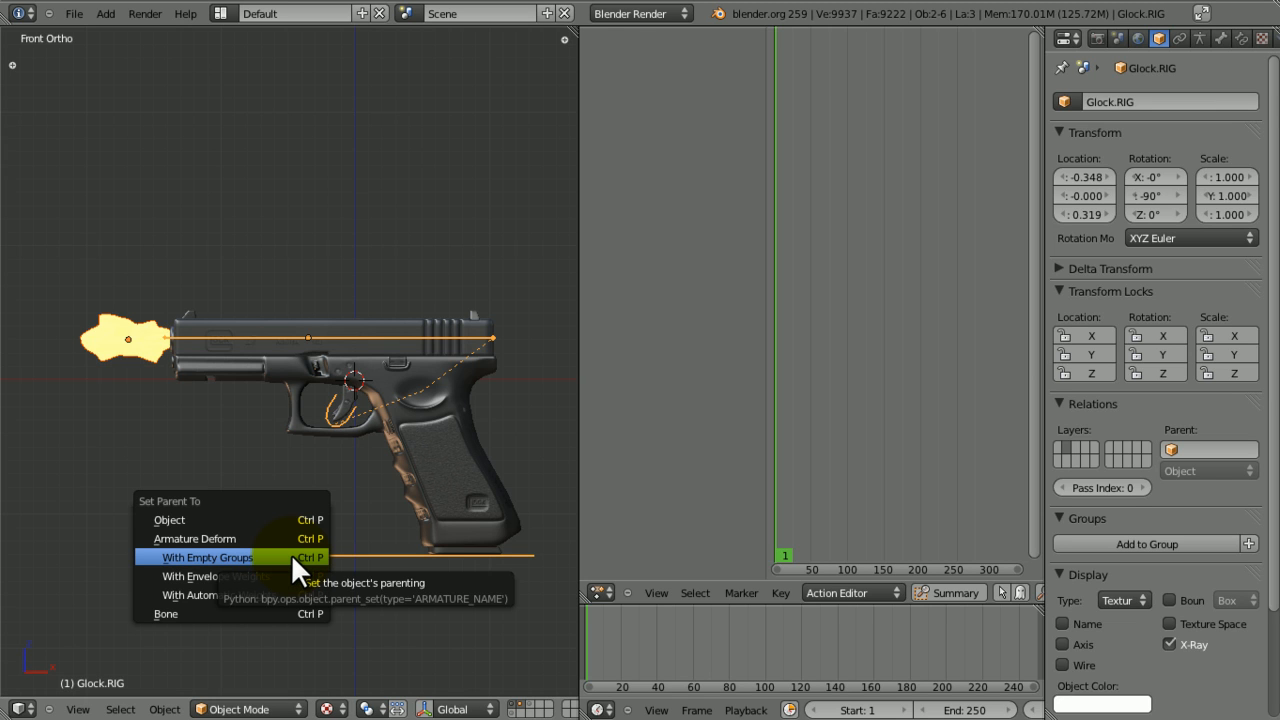
pyautogui.click(208, 556)
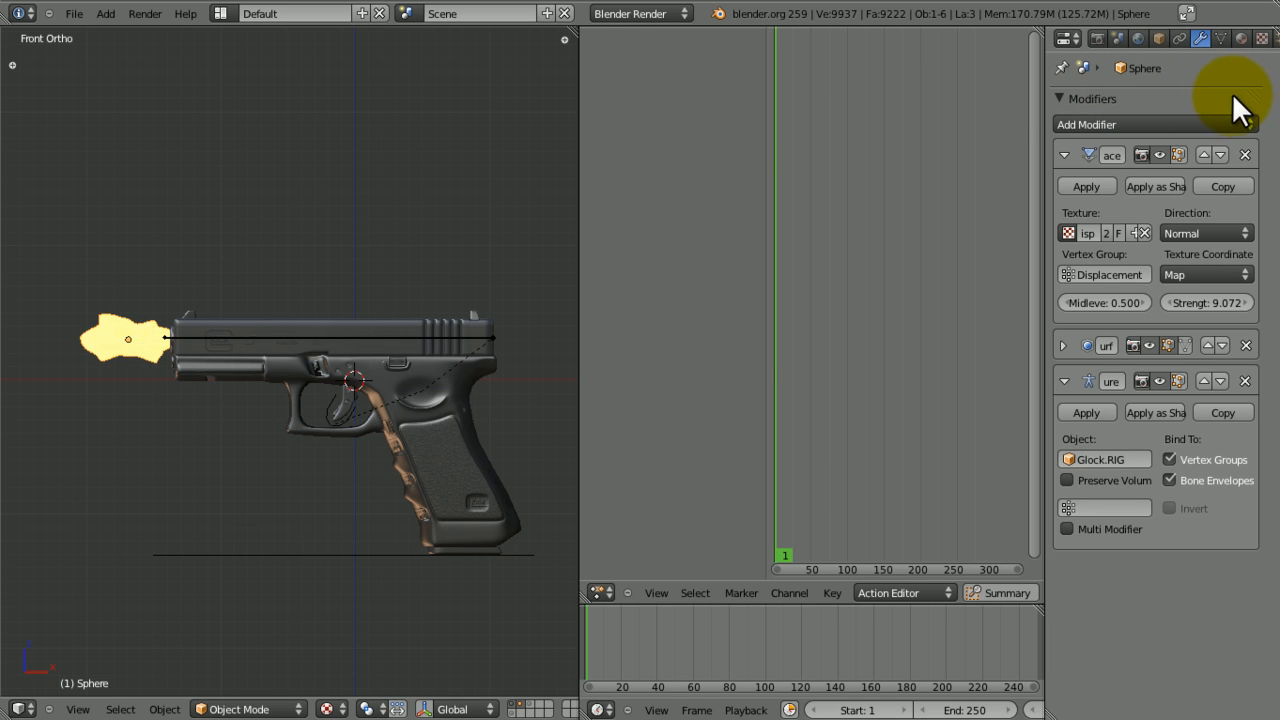
# - Remove the Control, Pullback, Trigger and Bone vertex groups and add a new group named Parent
pyautogui.click(1248, 38)
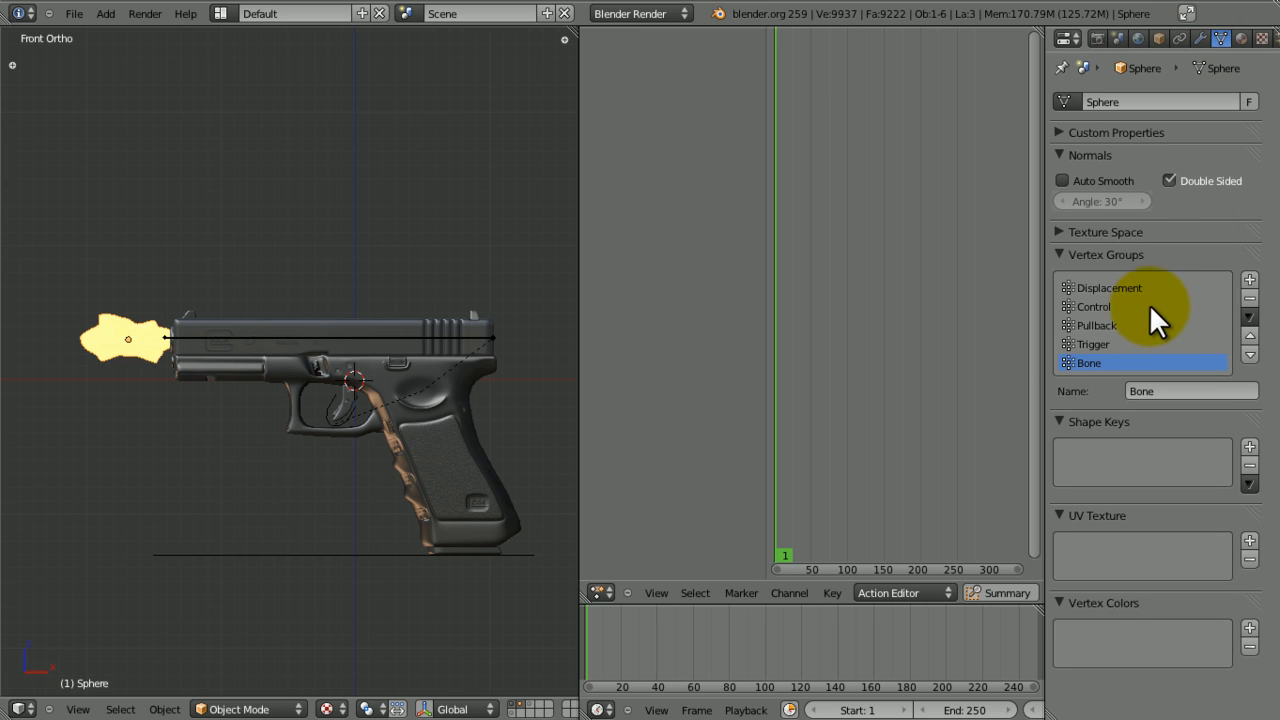
pyautogui.click(1112, 306)
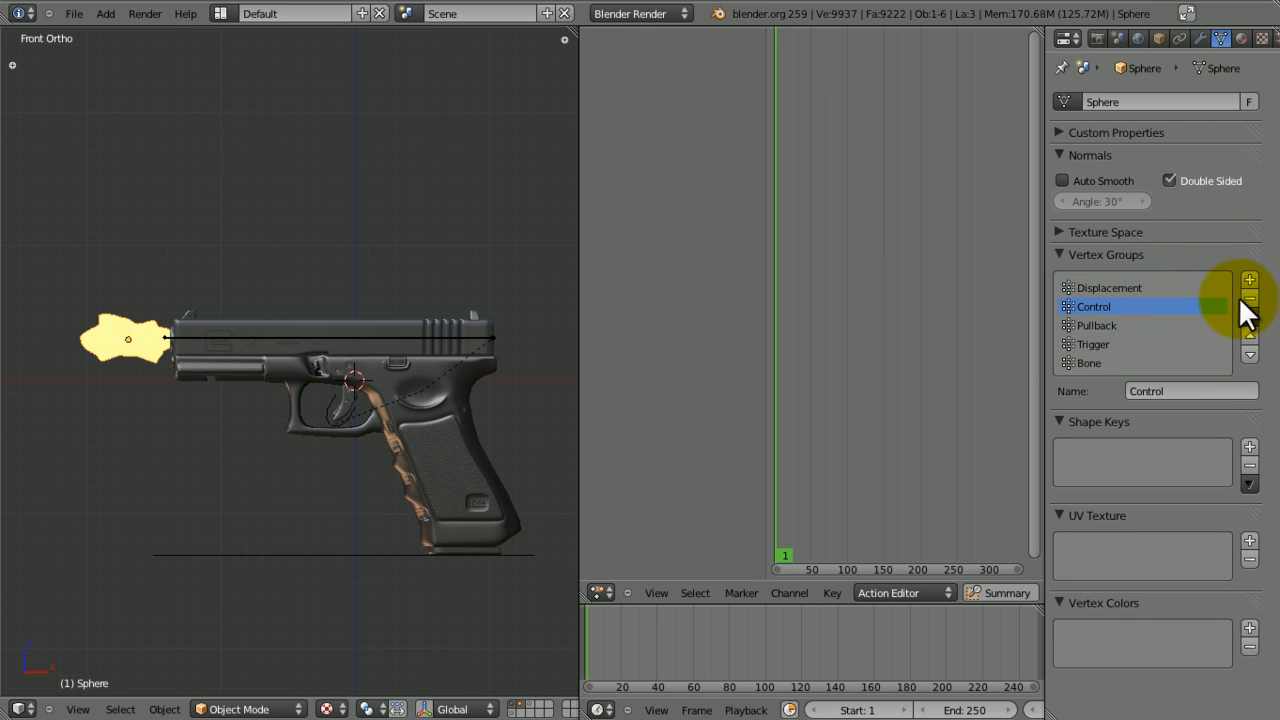
pyautogui.moveTo(1250, 308)
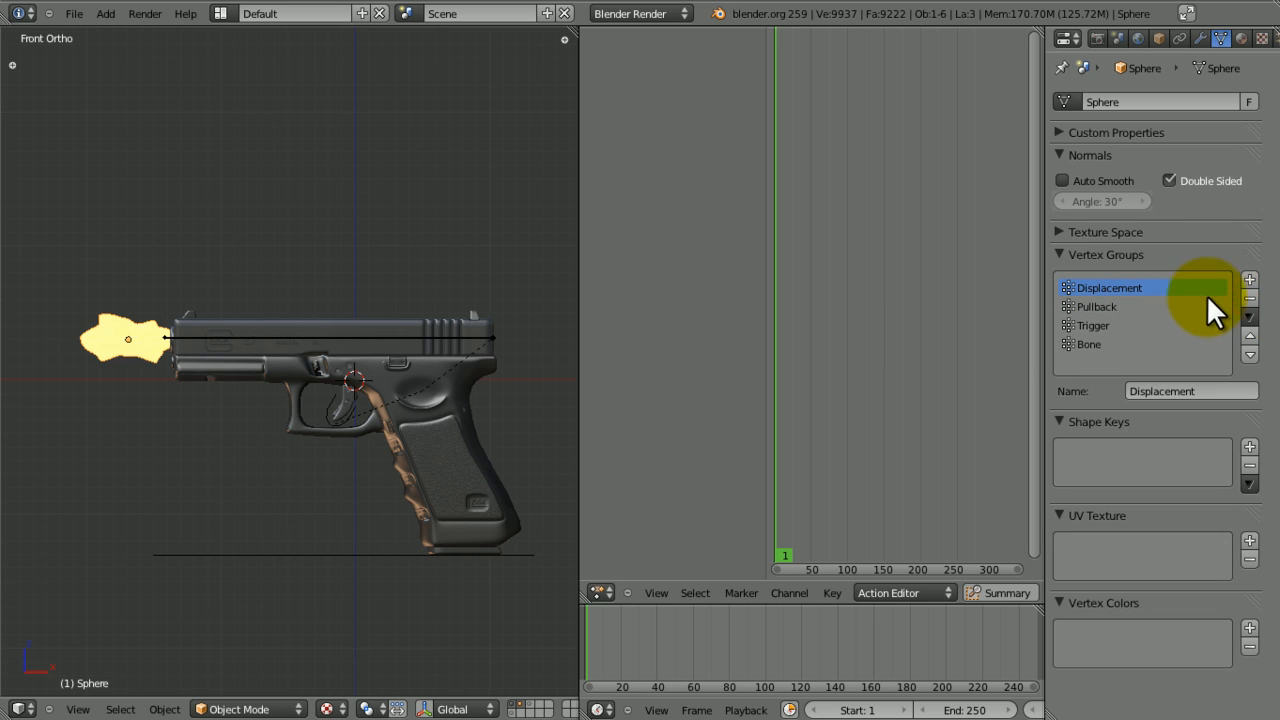
pyautogui.click(1088, 344)
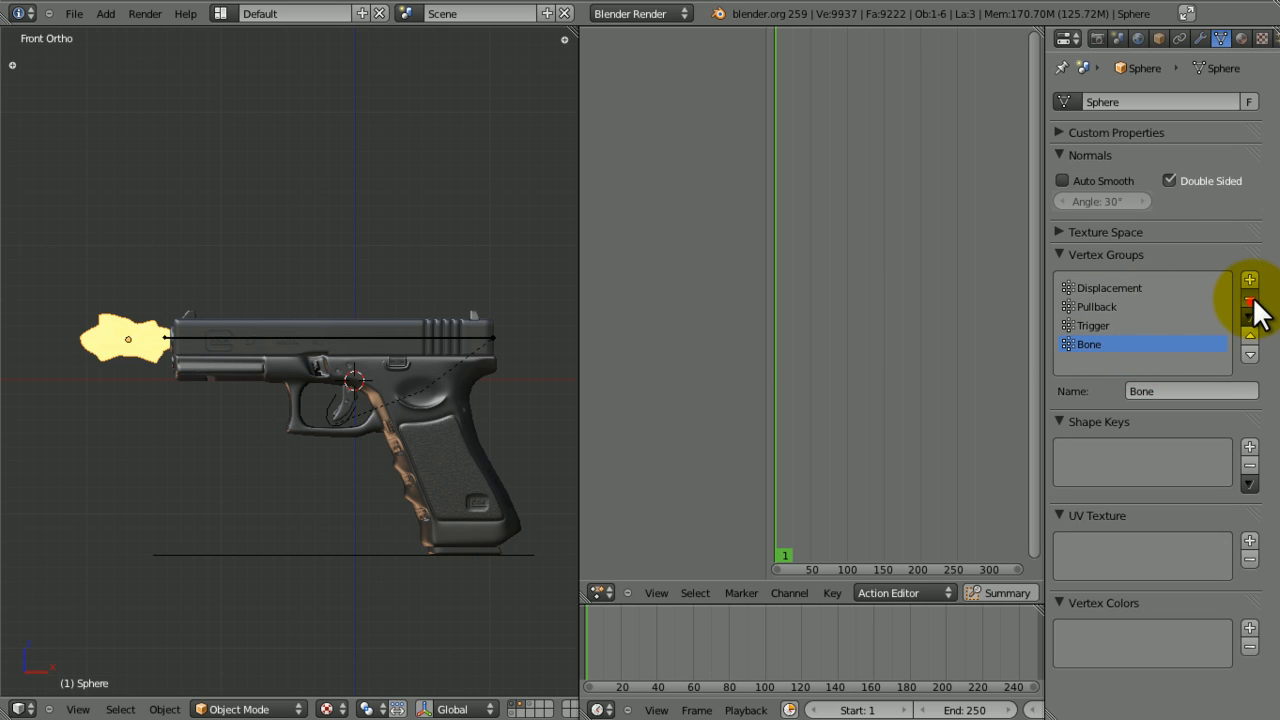
pyautogui.click(1248, 300)
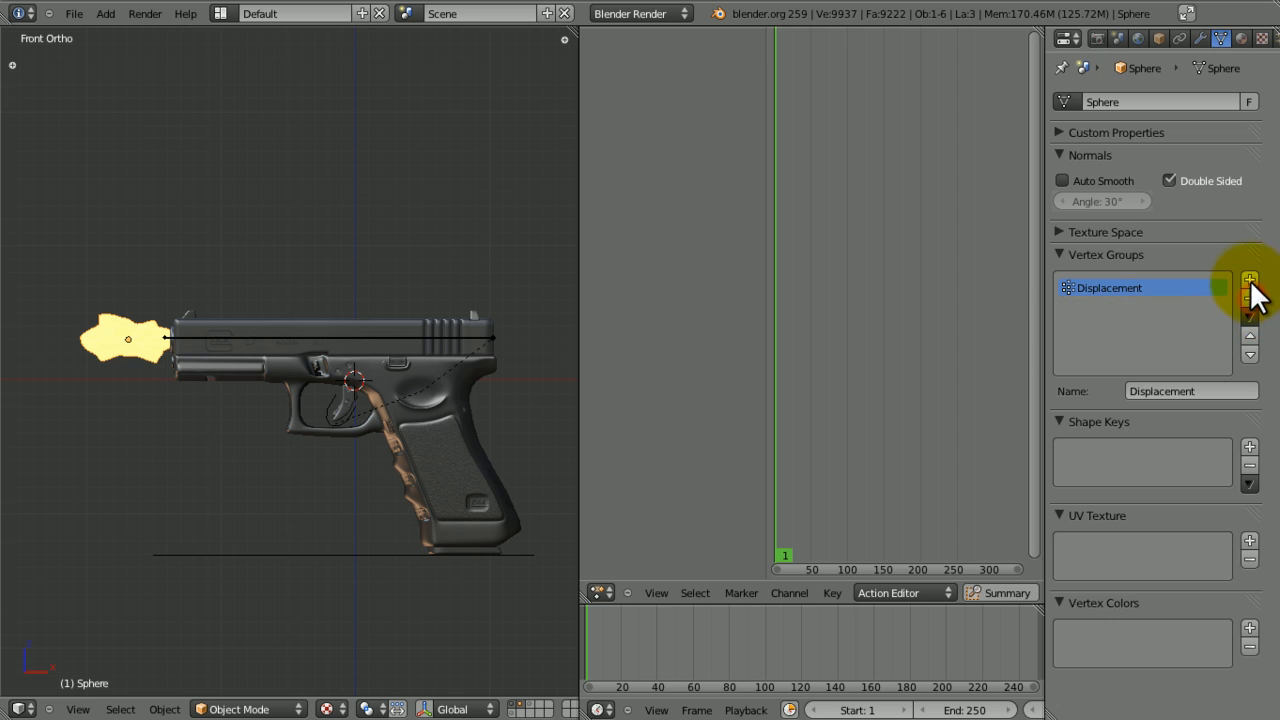
pyautogui.click(1248, 280)
pyautogui.write('P')
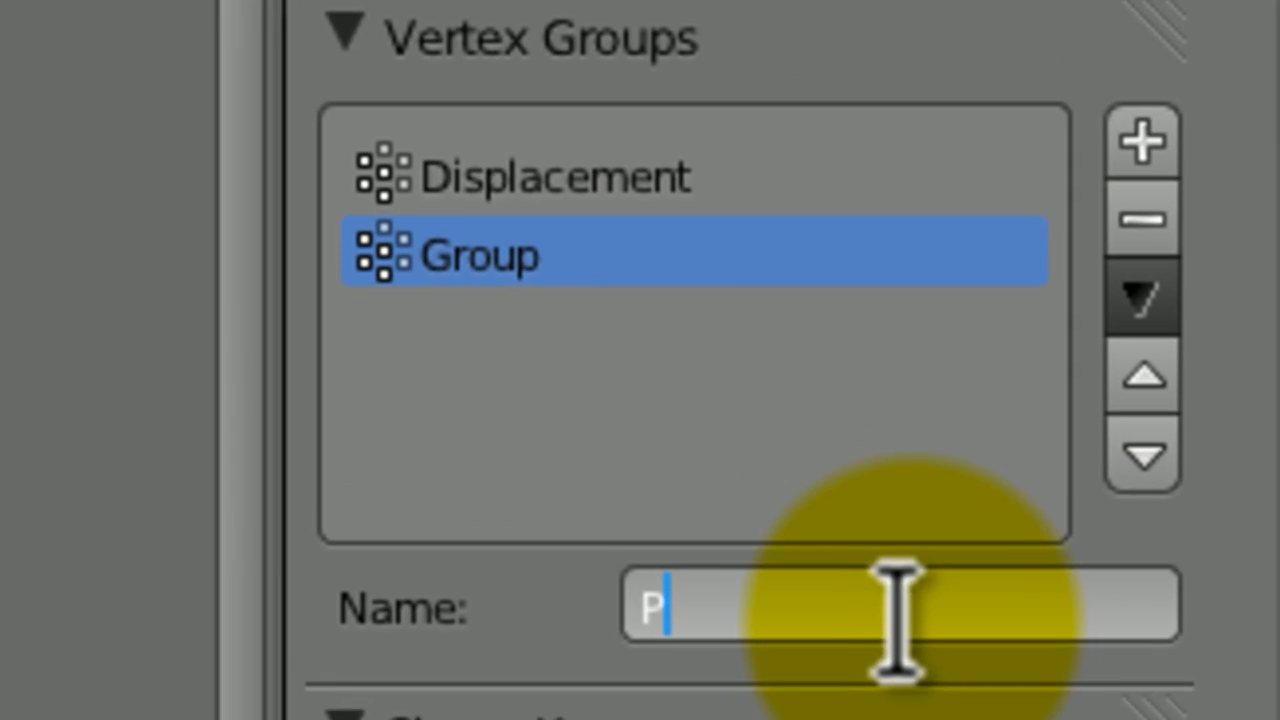
pyautogui.write('arent')
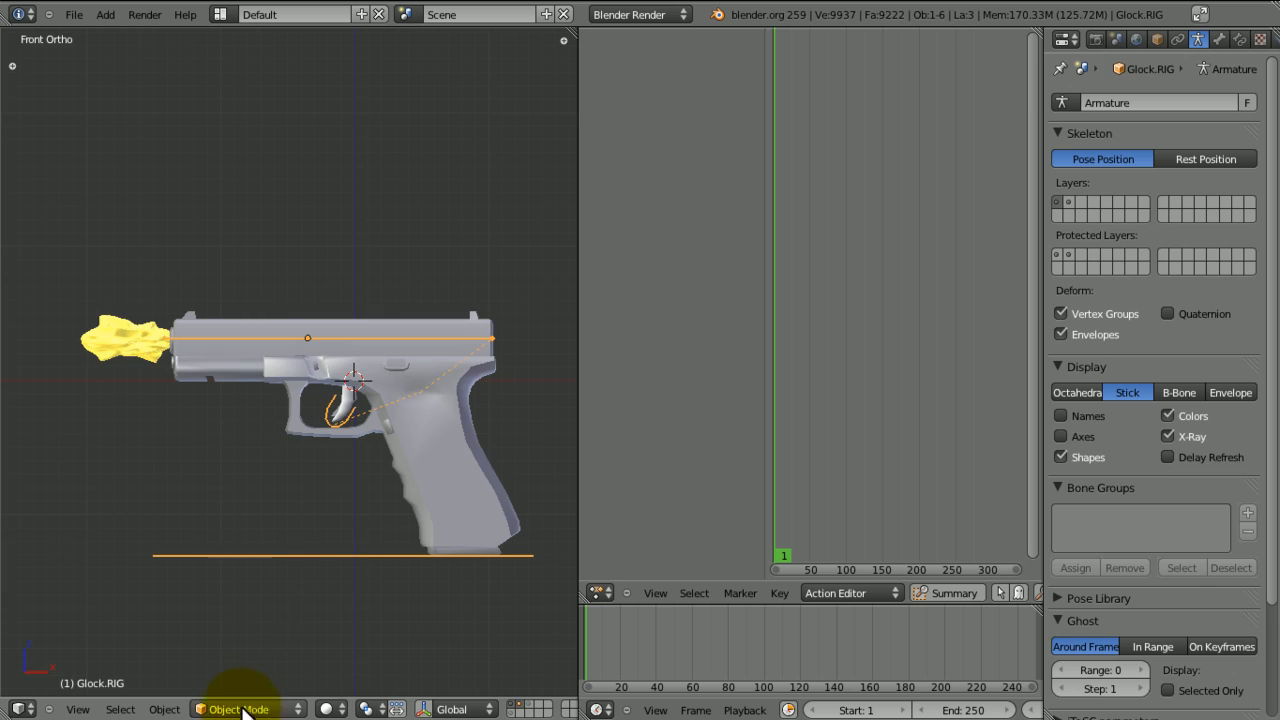
# - Set the flash's Armature modifier to deform only through the Parent vertex group
pyautogui.click(230, 710)
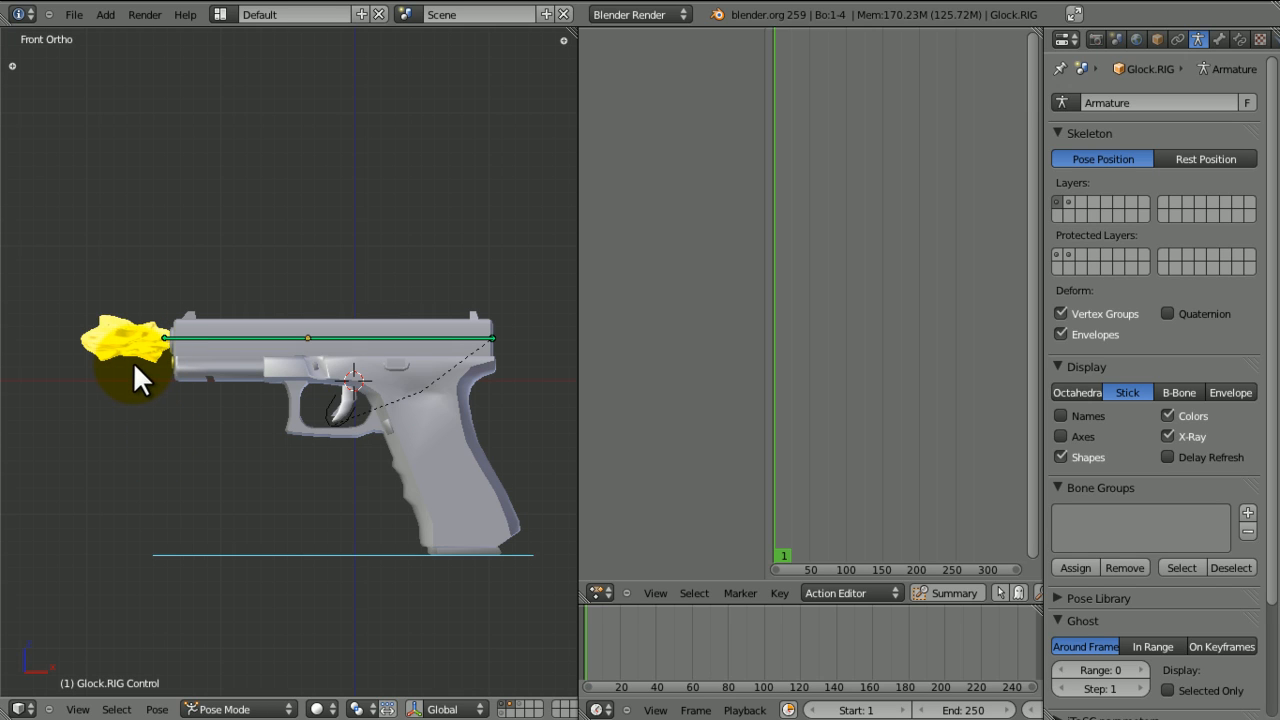
pyautogui.moveTo(140, 396)
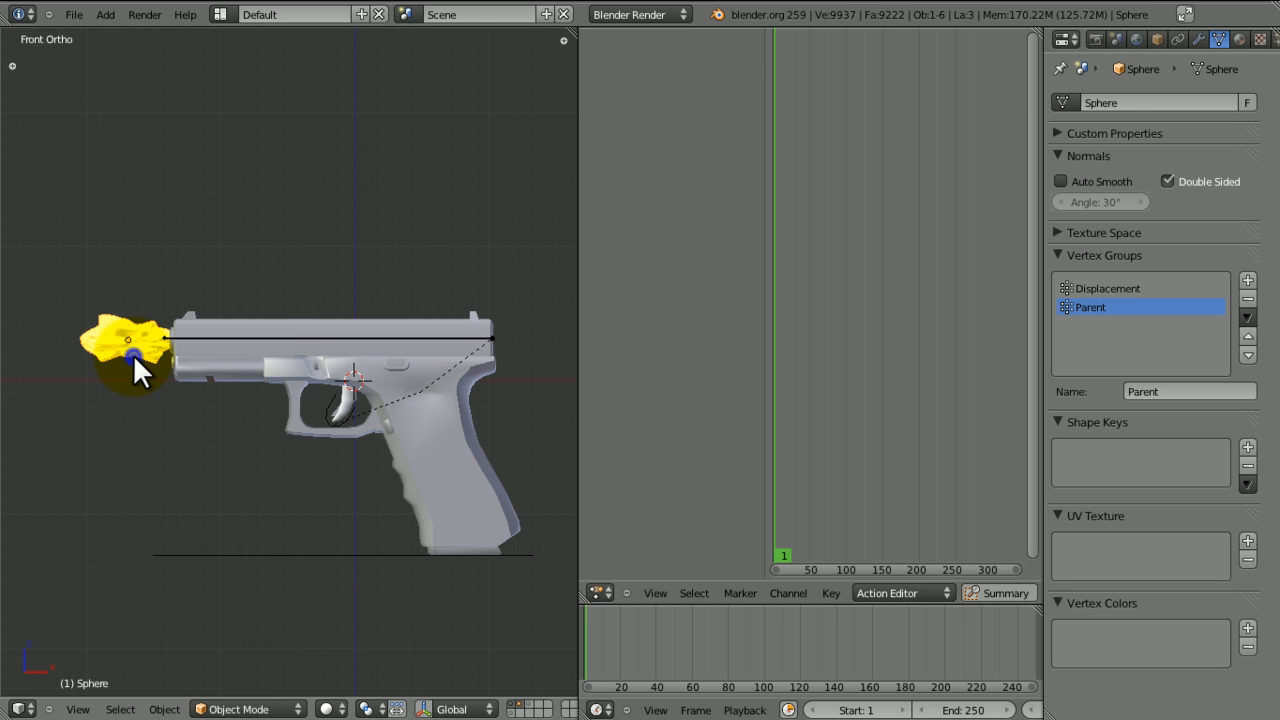
pyautogui.moveTo(1210, 48)
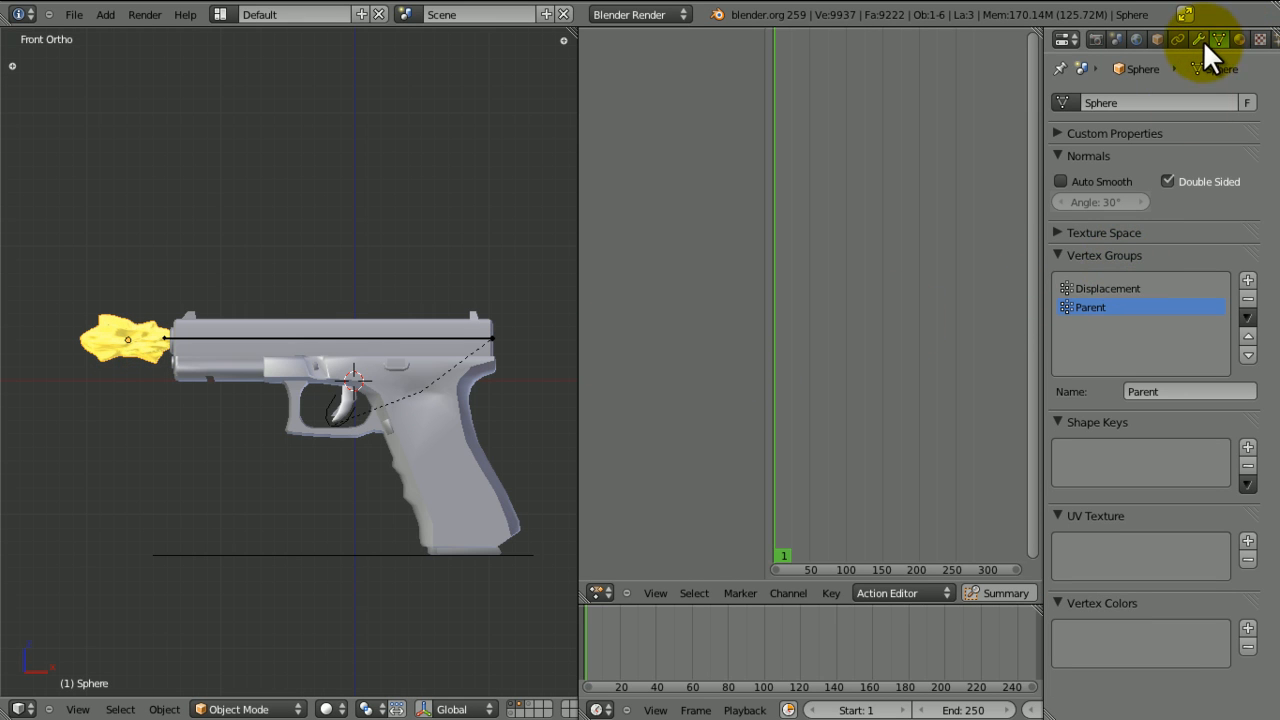
pyautogui.click(1208, 38)
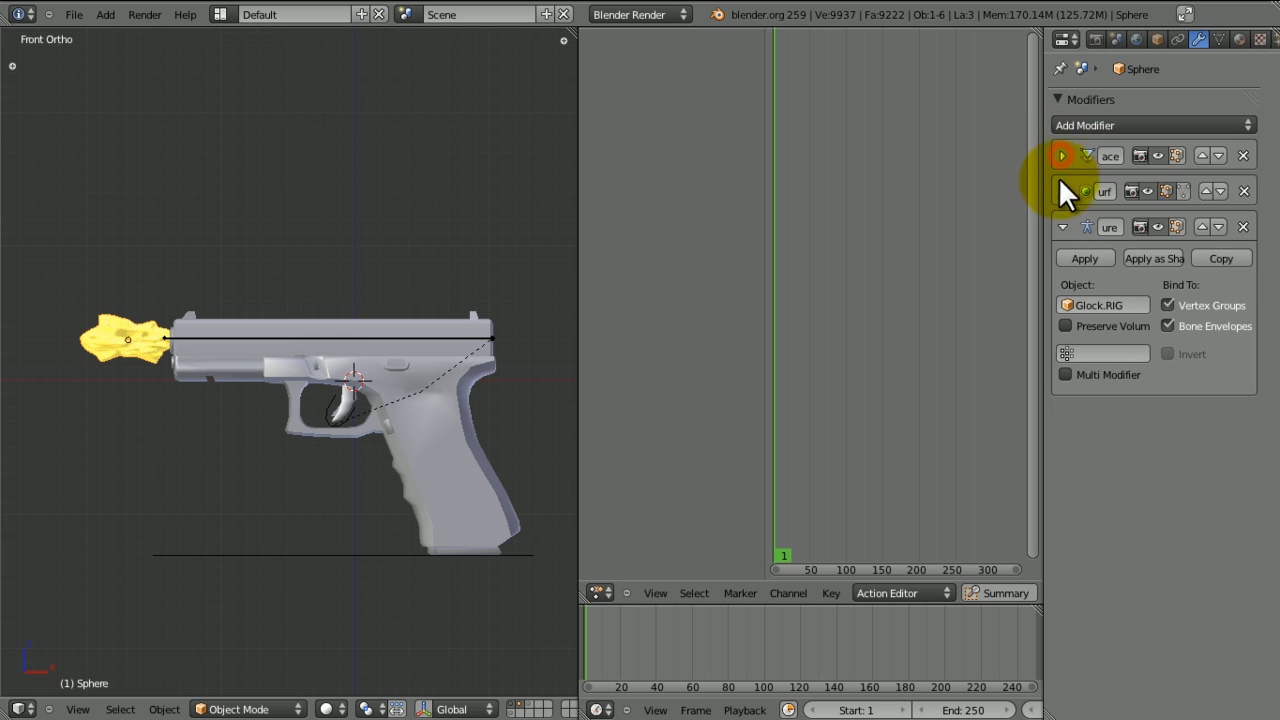
pyautogui.click(1104, 352)
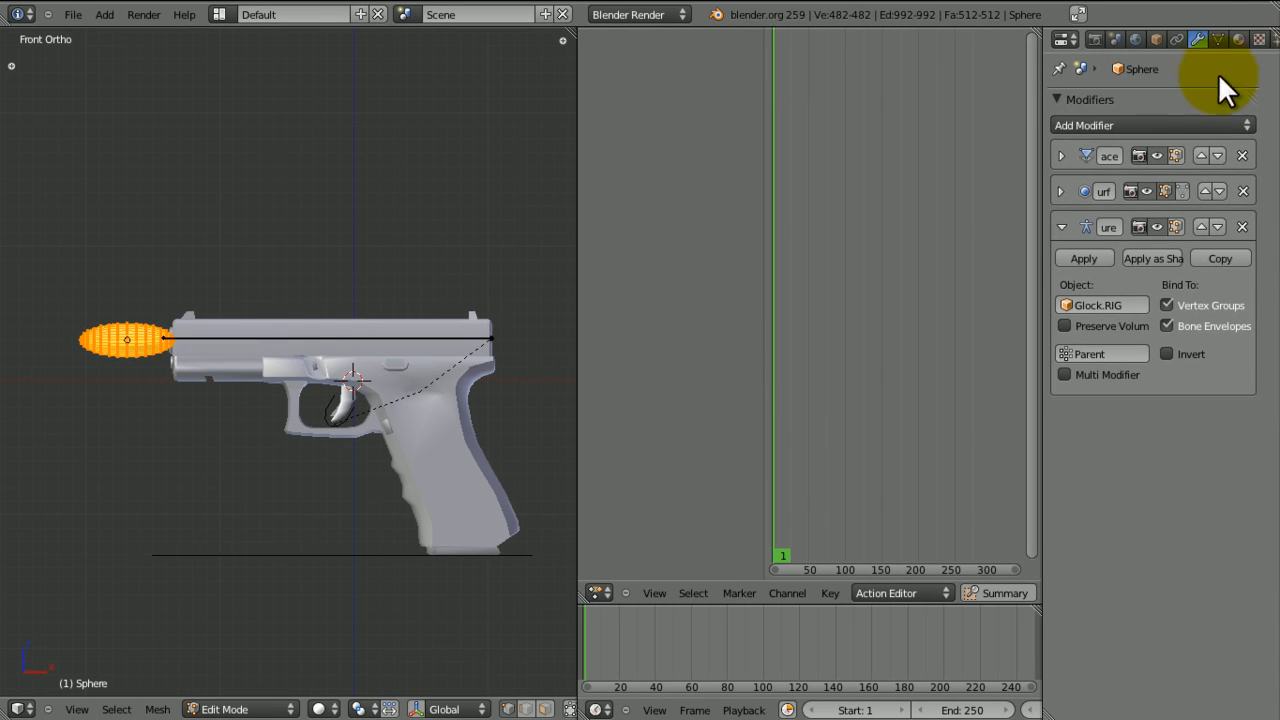
# - Assign all flash vertices to Parent and a new Control group, then enter Weight Paint
pyautogui.click(1228, 40)
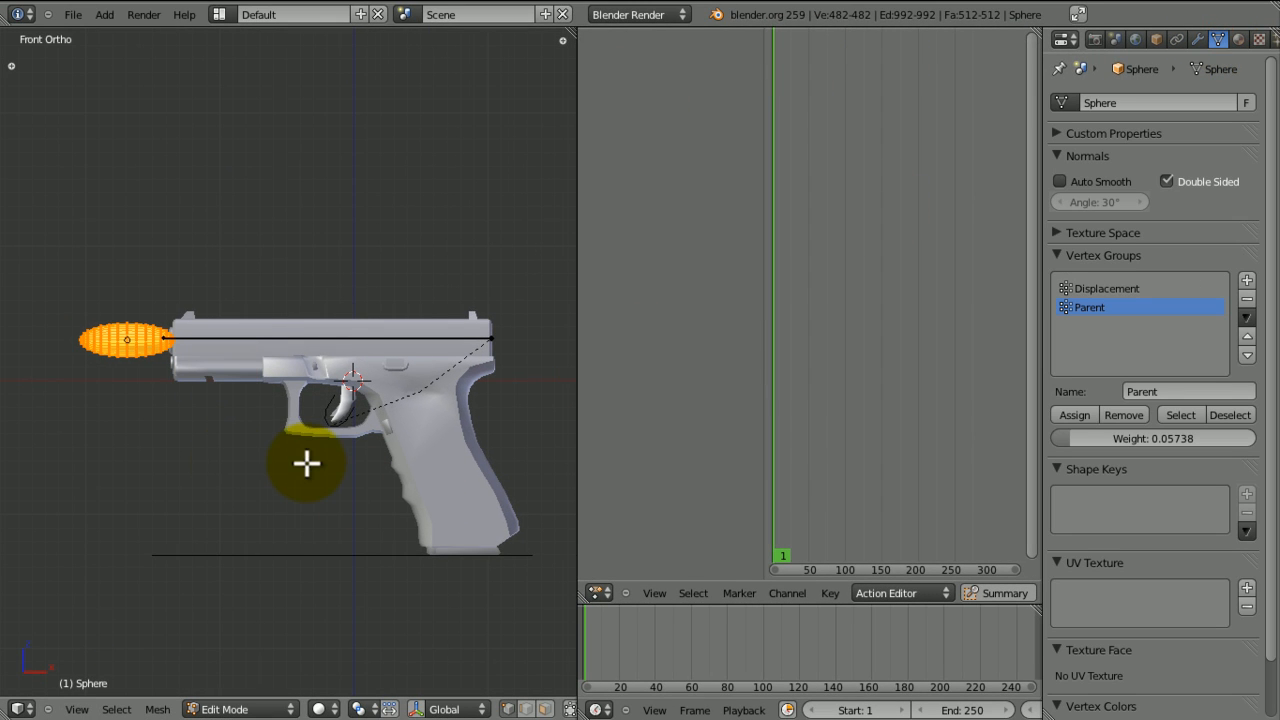
pyautogui.press('T')
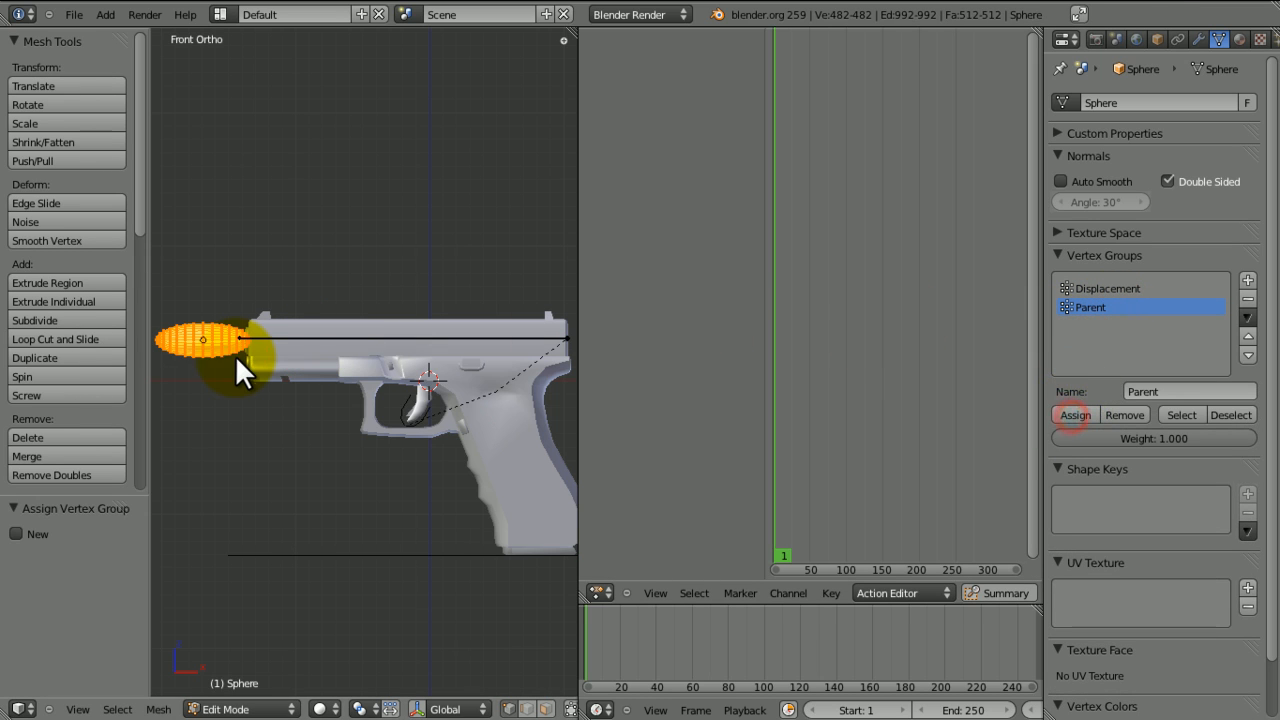
pyautogui.click(230, 708)
pyautogui.write('Control')
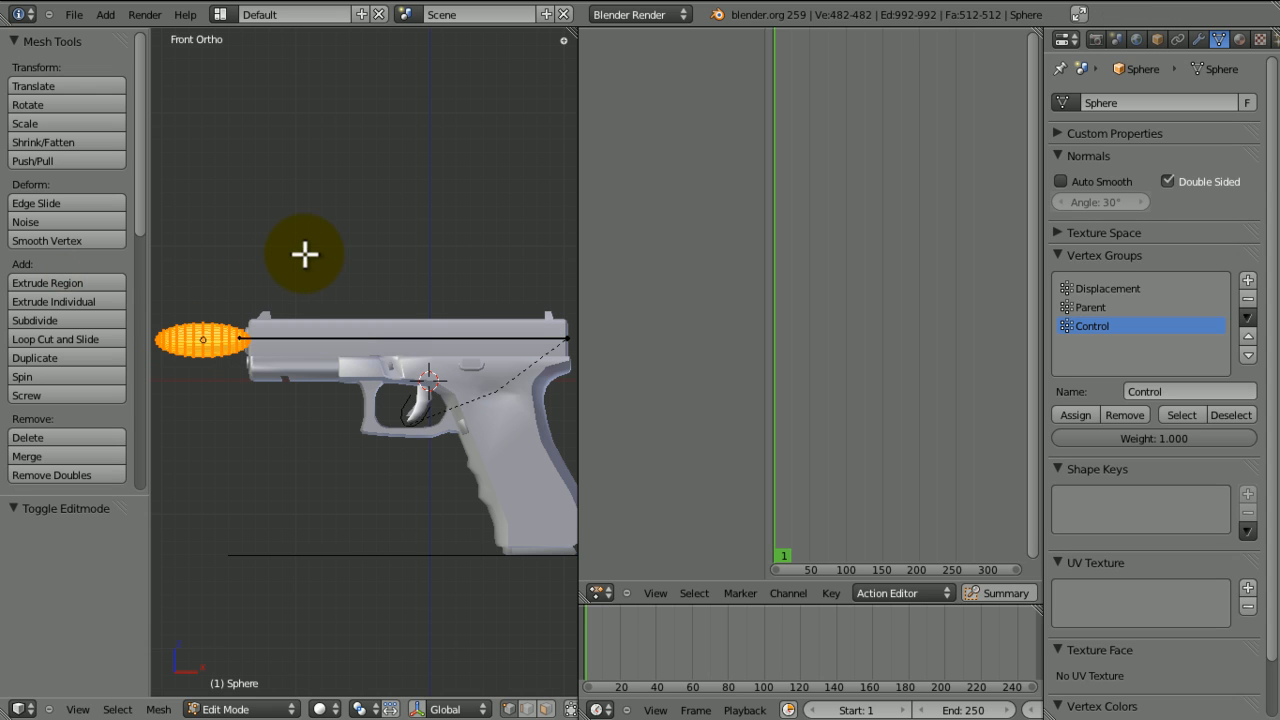
pyautogui.click(1076, 414)
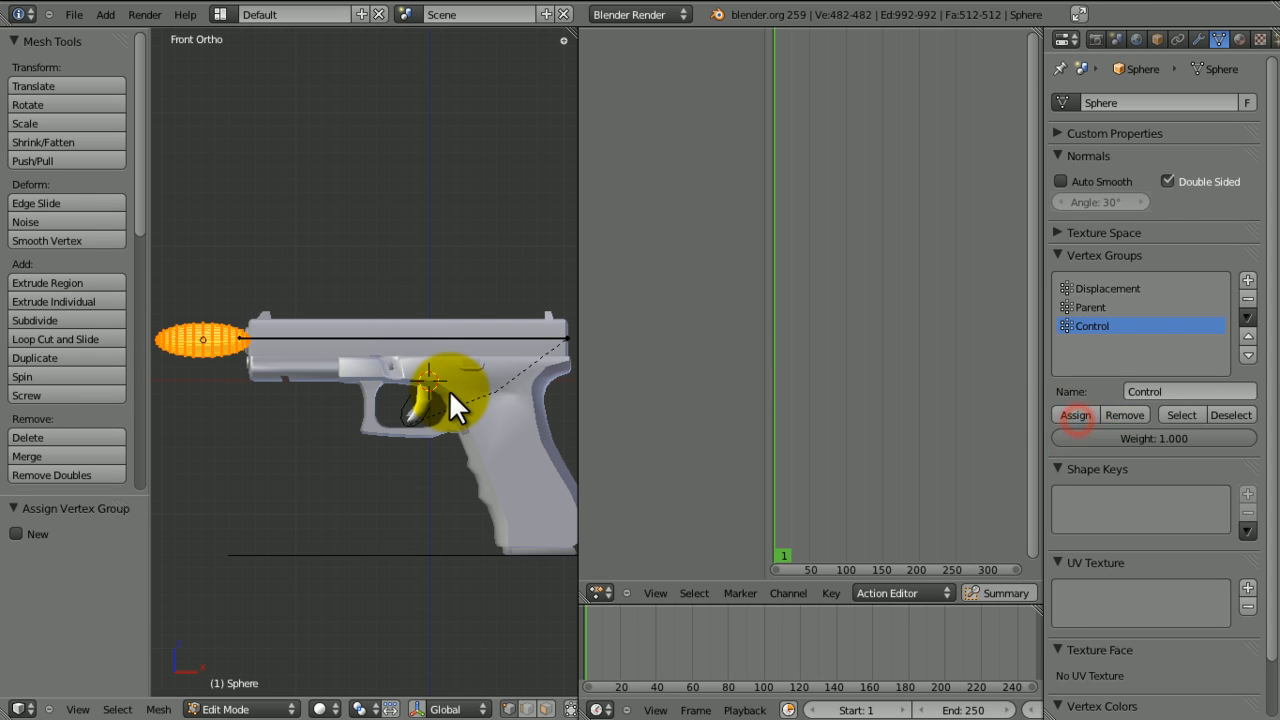
pyautogui.click(230, 710)
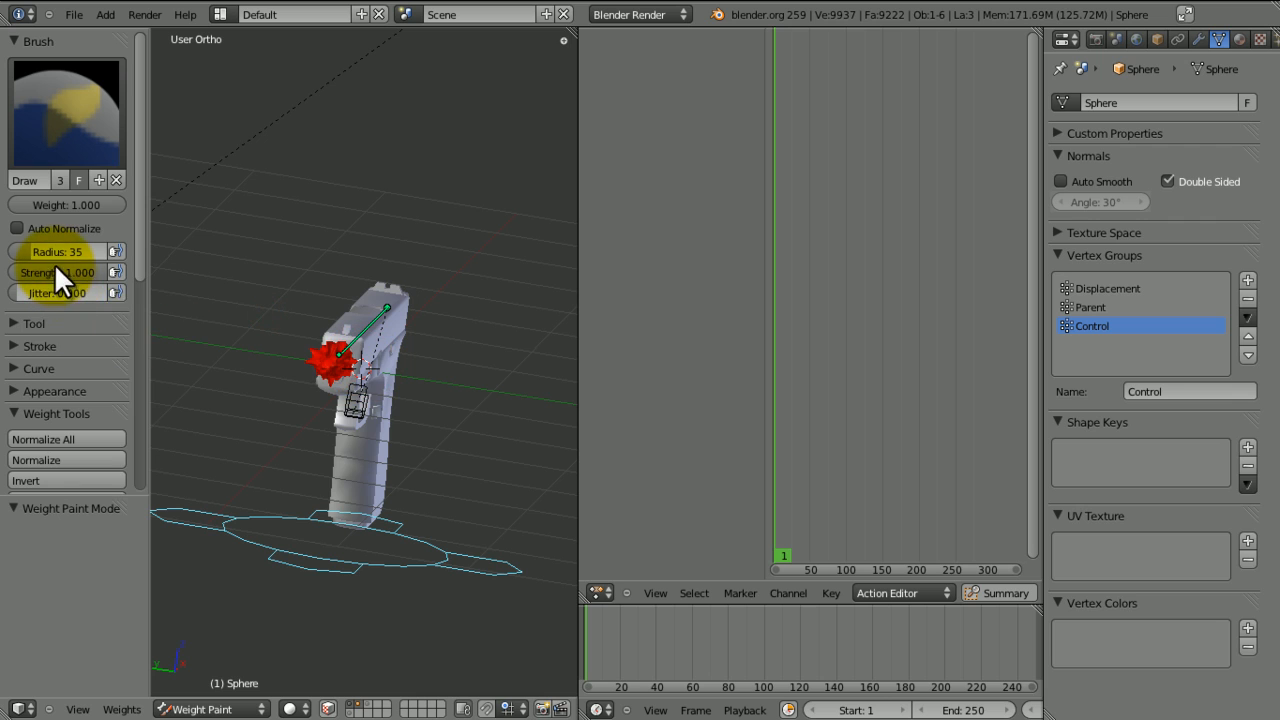
# - Test the flash deformation by tilting the pistol, then return the flash to Object Mode
pyautogui.press('KP_1')
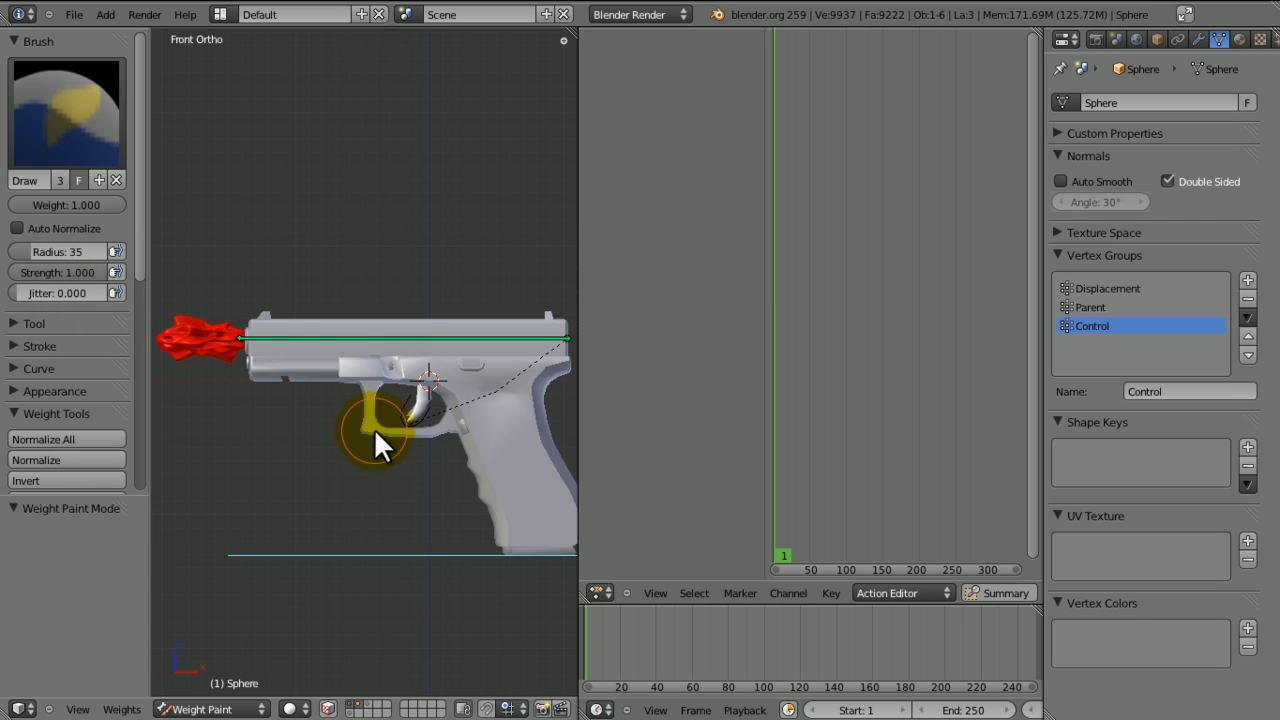
pyautogui.moveTo(380, 440); pyautogui.dragTo(344, 420)
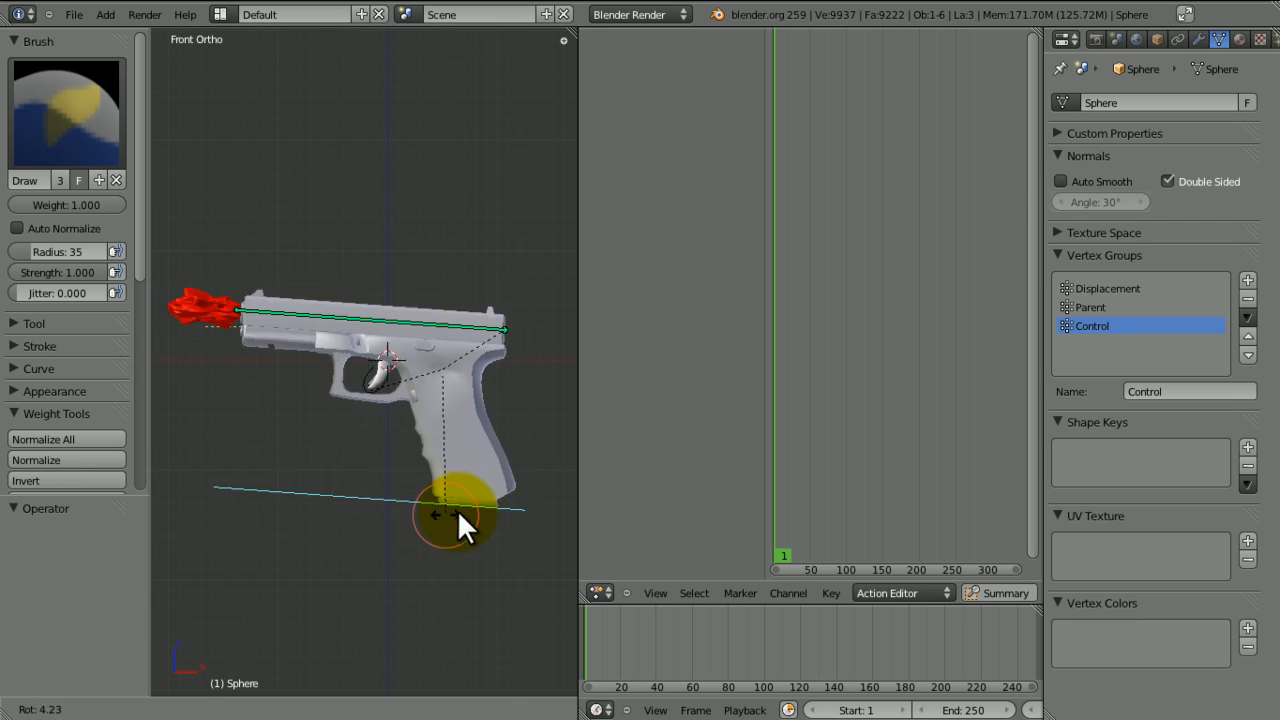
pyautogui.moveTo(460, 516); pyautogui.dragTo(290, 564)
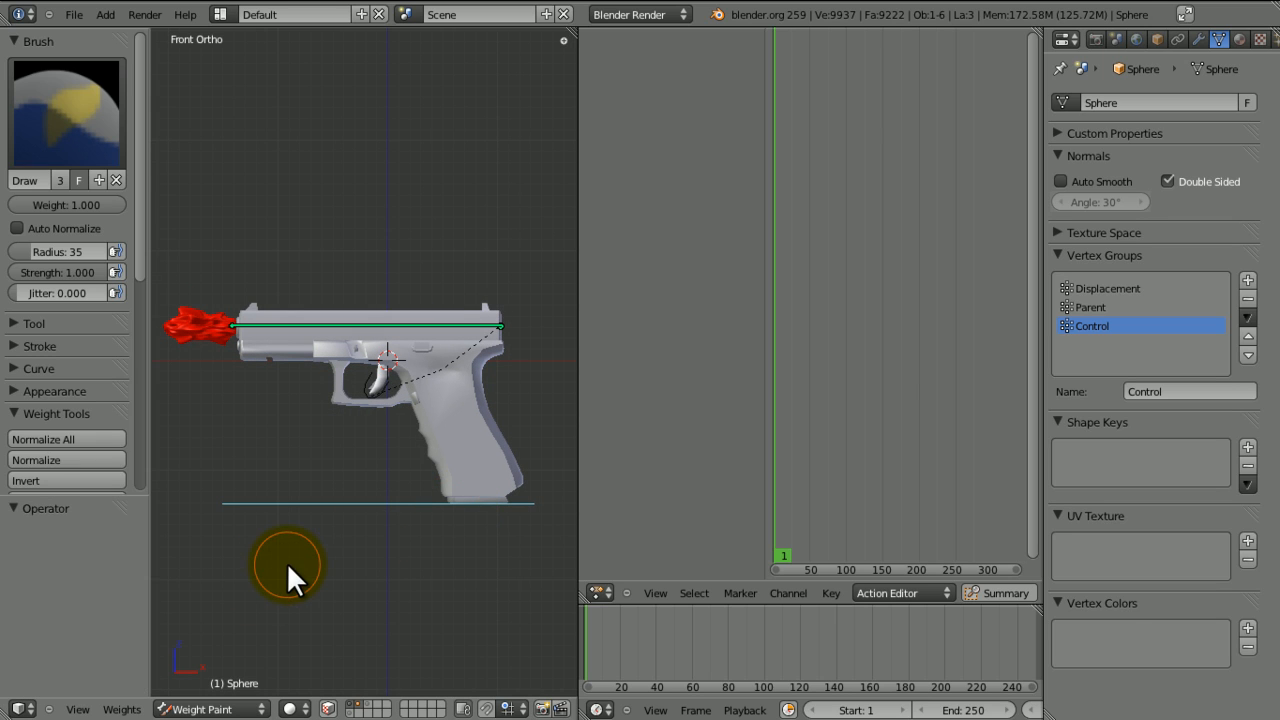
pyautogui.click(210, 708)
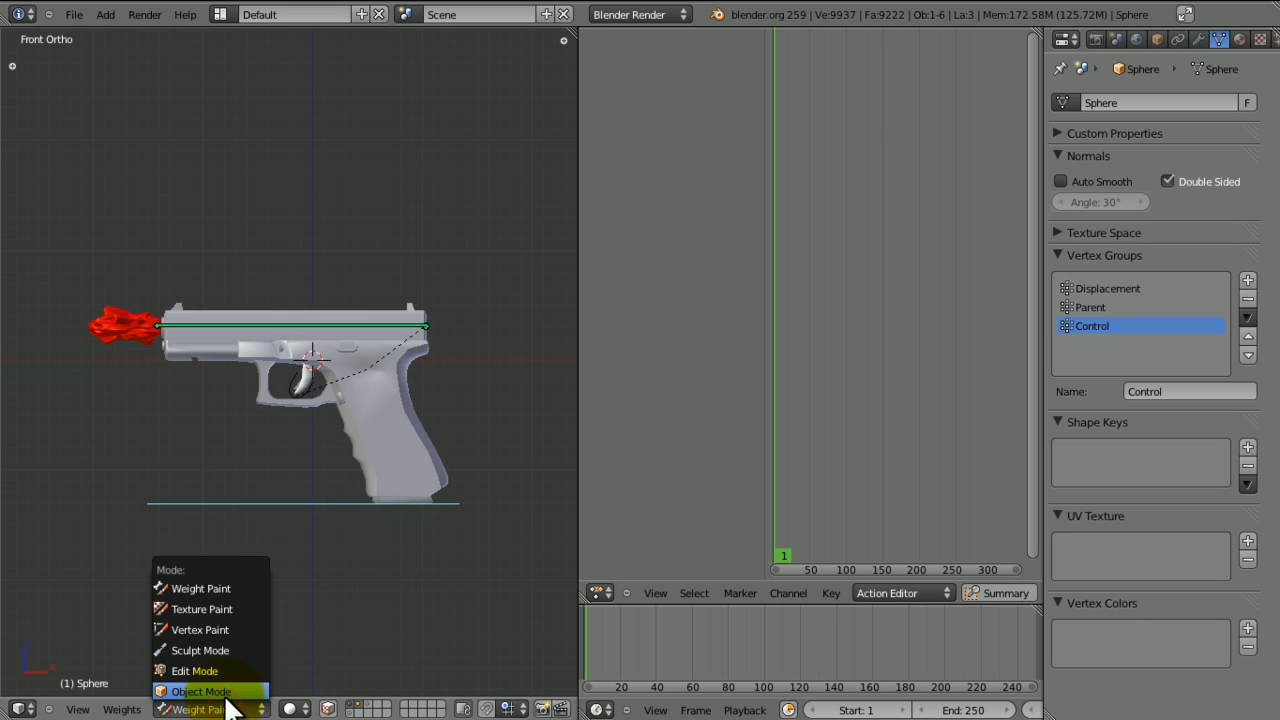
pyautogui.click(198, 692)
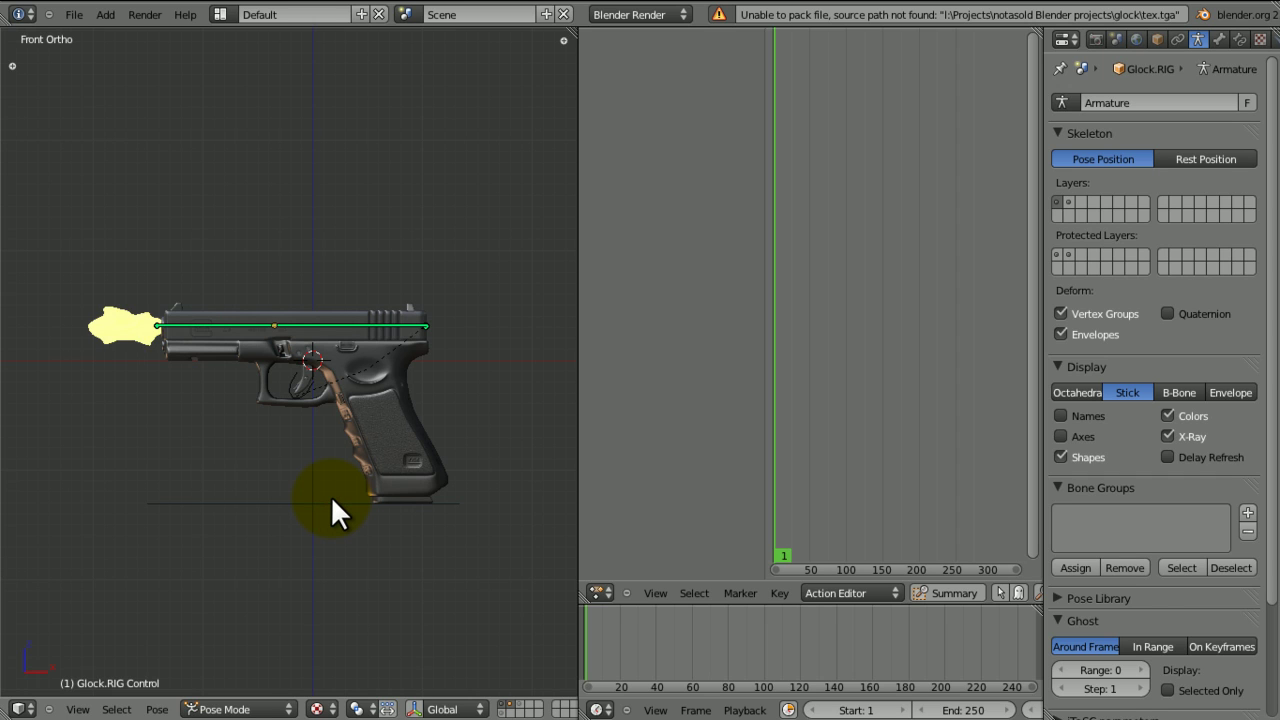
# - Insert a Location keyframe on the trigger bone and centre the 3D cursor
pyautogui.click(300, 390)
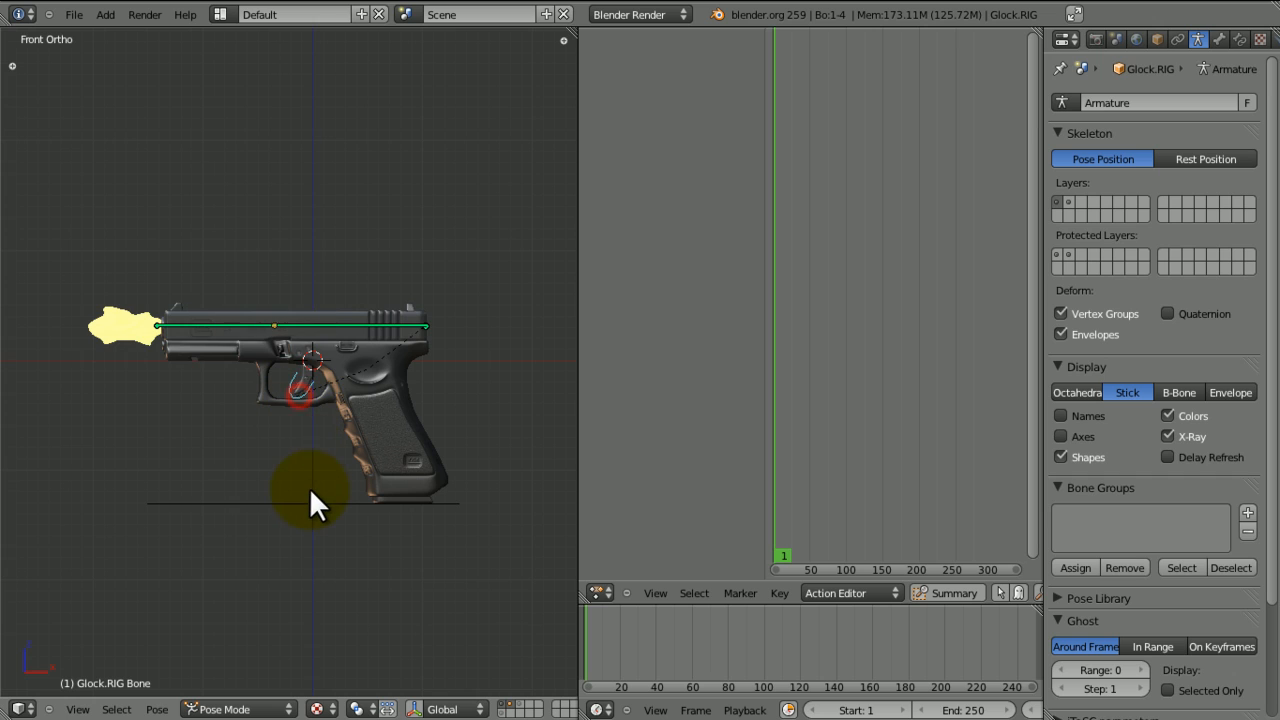
pyautogui.click(300, 504)
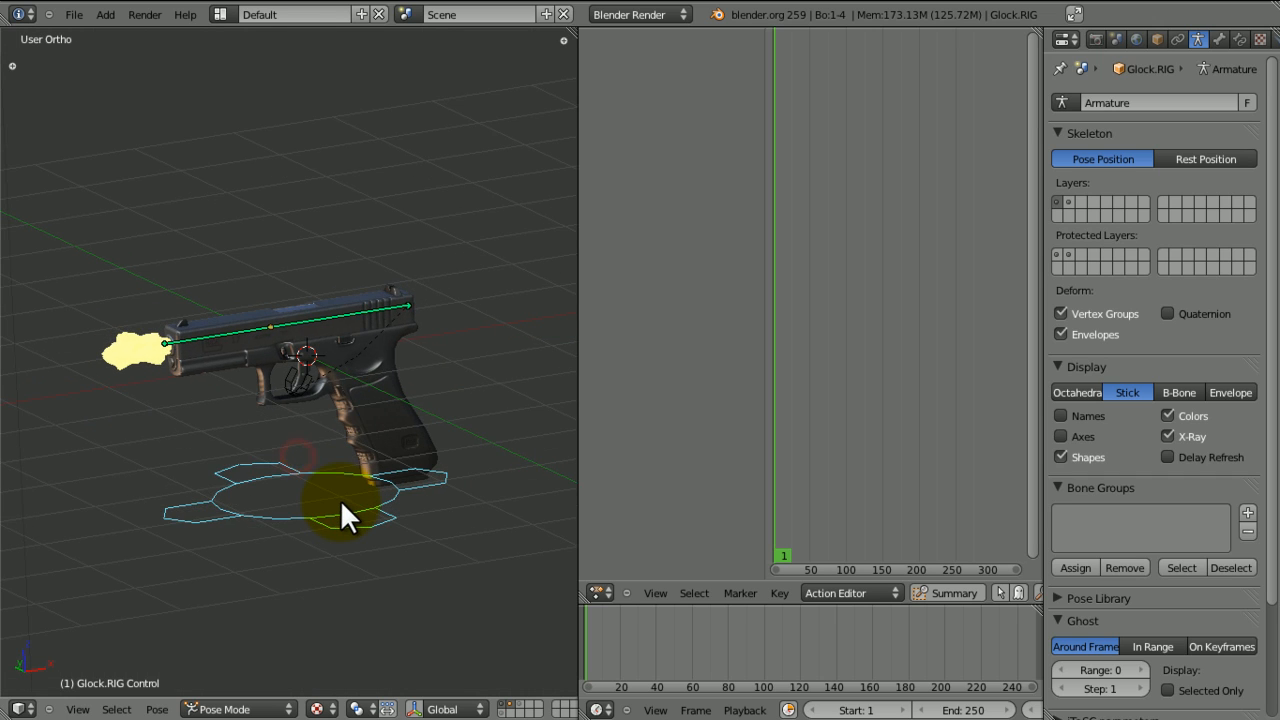
pyautogui.press('KP_1')
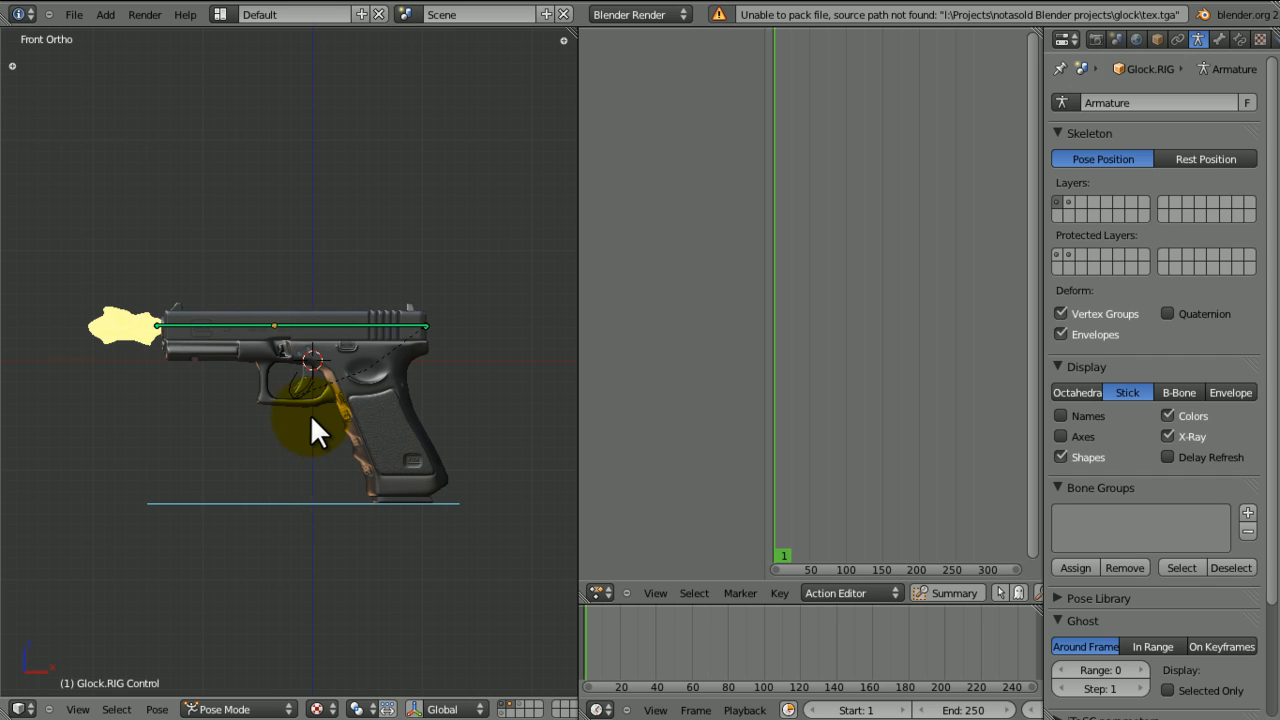
pyautogui.press('i')
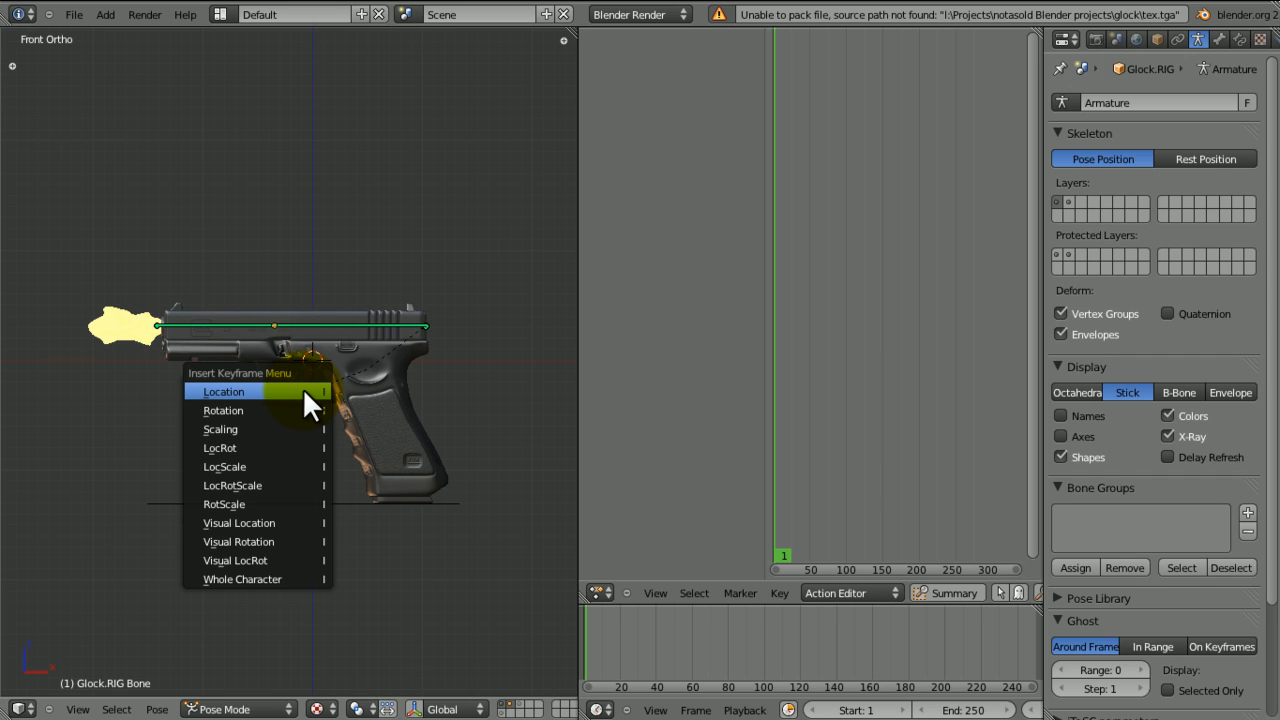
pyautogui.click(224, 390)
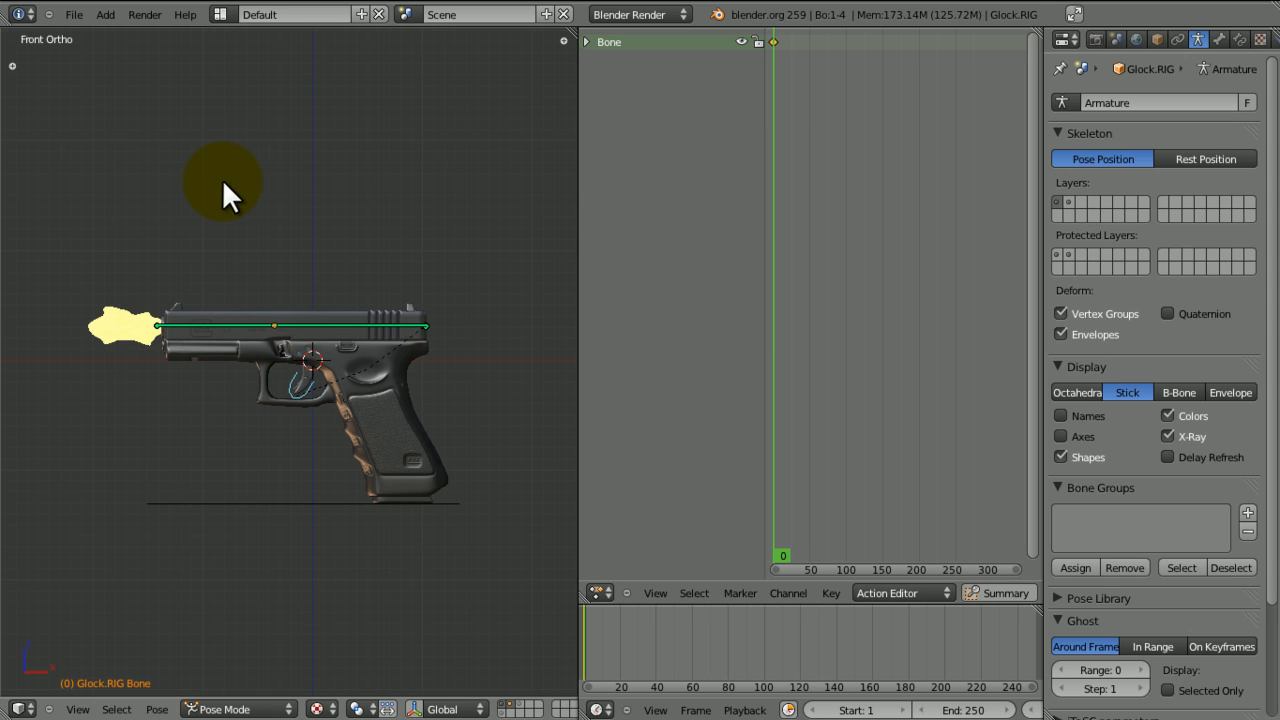
pyautogui.moveTo(288, 448)
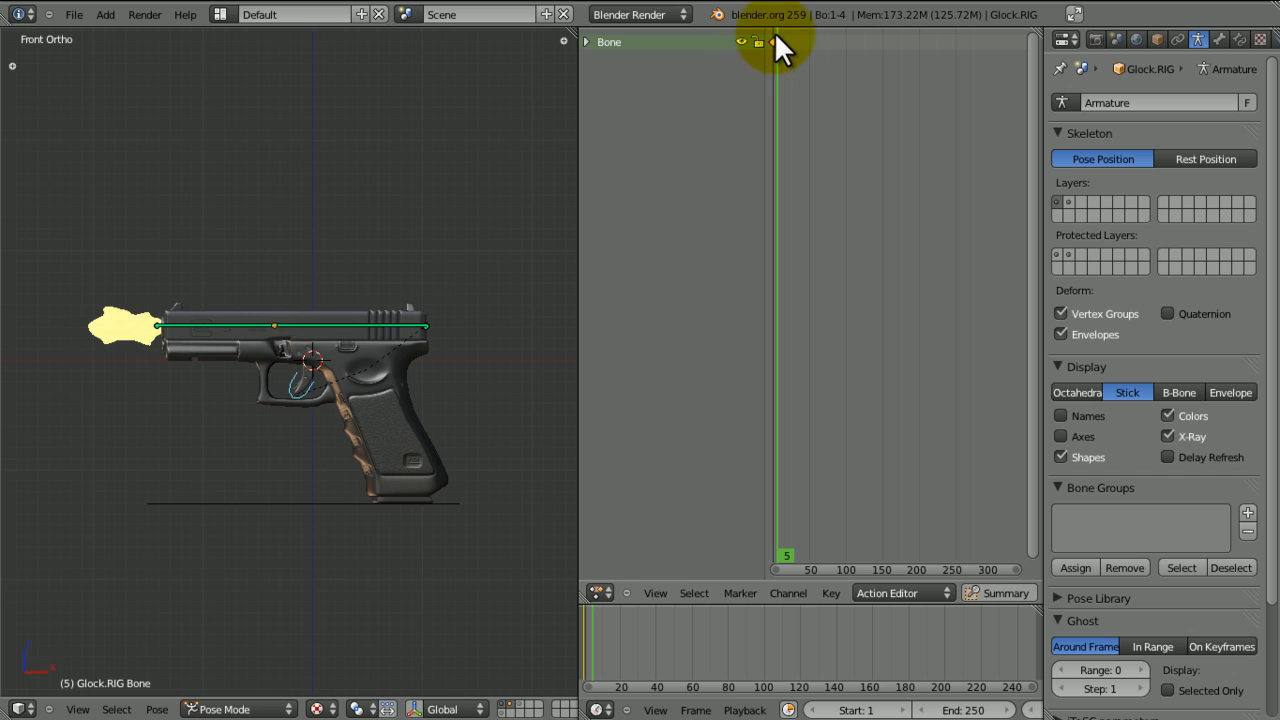
pyautogui.moveTo(420, 270)
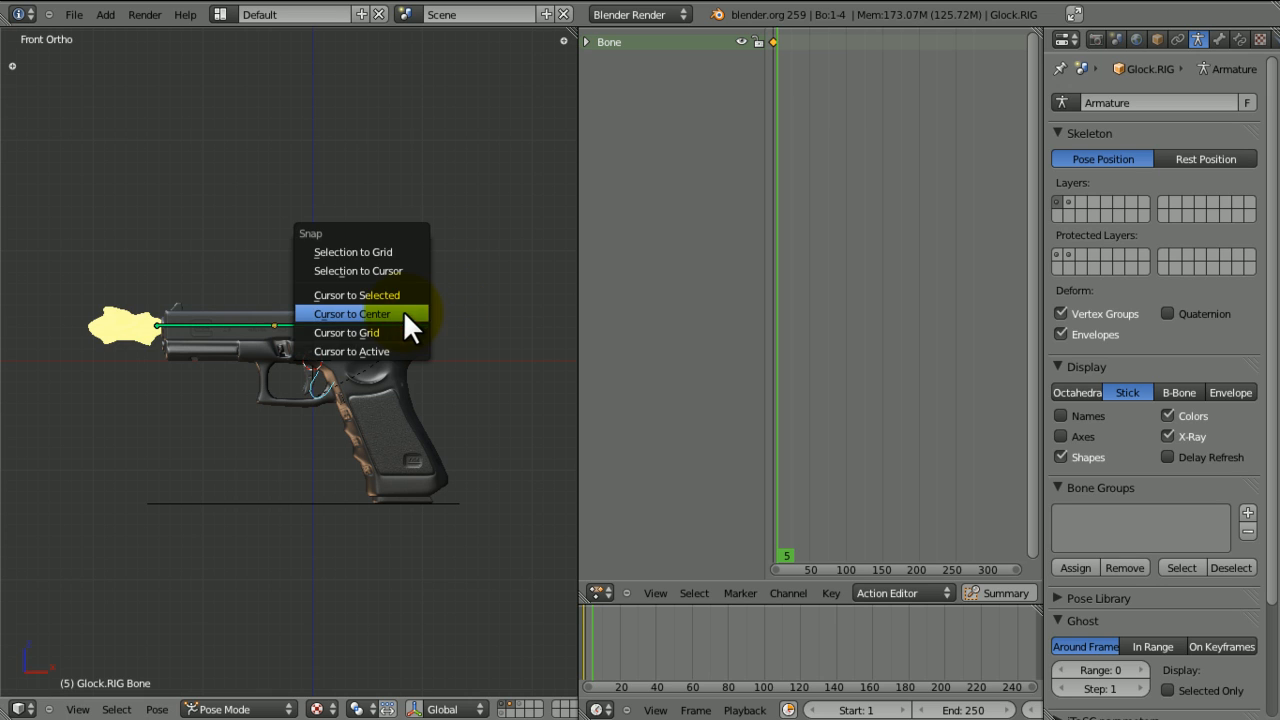
pyautogui.click(350, 312)
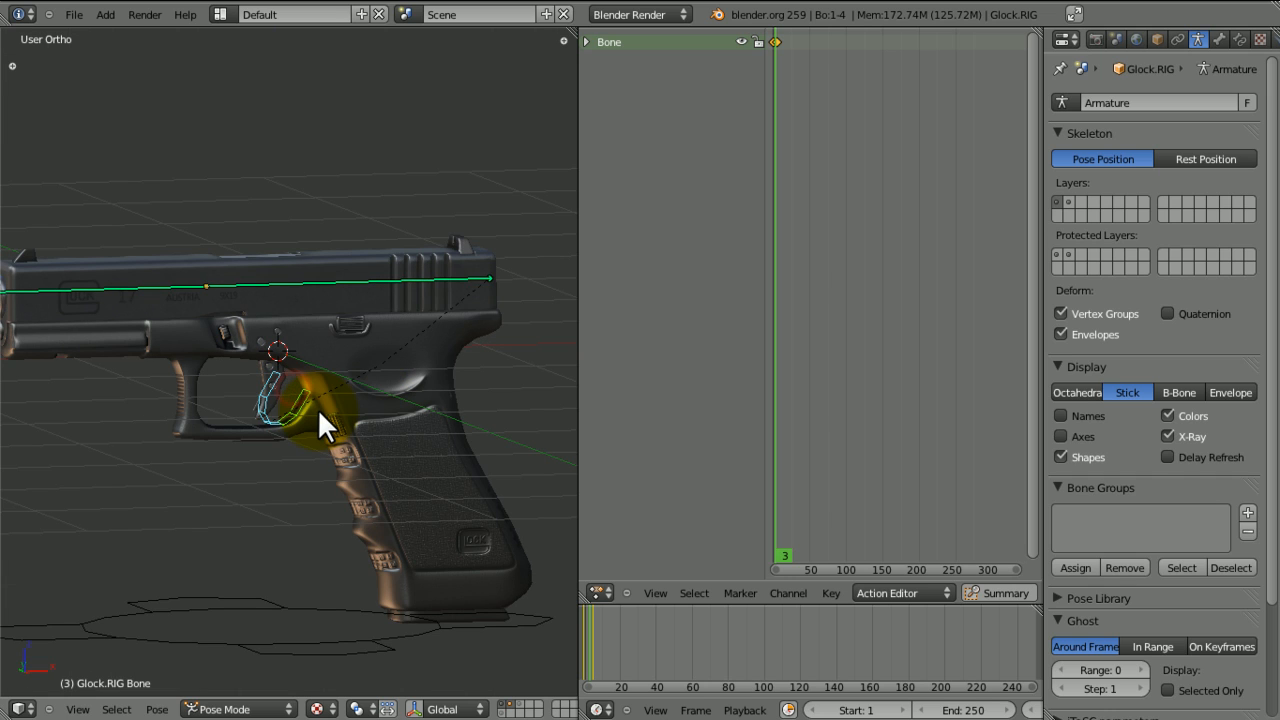
# - Key the Pullback bone's start location, slide it back along X and key it again
pyautogui.press('KP_1')
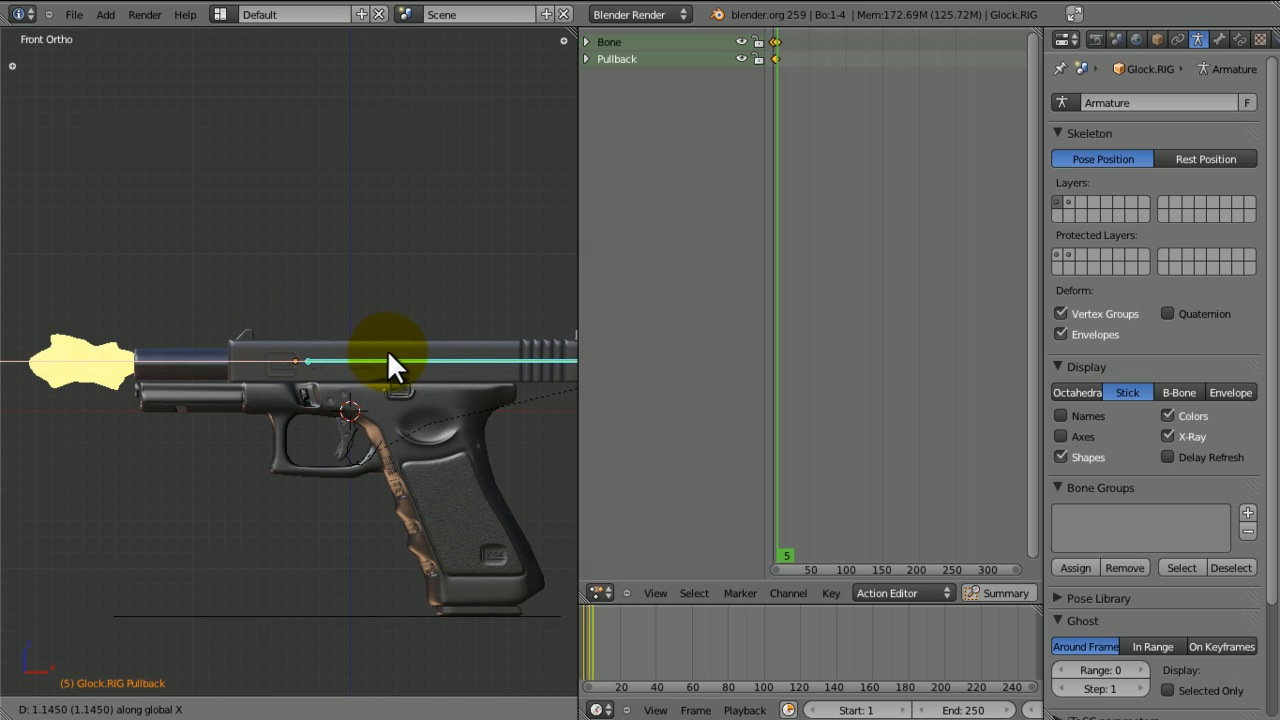
pyautogui.press('i')
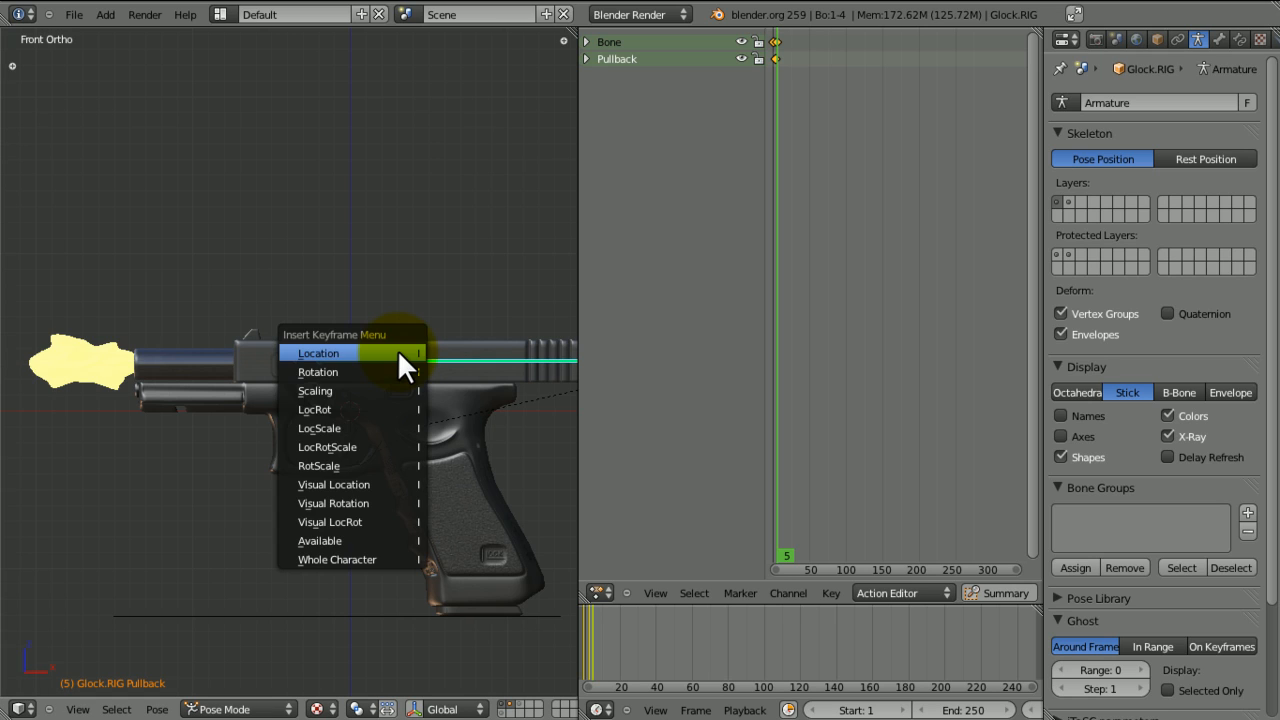
pyautogui.click(318, 352)
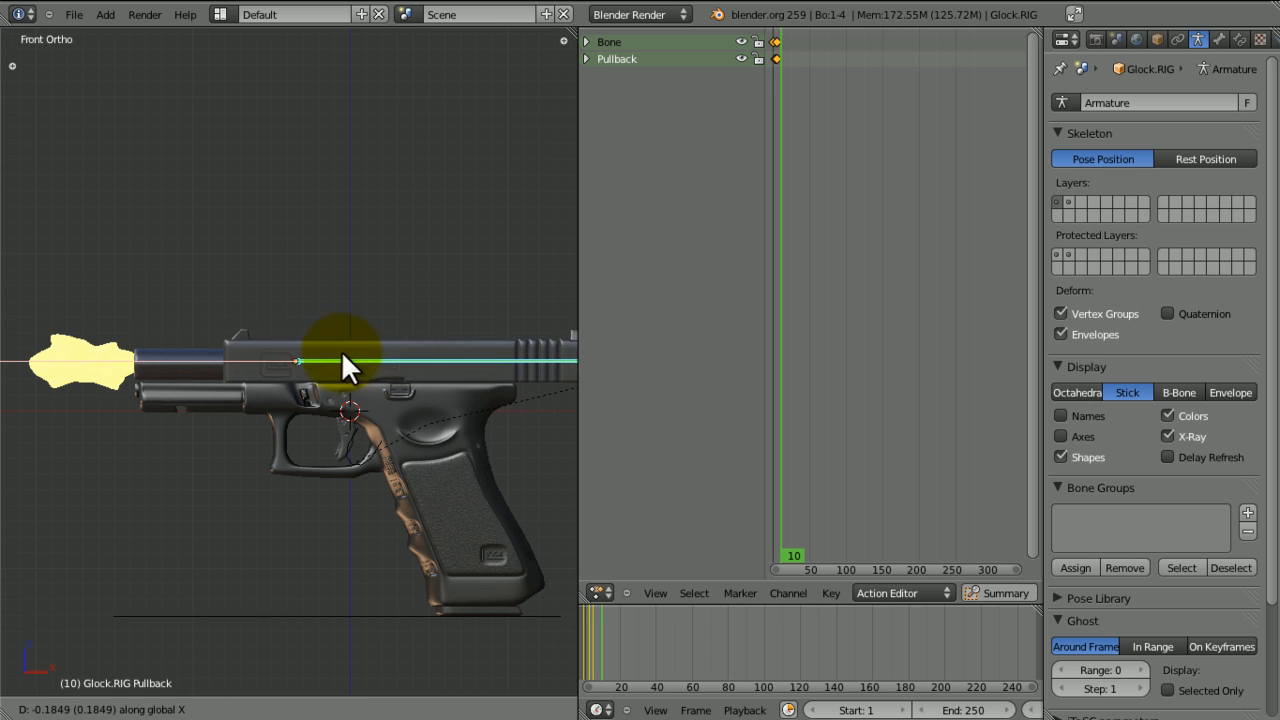
pyautogui.moveTo(344, 362); pyautogui.dragTo(204, 370)
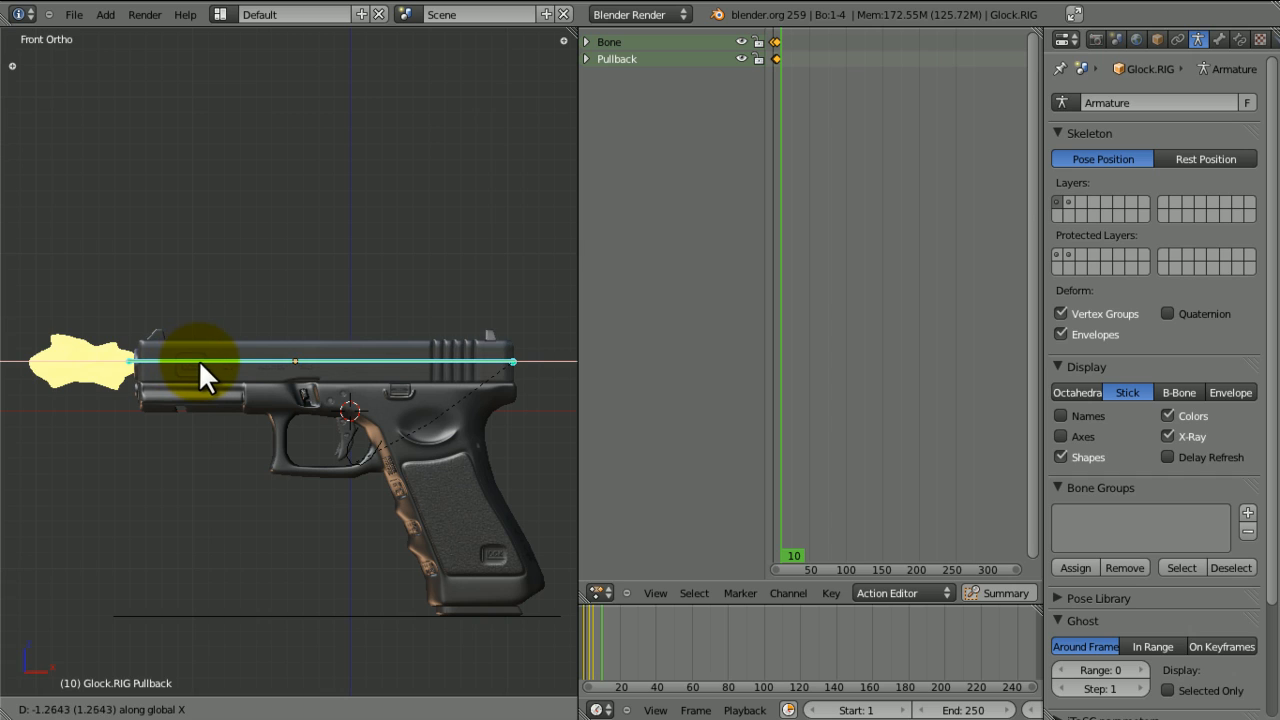
pyautogui.press('I')
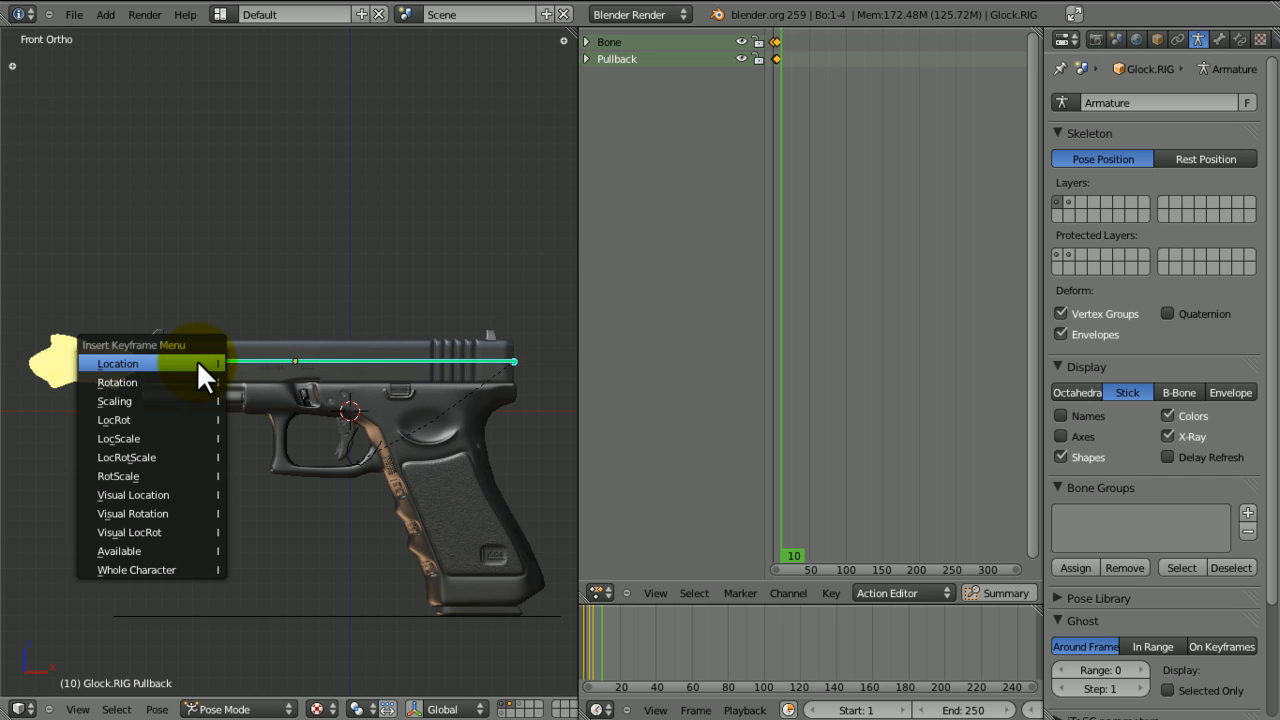
pyautogui.click(118, 364)
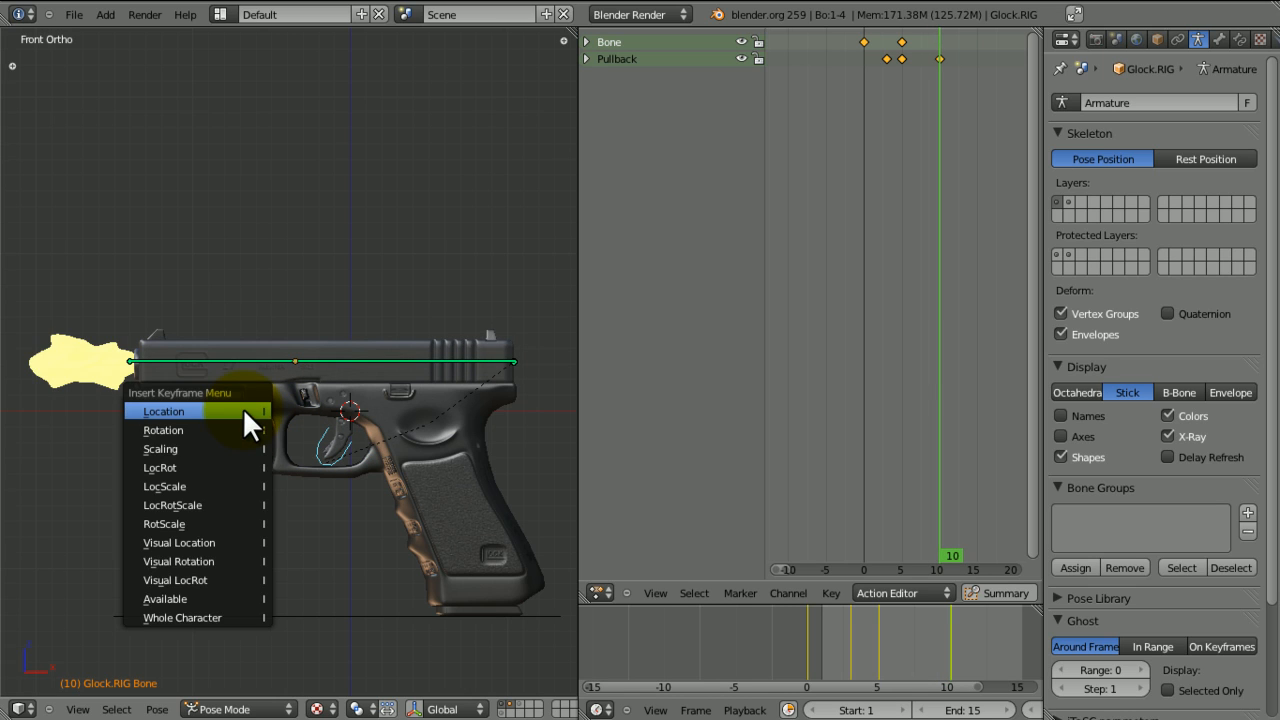
# - Insert the trigger bone's final Location keyframe and play back the firing motion
pyautogui.click(164, 412)
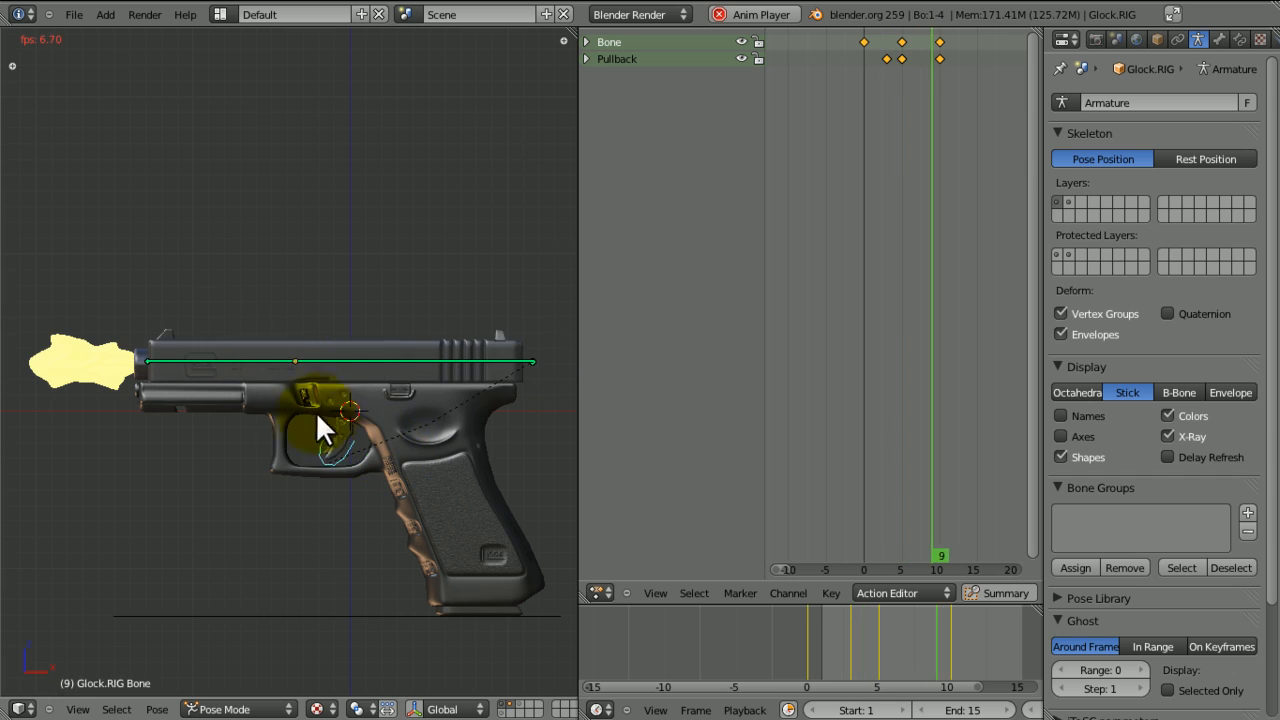
pyautogui.click(908, 556)
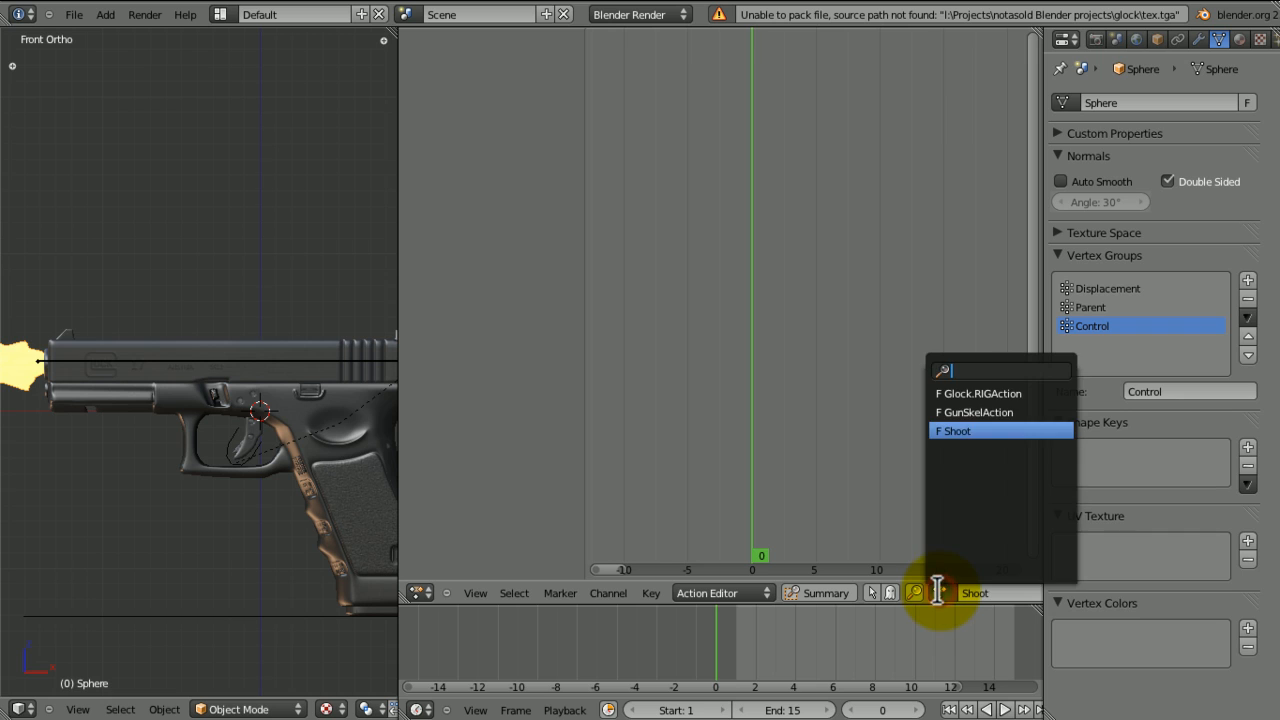
# - Assign the Shoot action to the muzzle-flash sphere
pyautogui.click(952, 430)
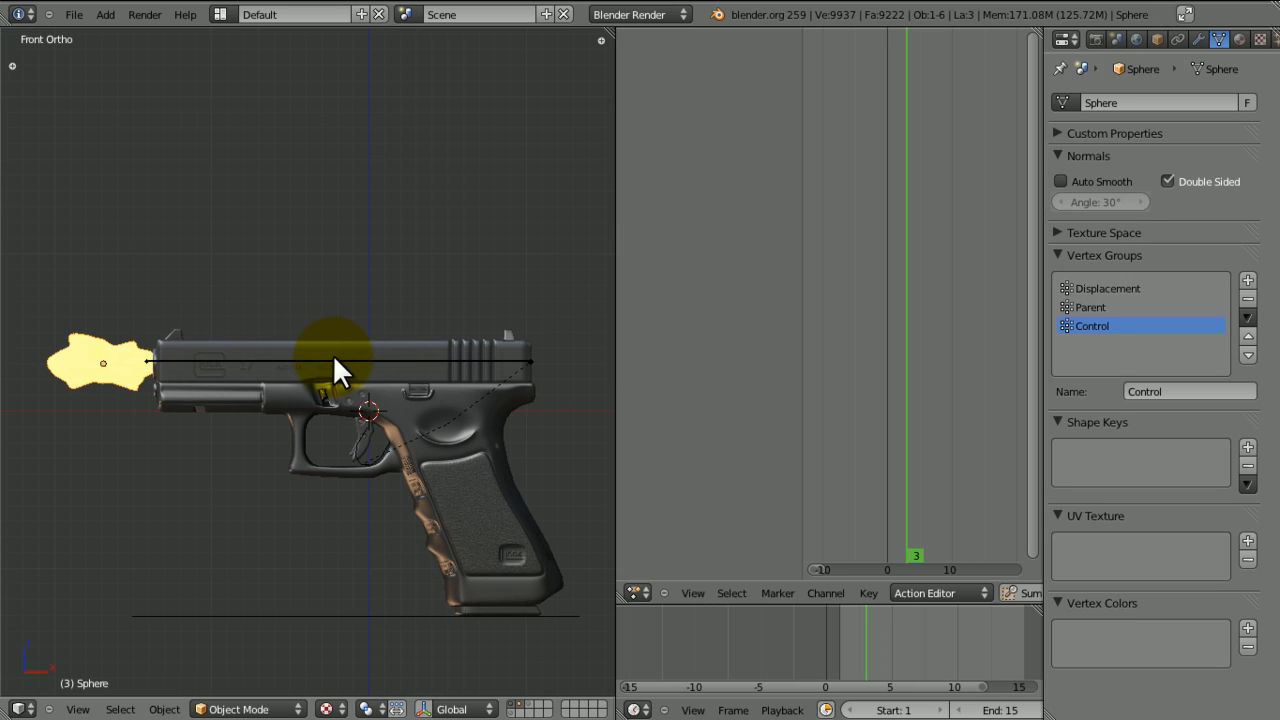
pyautogui.moveTo(580, 196)
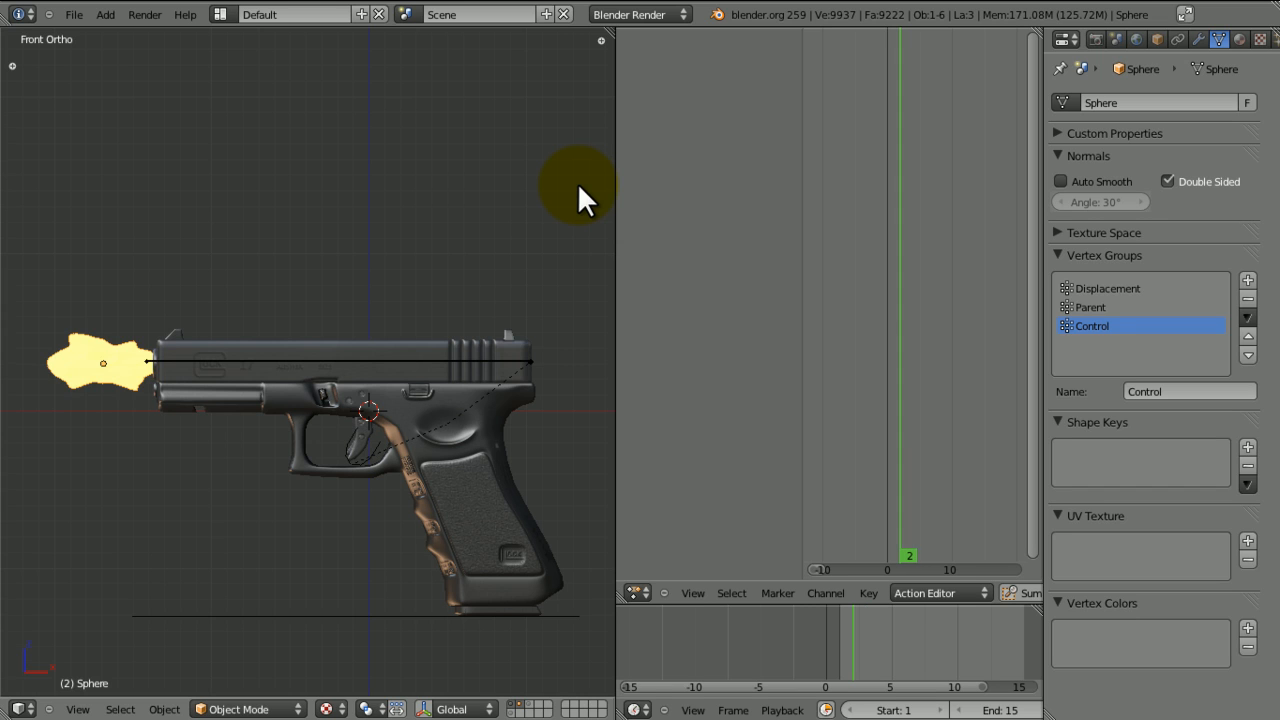
pyautogui.moveTo(1270, 16)
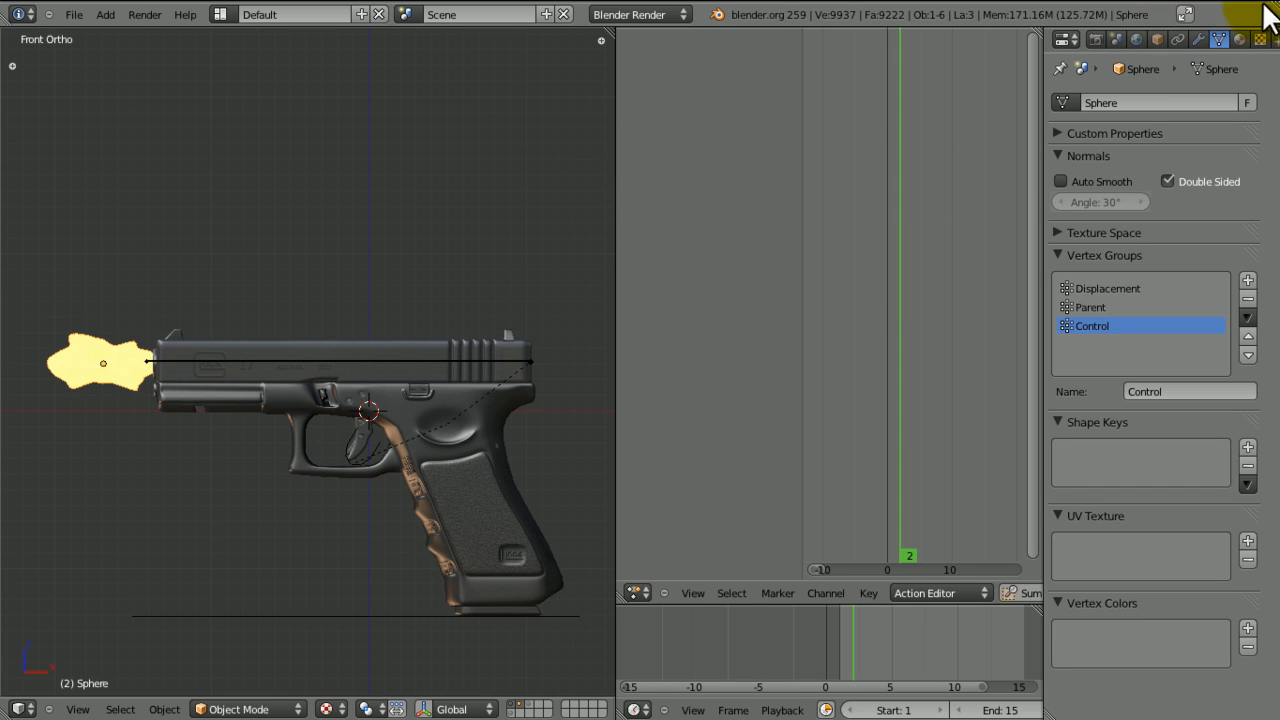
# - Enable Transparency on the flash material and keyframe its Alpha for a brief visible flash
pyautogui.click(1264, 40)
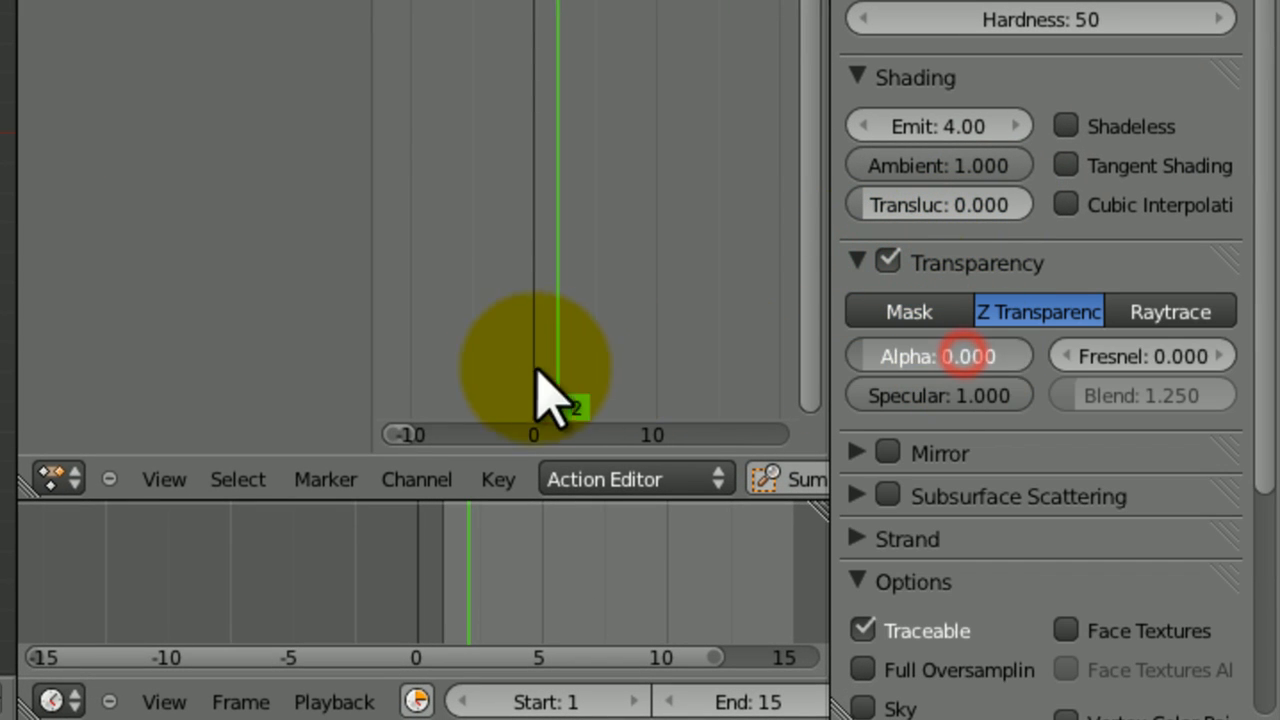
pyautogui.moveTo(940, 356)
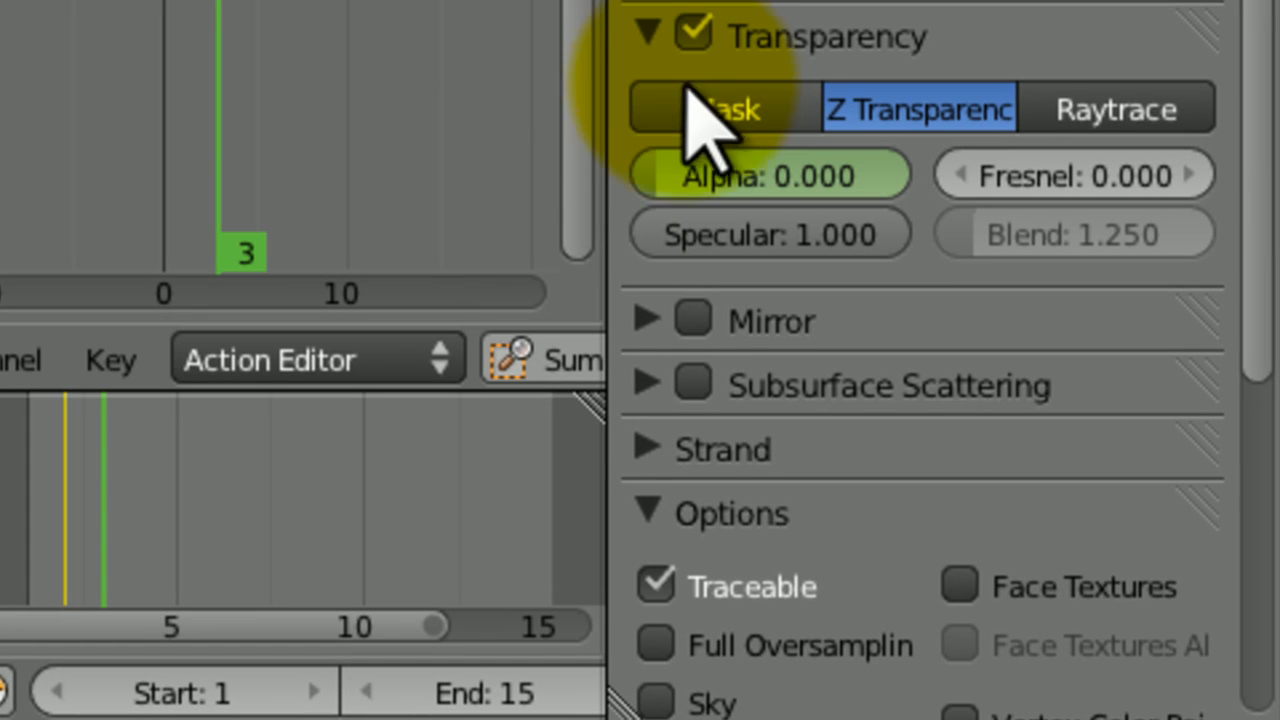
pyautogui.click(720, 108)
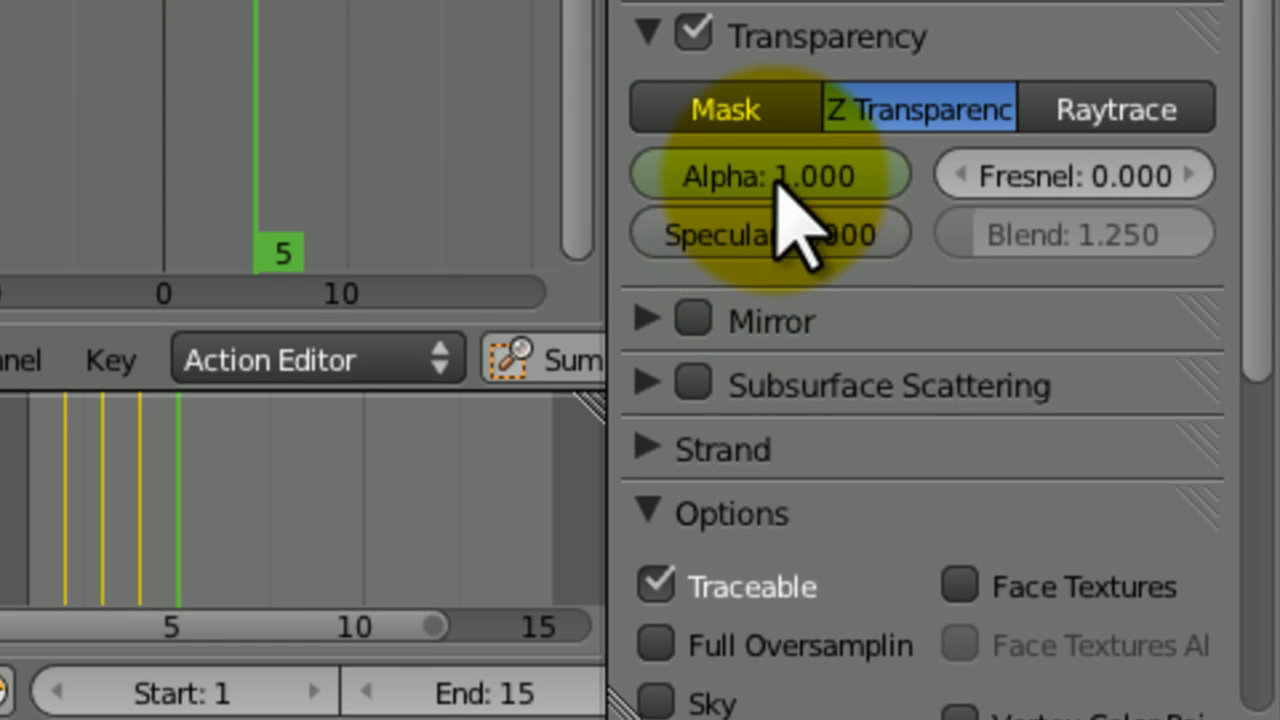
pyautogui.moveTo(830, 176); pyautogui.dragTo(640, 176)
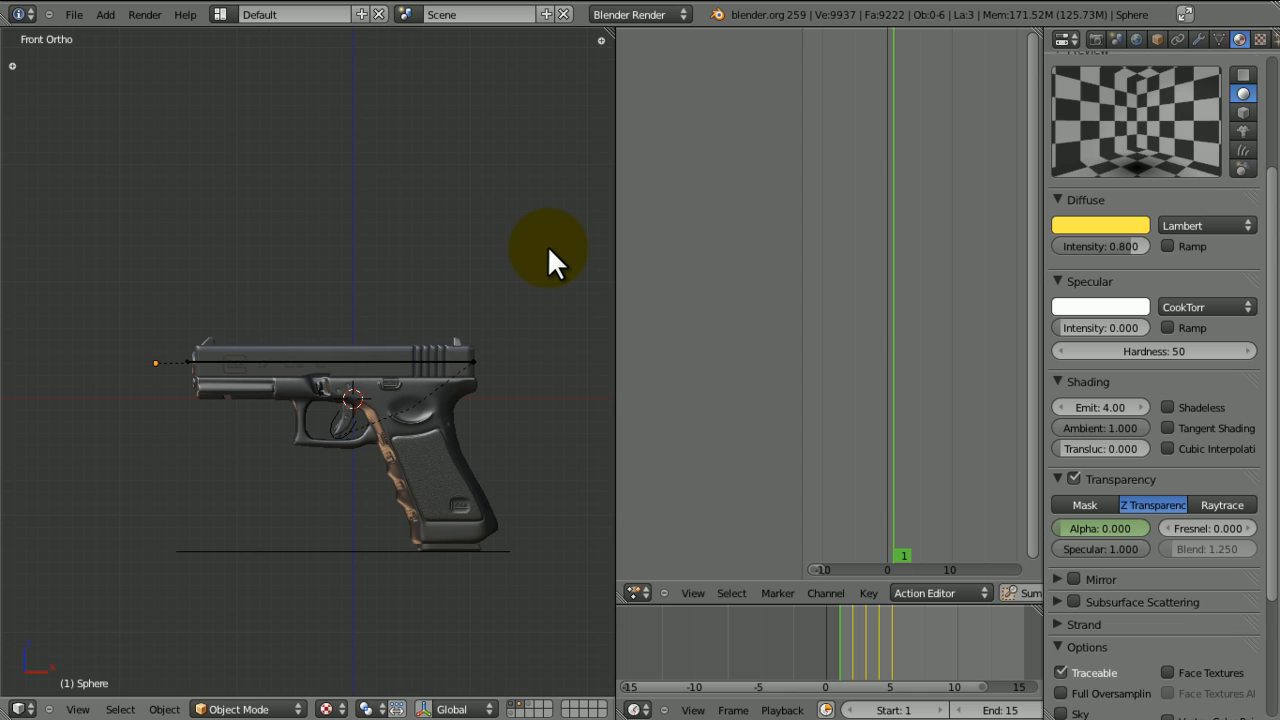
pyautogui.moveTo(660, 616)
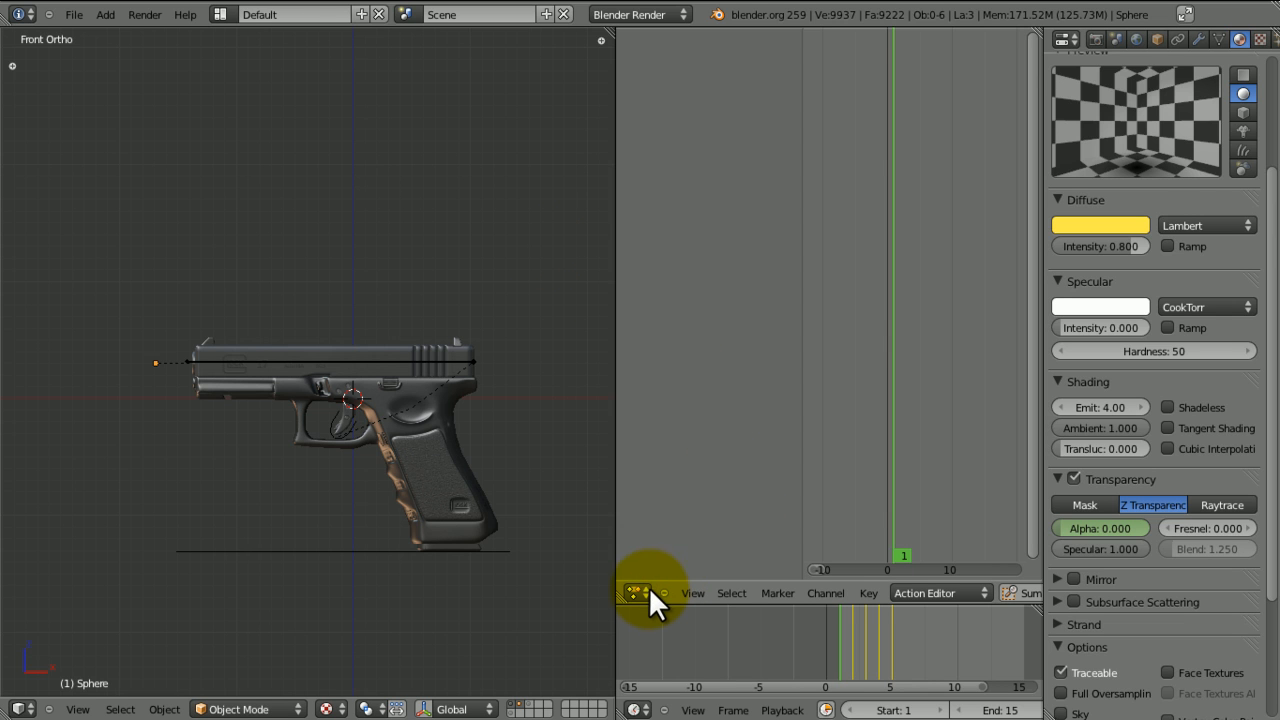
# - Switch the Action Editor area to the NLA Editor showing the Glock.RIGAction strips
pyautogui.click(632, 592)
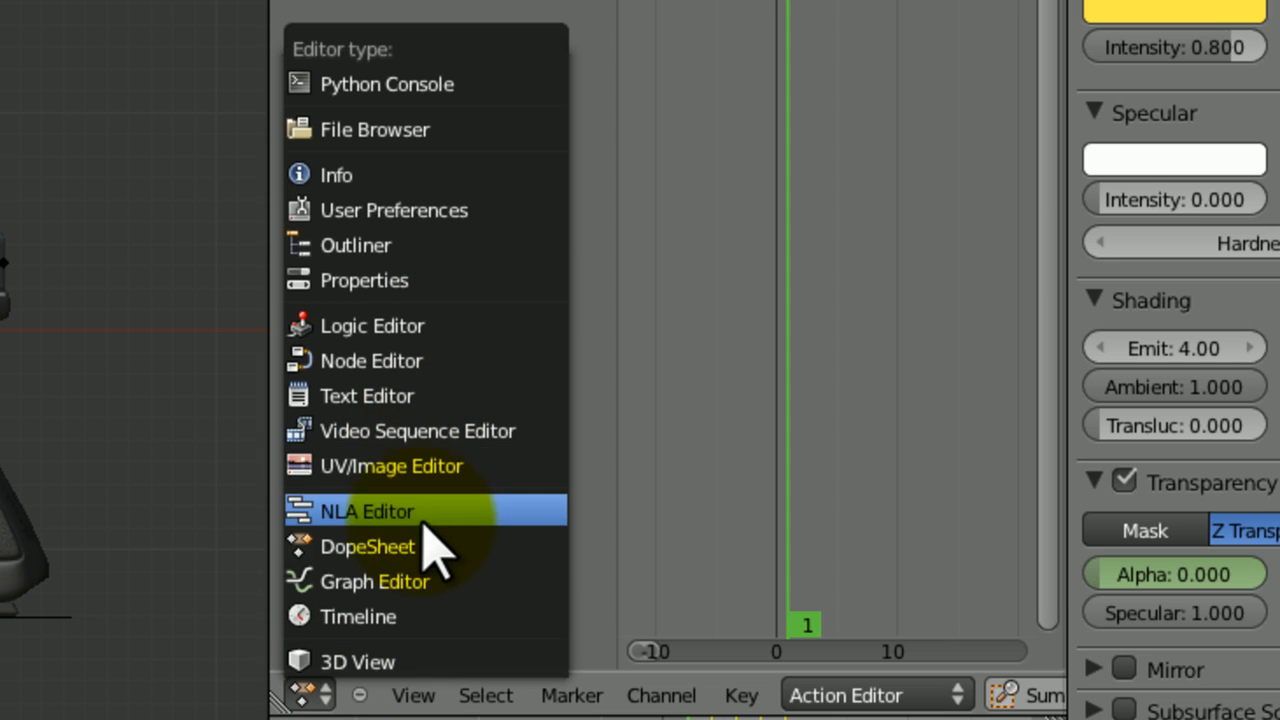
pyautogui.click(364, 512)
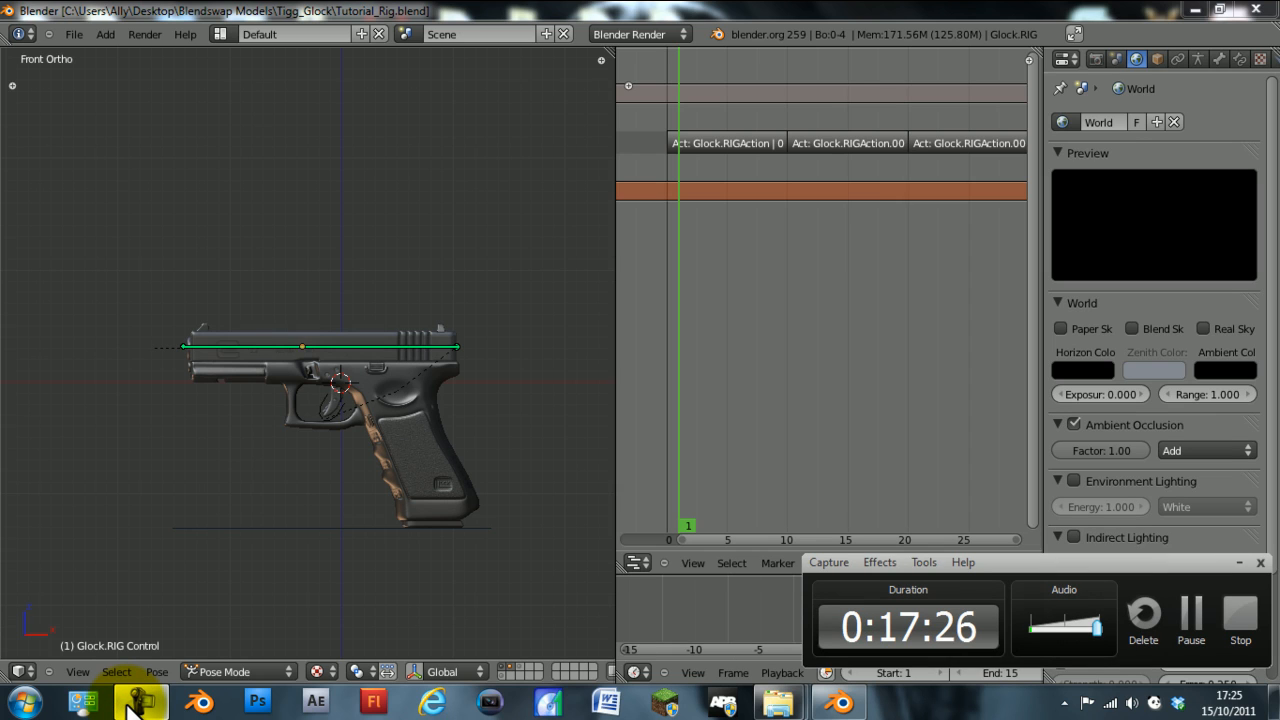
pyautogui.moveTo(912, 56)
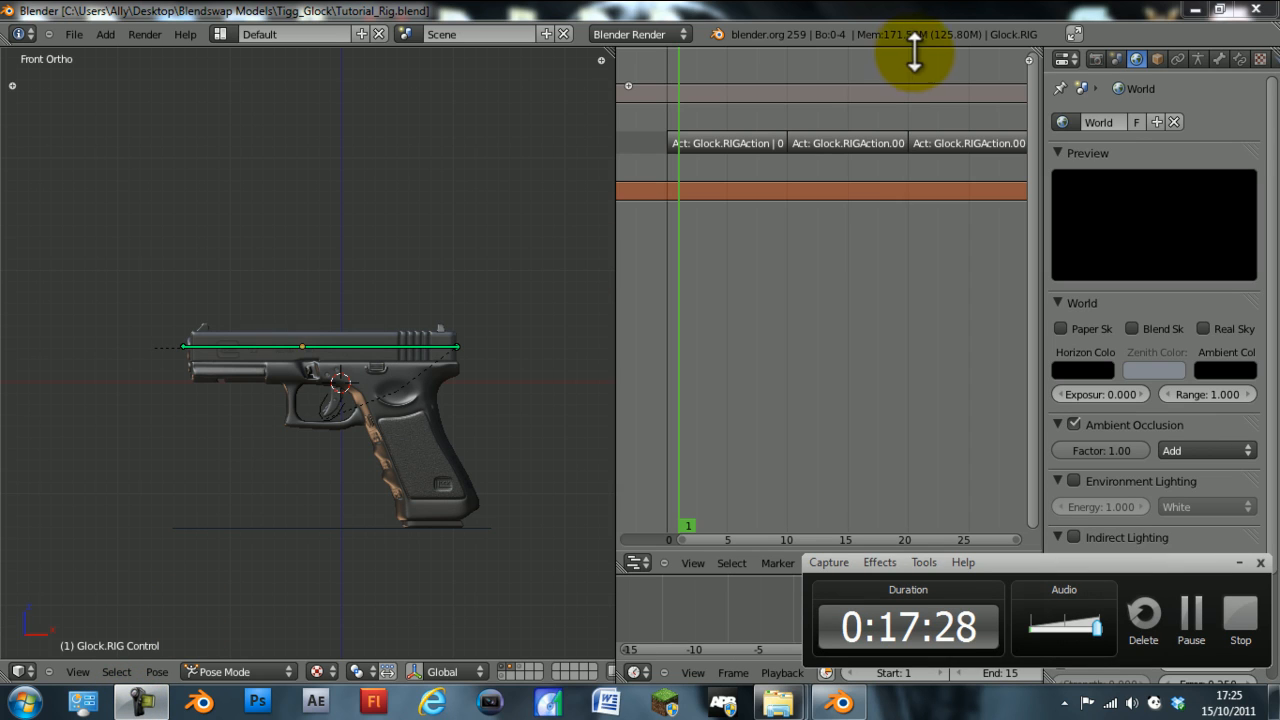